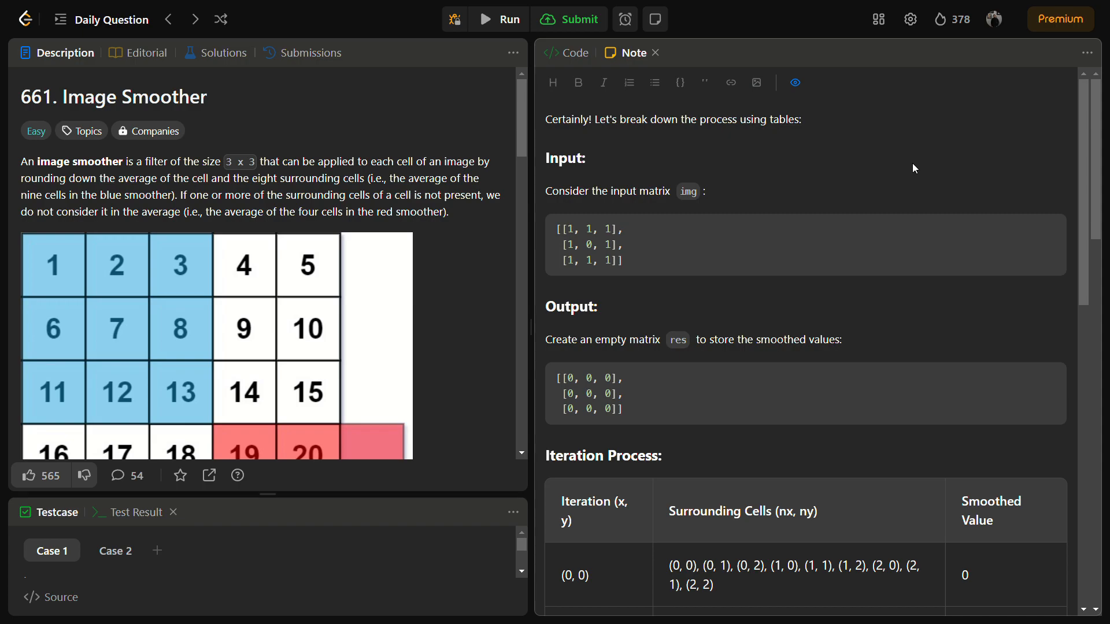
{"action": "mouse_move", "coordinate": [858, 153]}
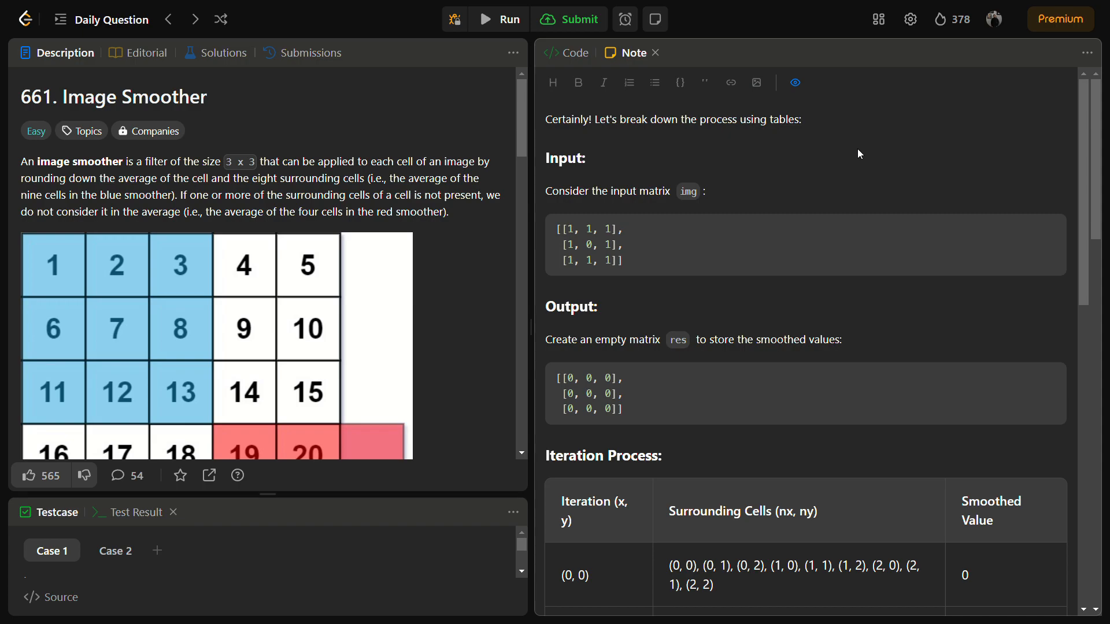
{"action": "mouse_move", "coordinate": [44, 192]}
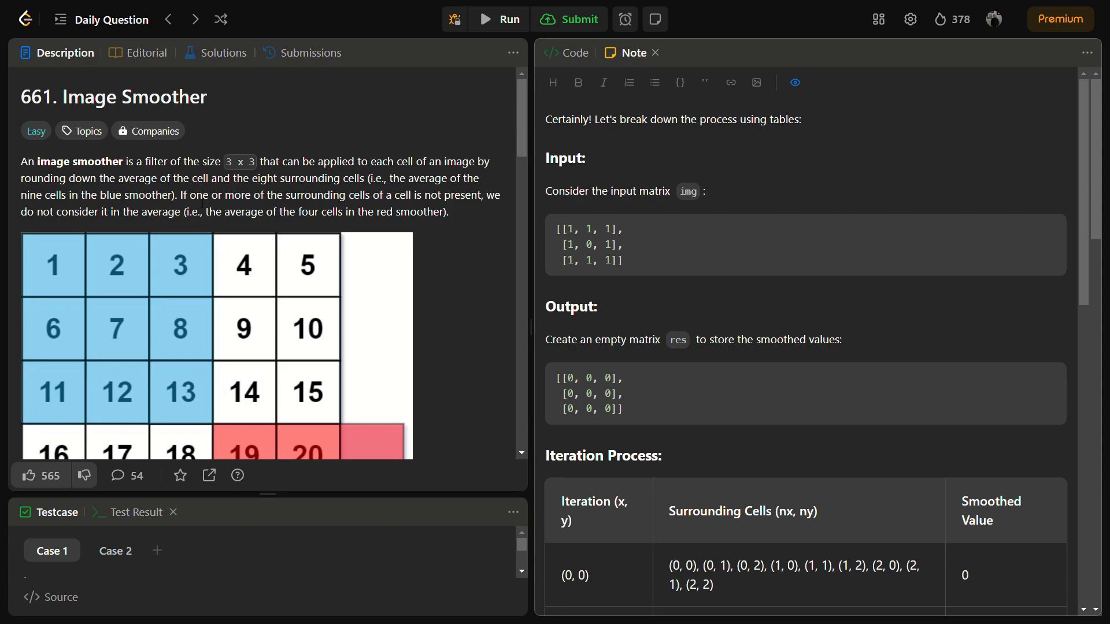
{"action": "mouse_move", "coordinate": [88, 423]}
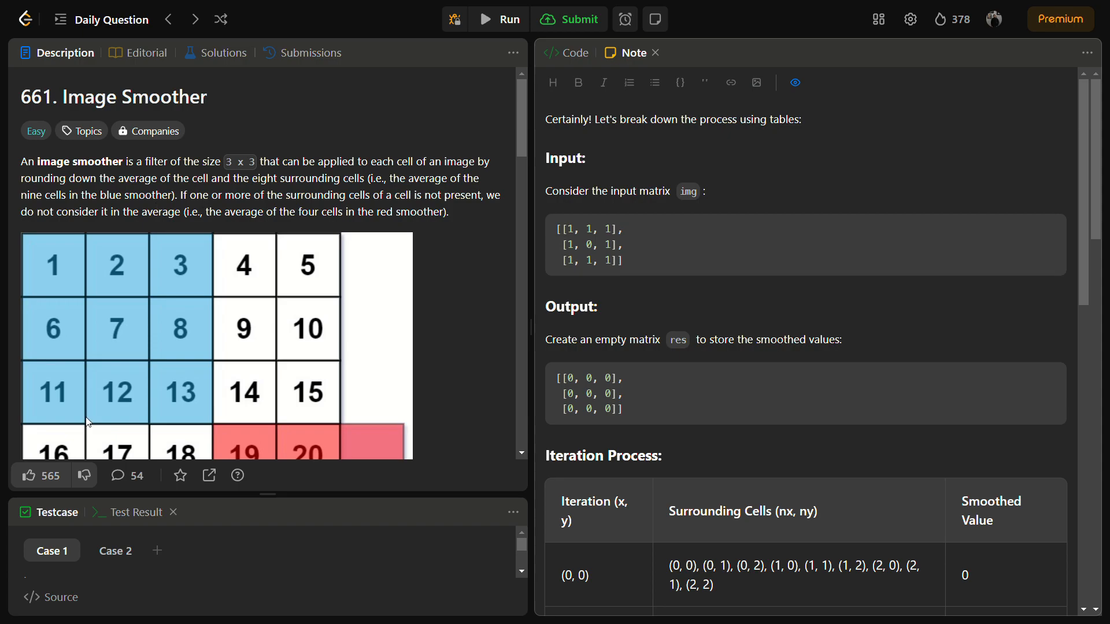
{"action": "mouse_move", "coordinate": [116, 394]}
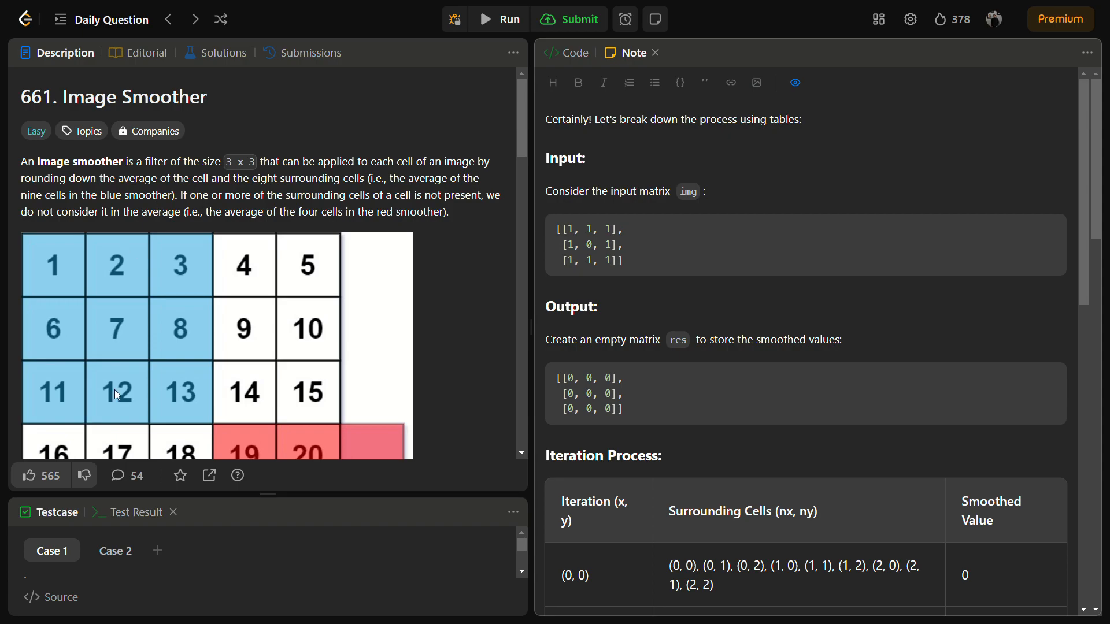
{"action": "mouse_move", "coordinate": [99, 382]}
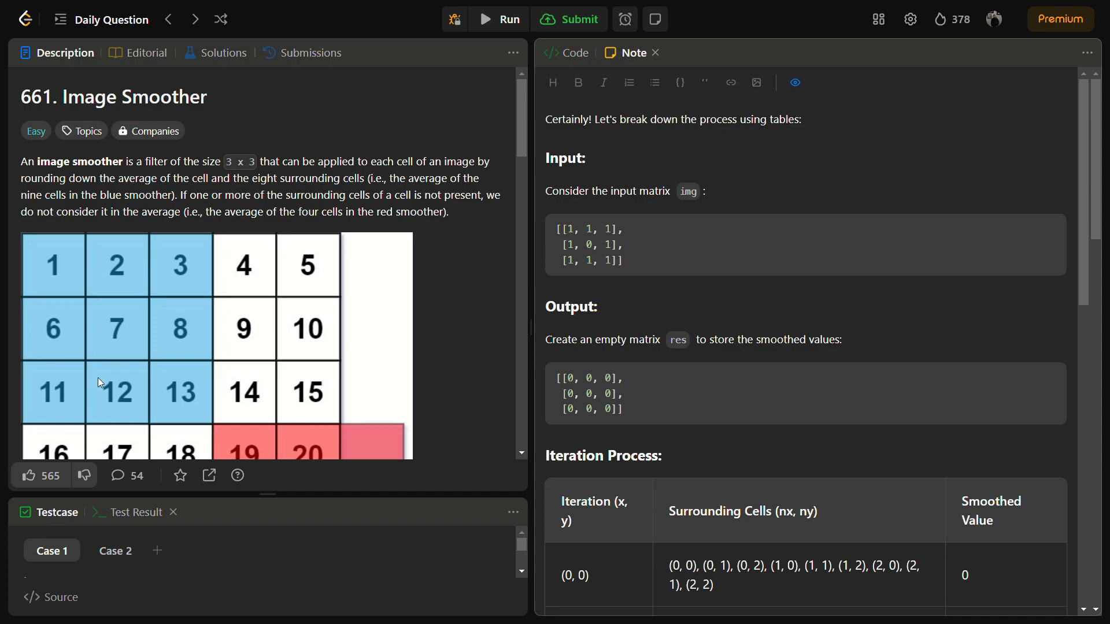
{"action": "mouse_move", "coordinate": [3, 193]}
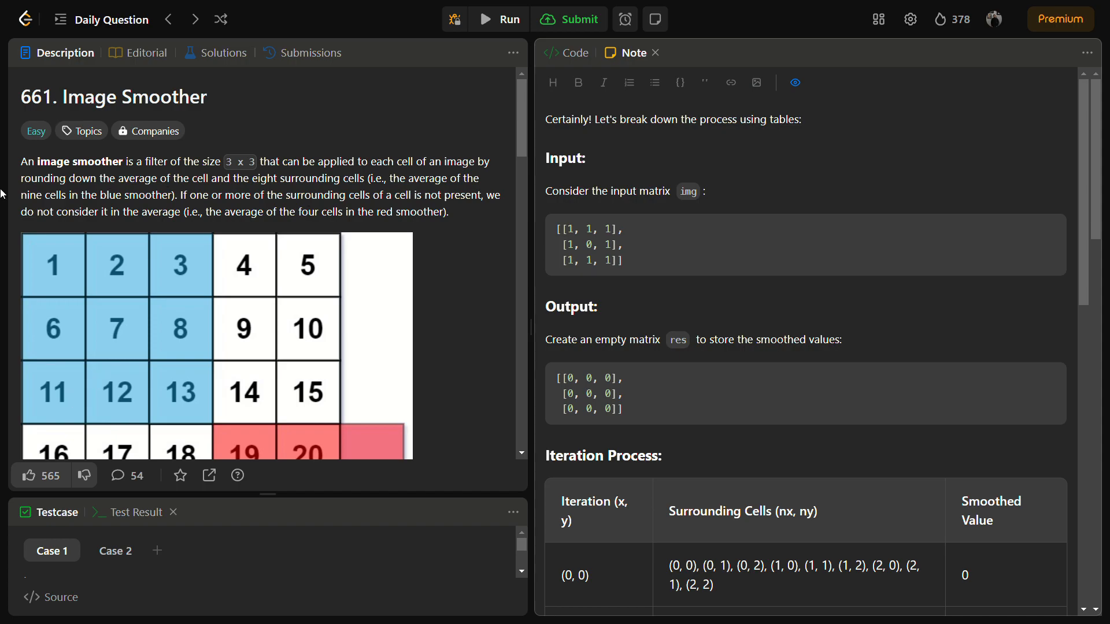
Step: Highlight the cell-averaging phrase, then scroll to Example 1 and select point (0,0)
{"action": "left_click_drag", "start_coordinate": [101, 179], "coordinate": [210, 179]}
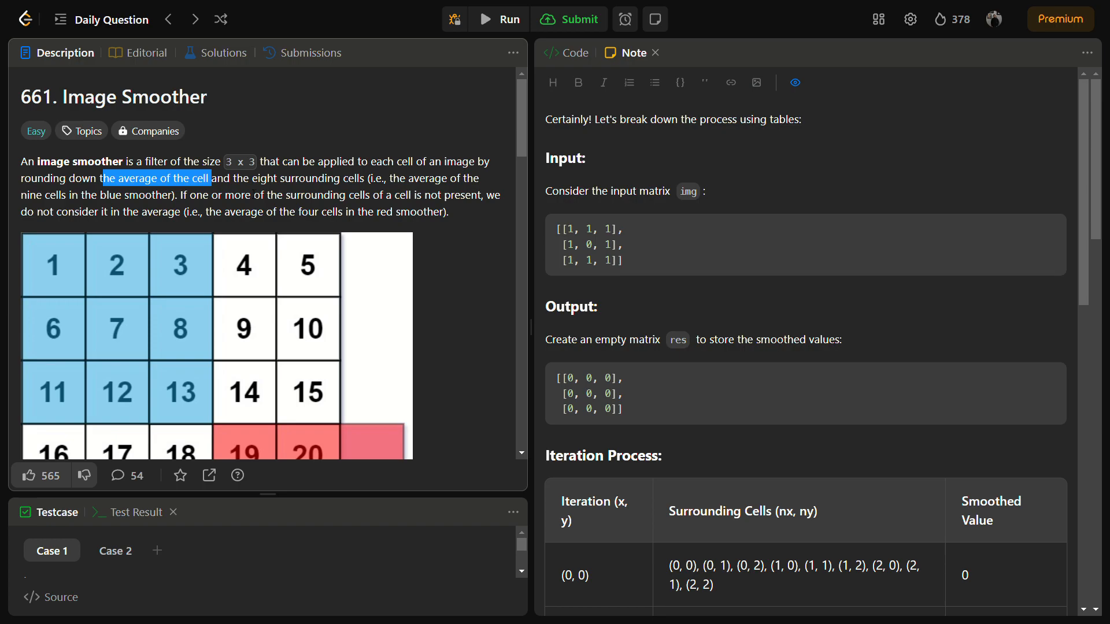
{"action": "left_click_drag", "start_coordinate": [240, 178], "coordinate": [360, 178]}
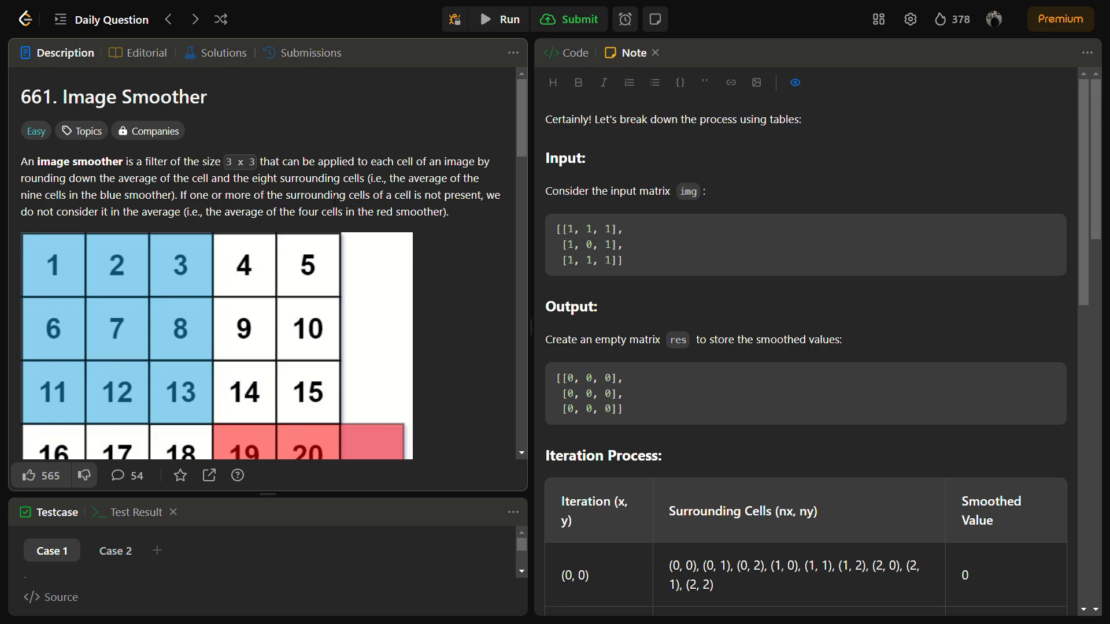
{"action": "scroll", "scroll_direction": "down", "scroll_amount": 3}
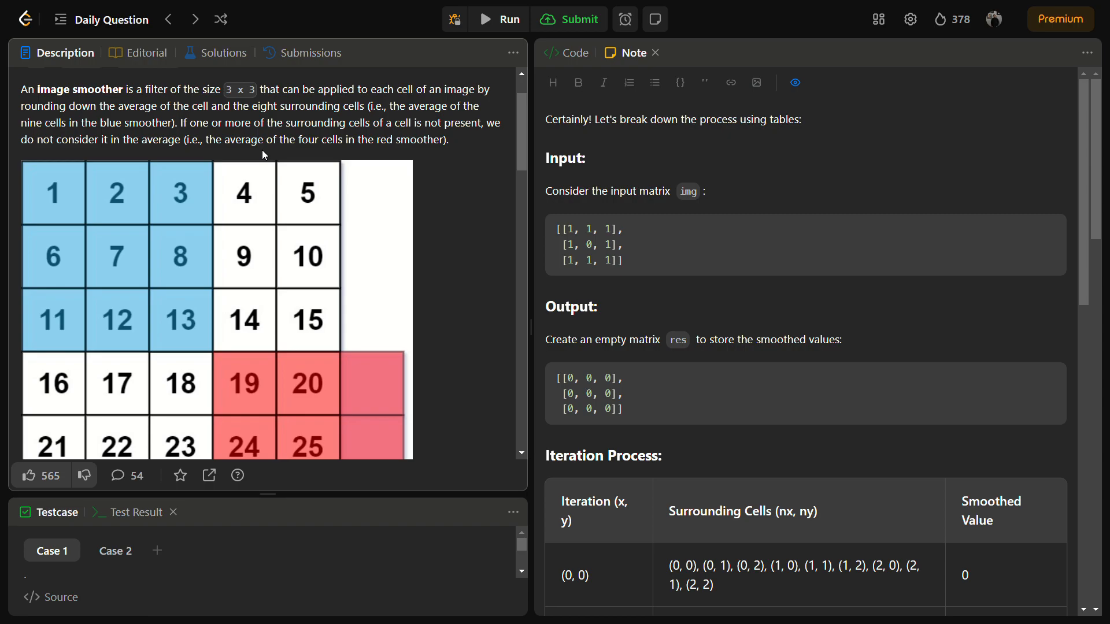
{"action": "mouse_move", "coordinate": [391, 170]}
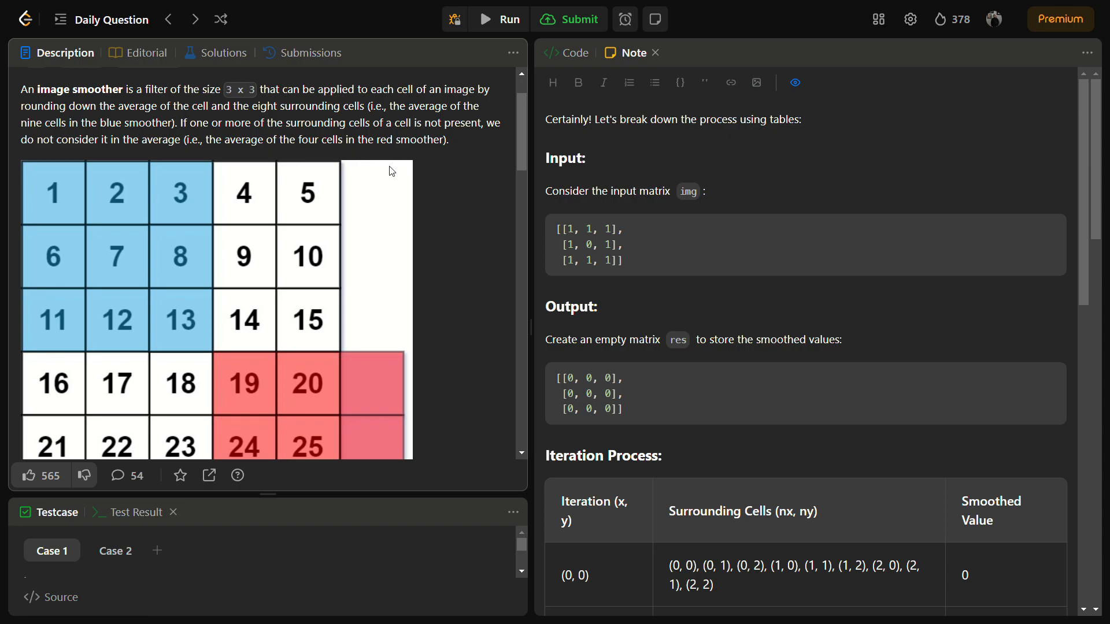
{"action": "scroll", "scroll_direction": "down", "scroll_amount": 3}
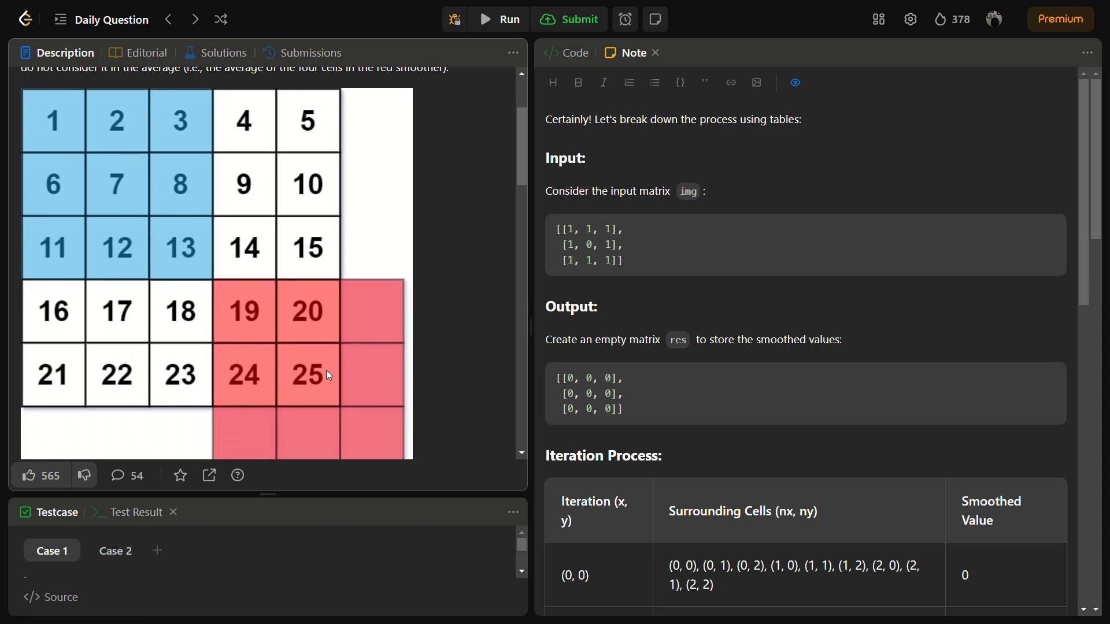
{"action": "mouse_move", "coordinate": [366, 309]}
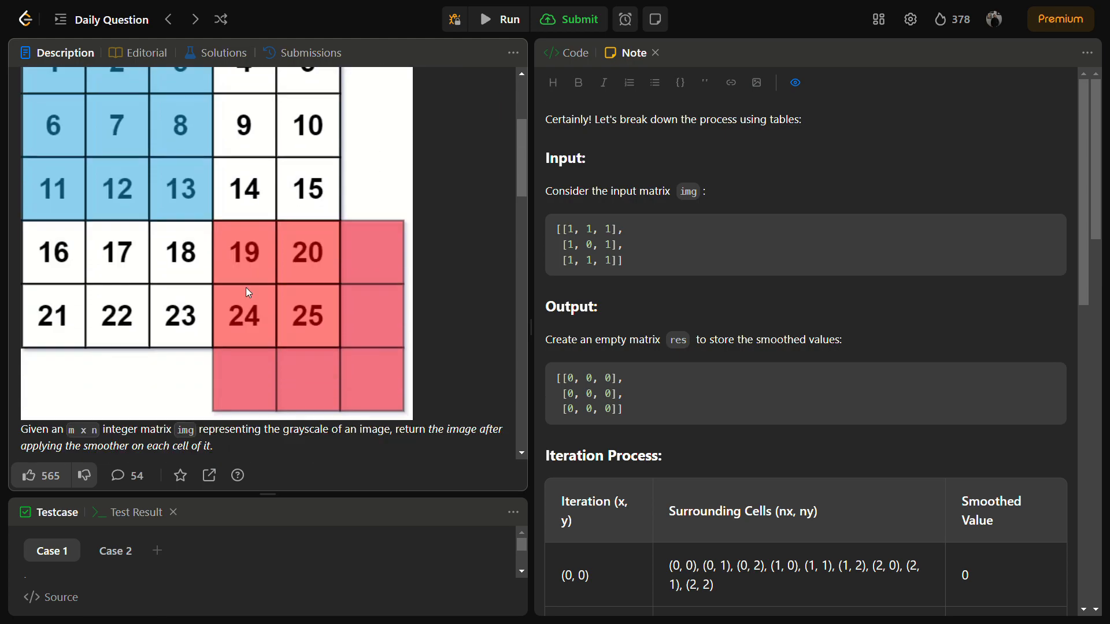
{"action": "scroll", "scroll_direction": "down", "scroll_amount": 3}
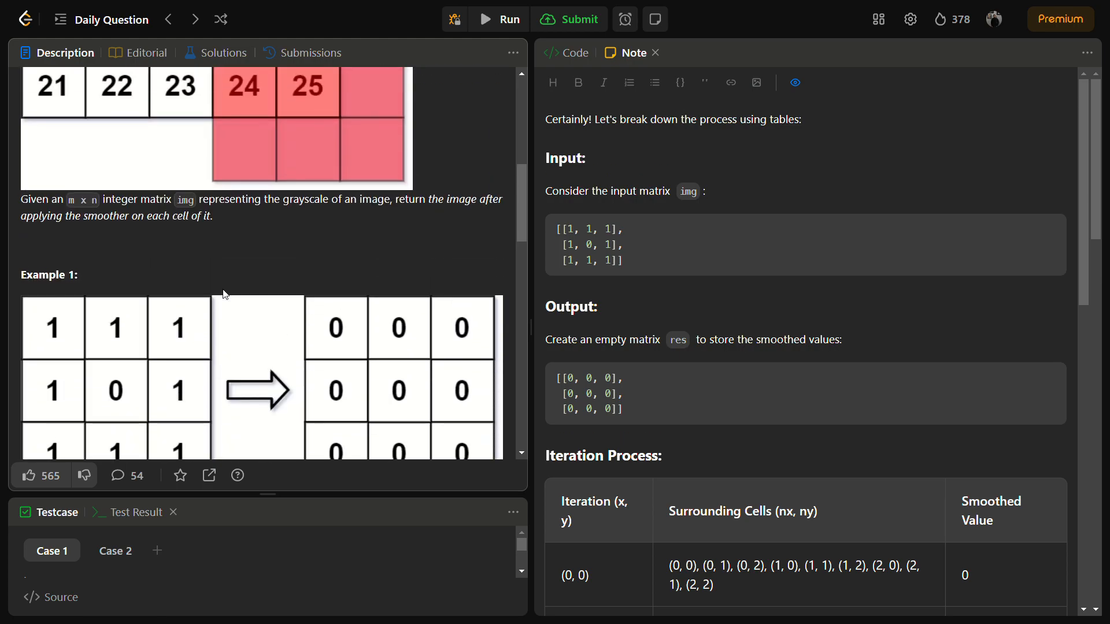
{"action": "scroll", "scroll_direction": "down", "scroll_amount": 3}
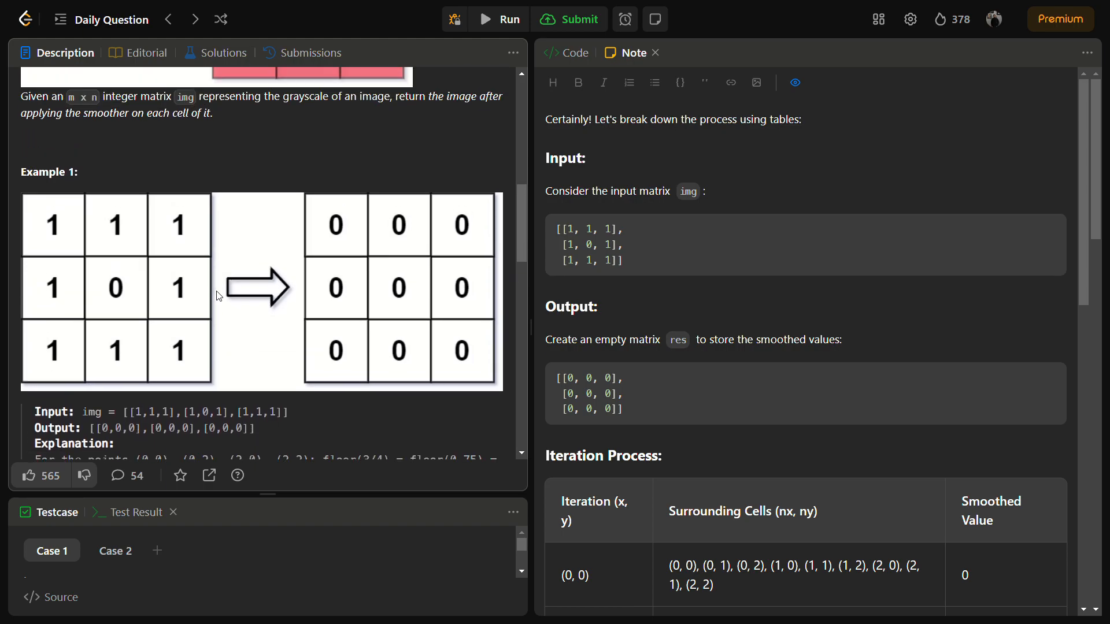
{"action": "scroll", "scroll_direction": "down", "scroll_amount": 3}
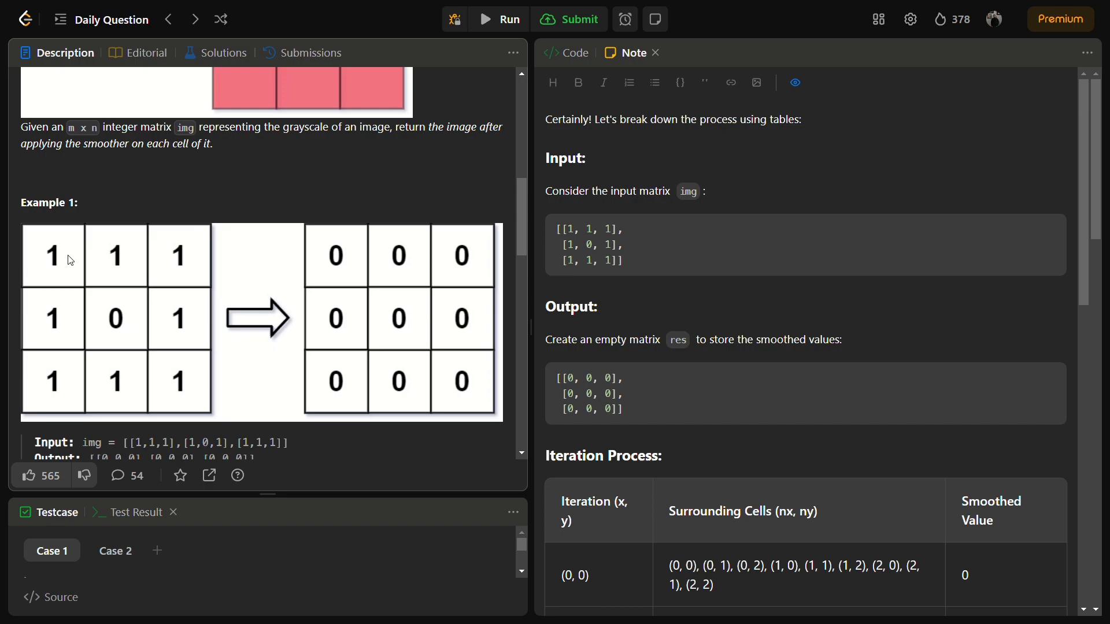
{"action": "mouse_move", "coordinate": [114, 422]}
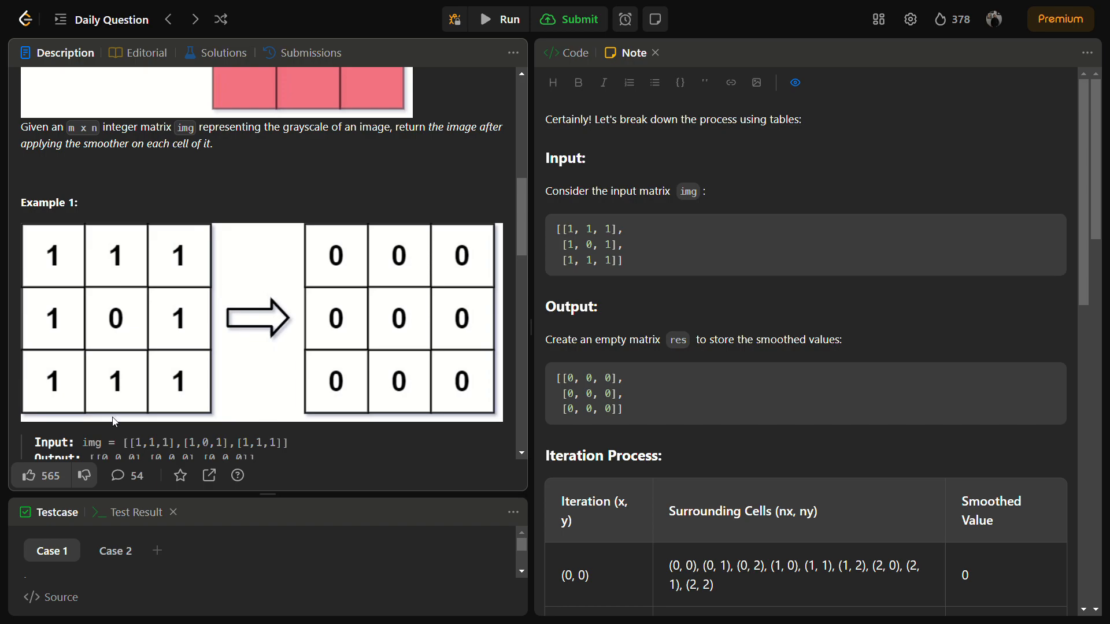
{"action": "scroll", "scroll_direction": "down", "scroll_amount": 3}
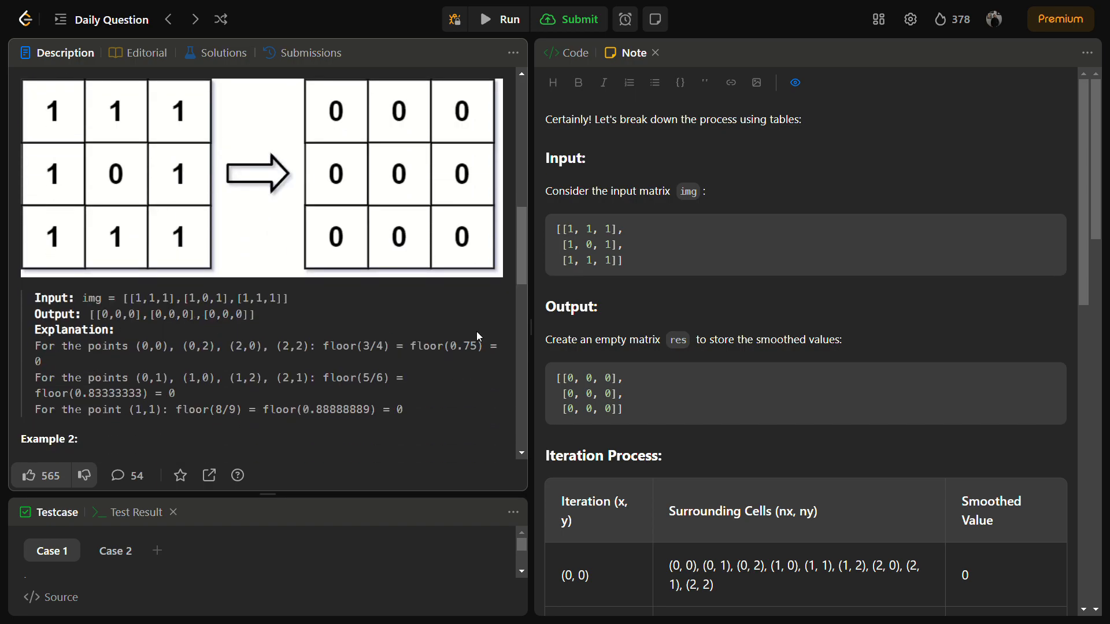
{"action": "mouse_move", "coordinate": [423, 365]}
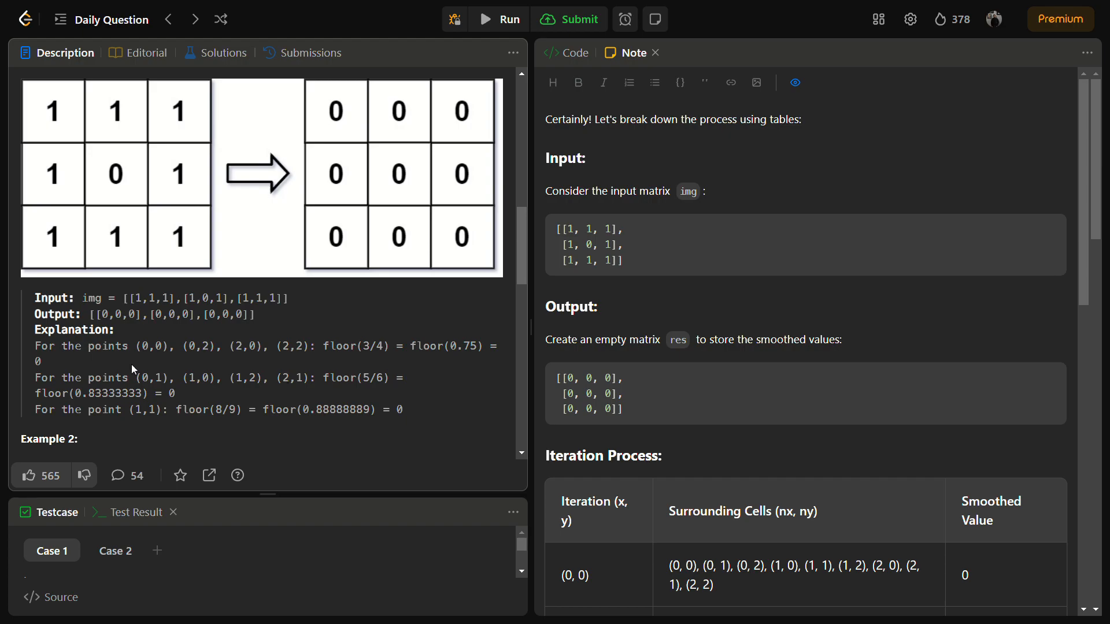
{"action": "double_click", "coordinate": [151, 347]}
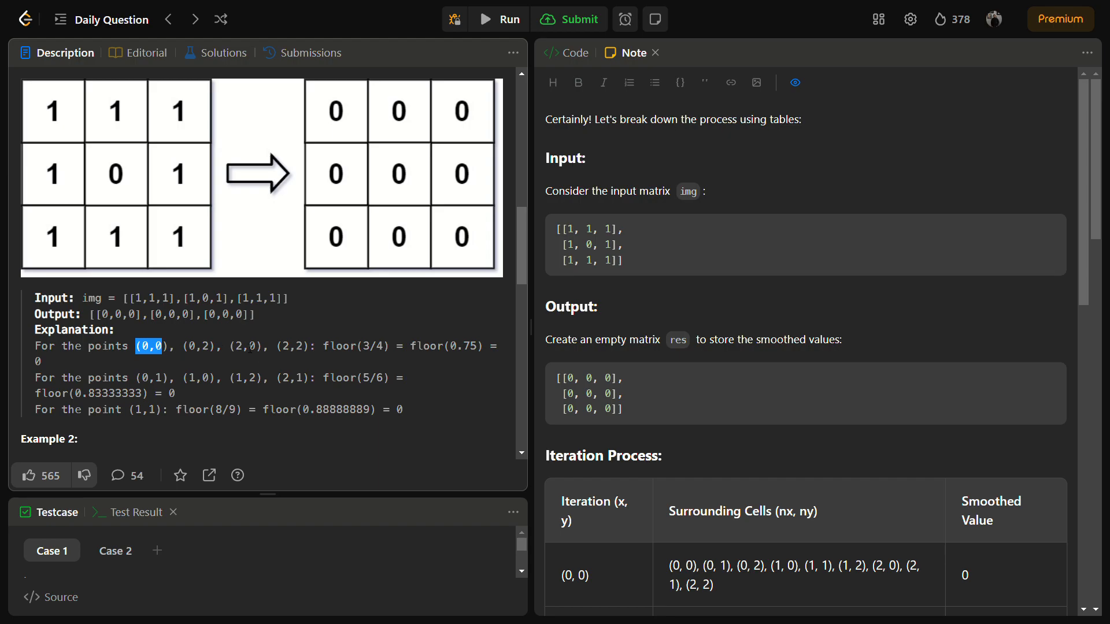
{"action": "mouse_move", "coordinate": [21, 360]}
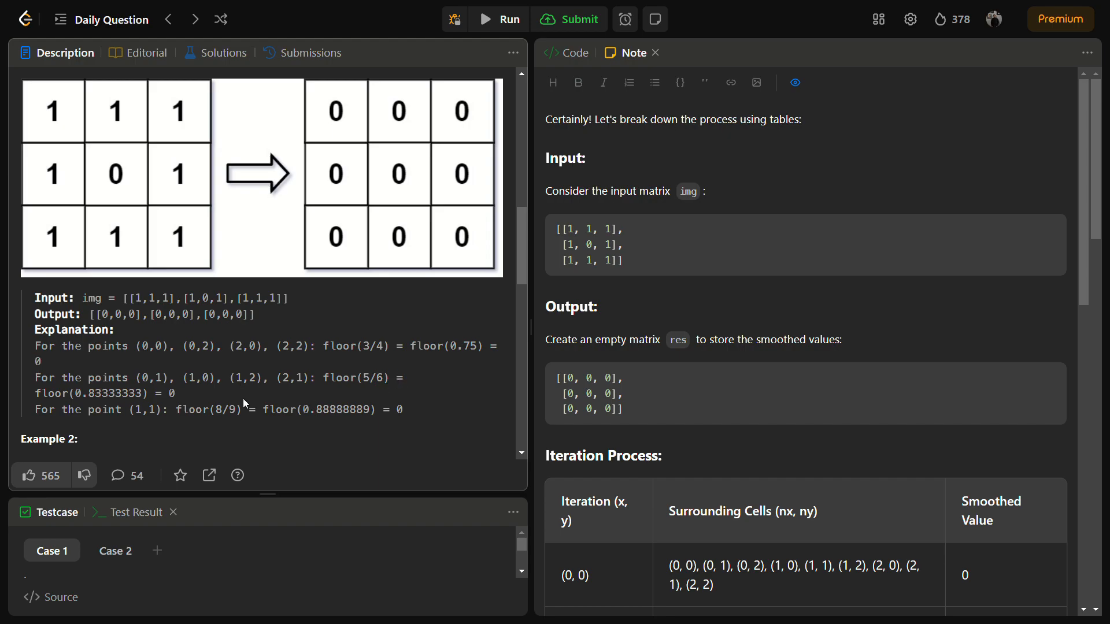
{"action": "mouse_move", "coordinate": [795, 450]}
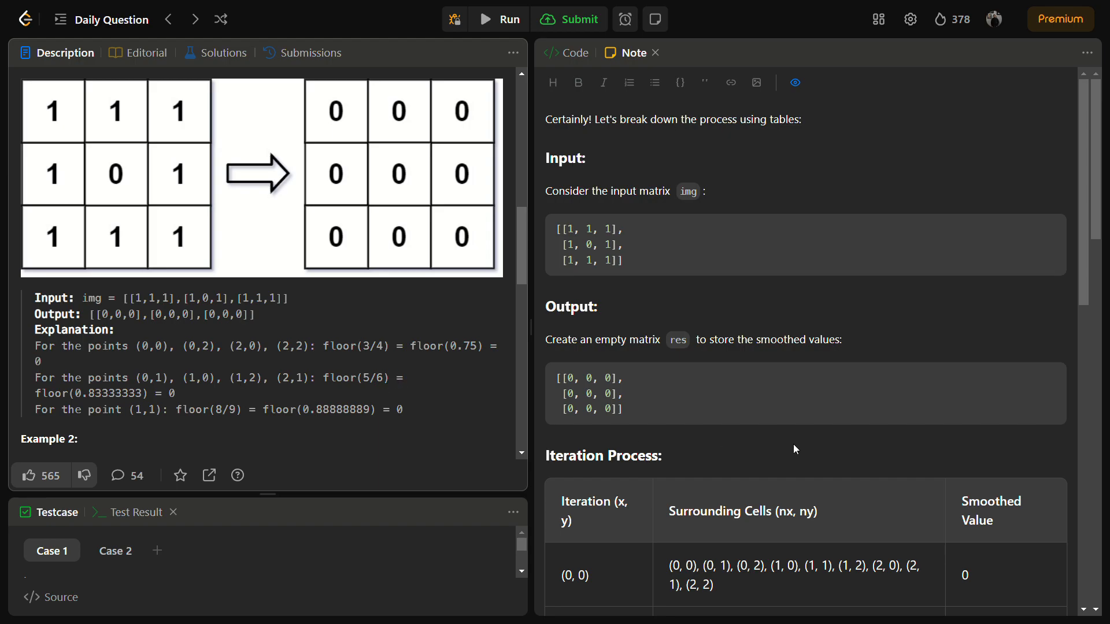
{"action": "mouse_move", "coordinate": [717, 335]}
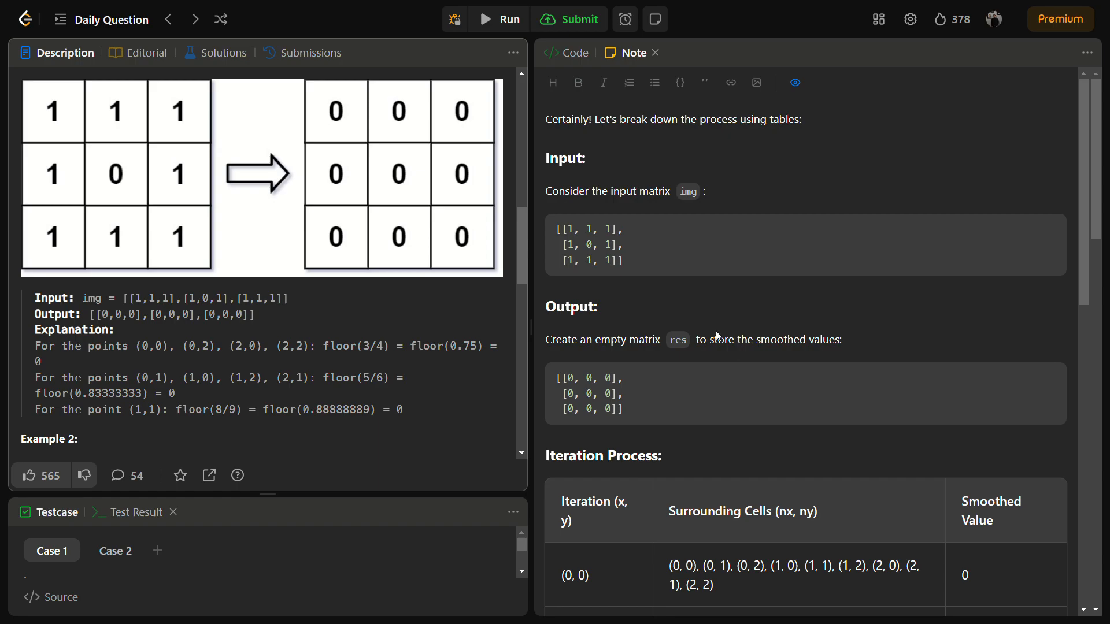
Step: Scroll to the note's Iteration Process table of surrounding coordinates and smoothed value 0
{"action": "scroll", "scroll_direction": "down", "scroll_amount": 3}
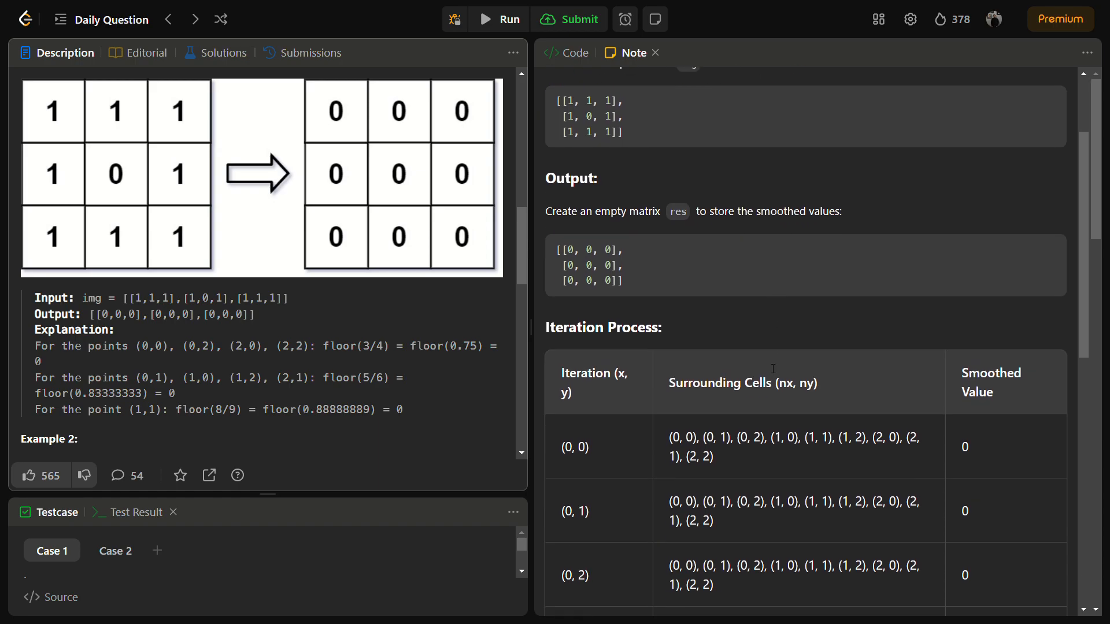
{"action": "scroll", "scroll_direction": "down", "scroll_amount": 3}
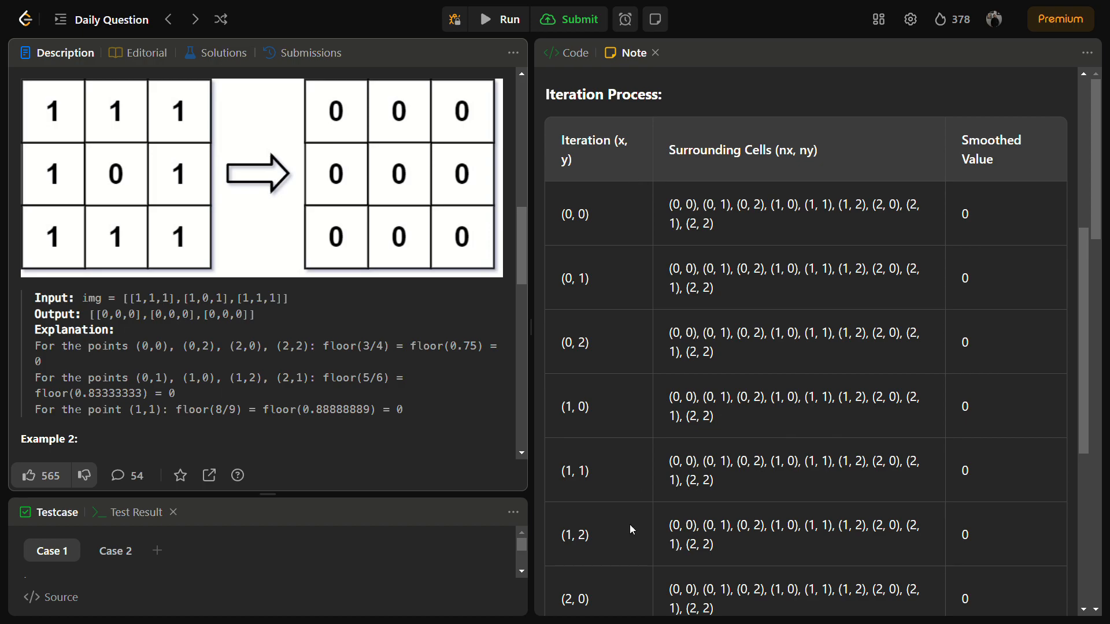
{"action": "mouse_move", "coordinate": [762, 176]}
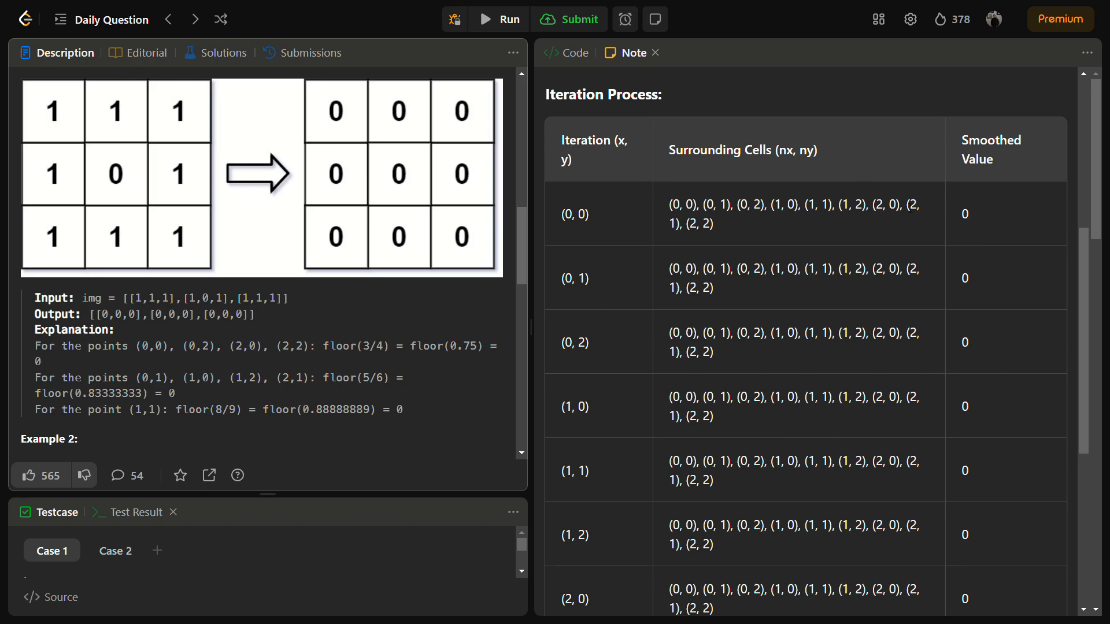
{"action": "mouse_move", "coordinate": [965, 262]}
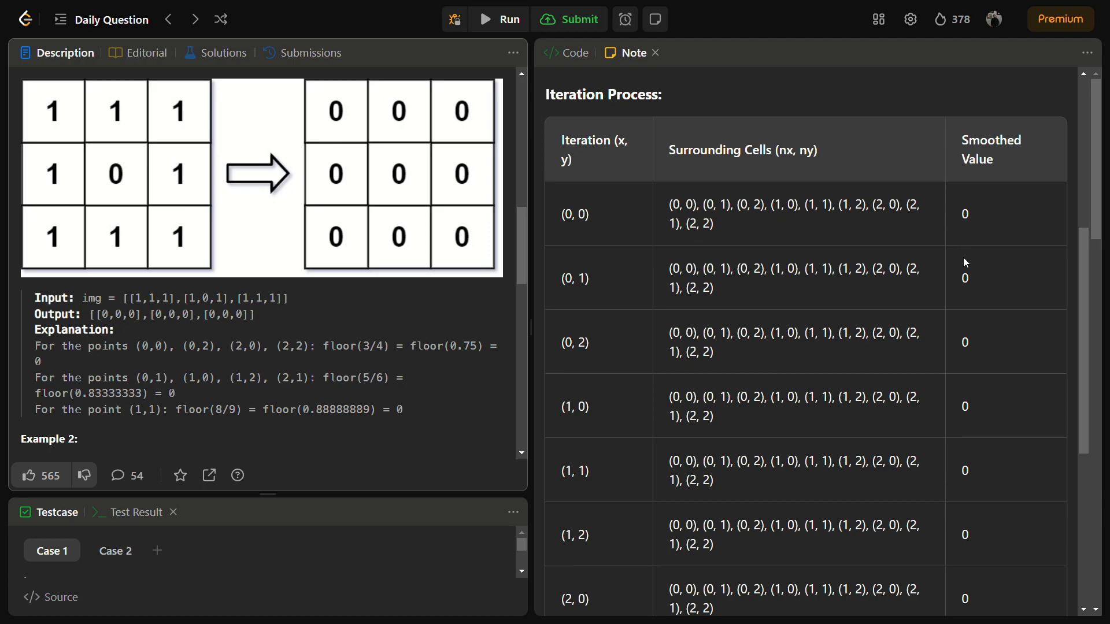
{"action": "mouse_move", "coordinate": [981, 218]}
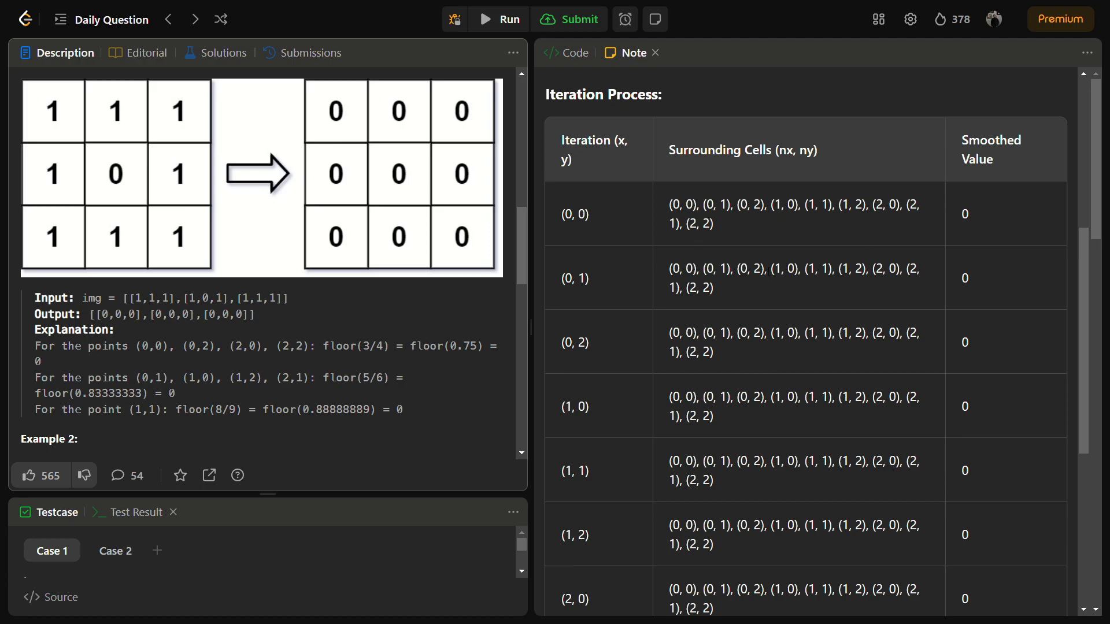
{"action": "scroll", "scroll_direction": "down", "scroll_amount": 3}
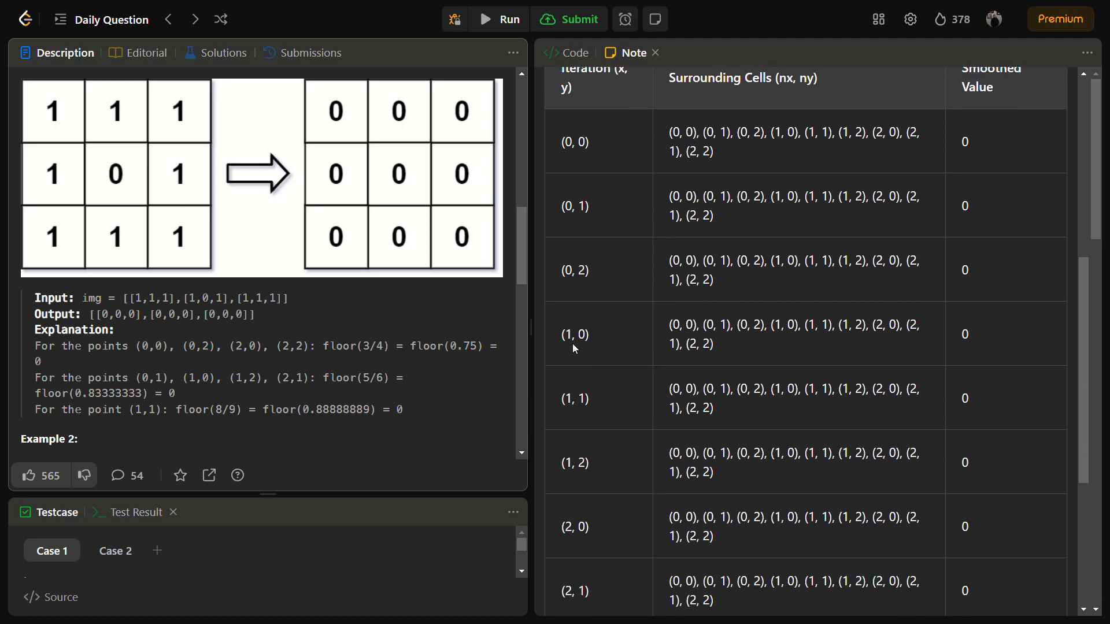
{"action": "scroll", "scroll_direction": "down", "scroll_amount": 3}
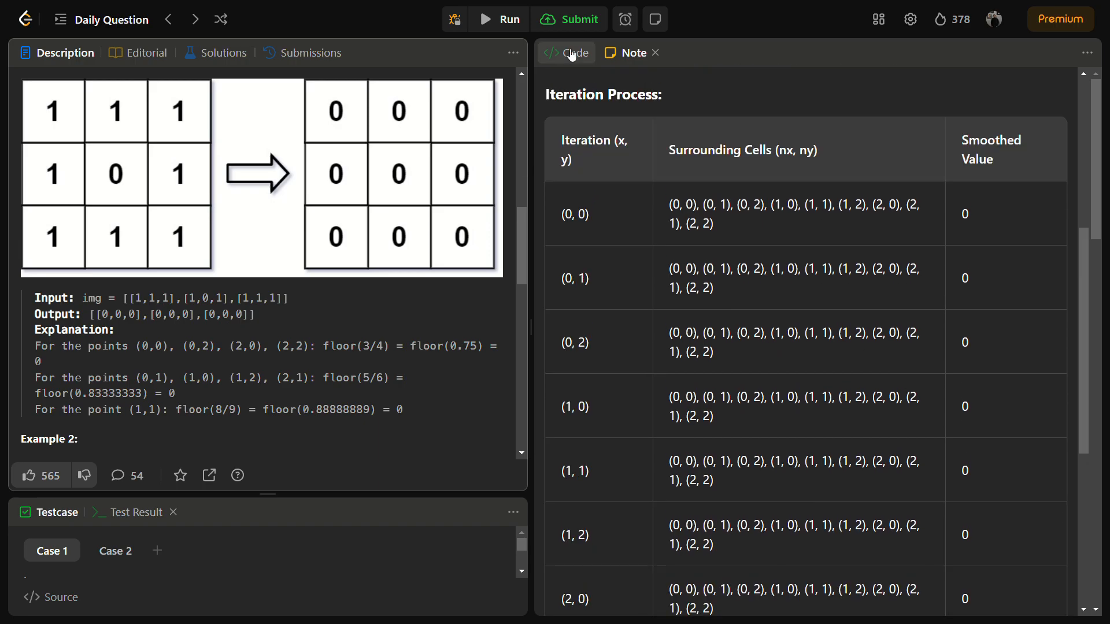
Step: In the Java editor, allocate res as new int[img.length][img[0].length]
{"action": "left_click", "coordinate": [566, 52]}
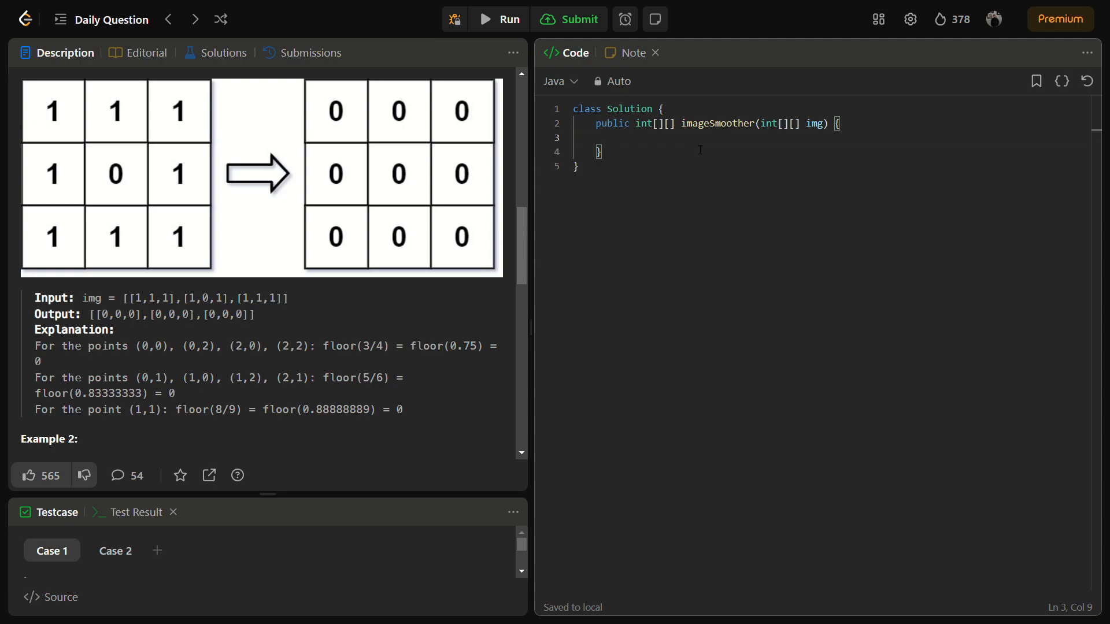
{"action": "type", "text": "int res[]["}
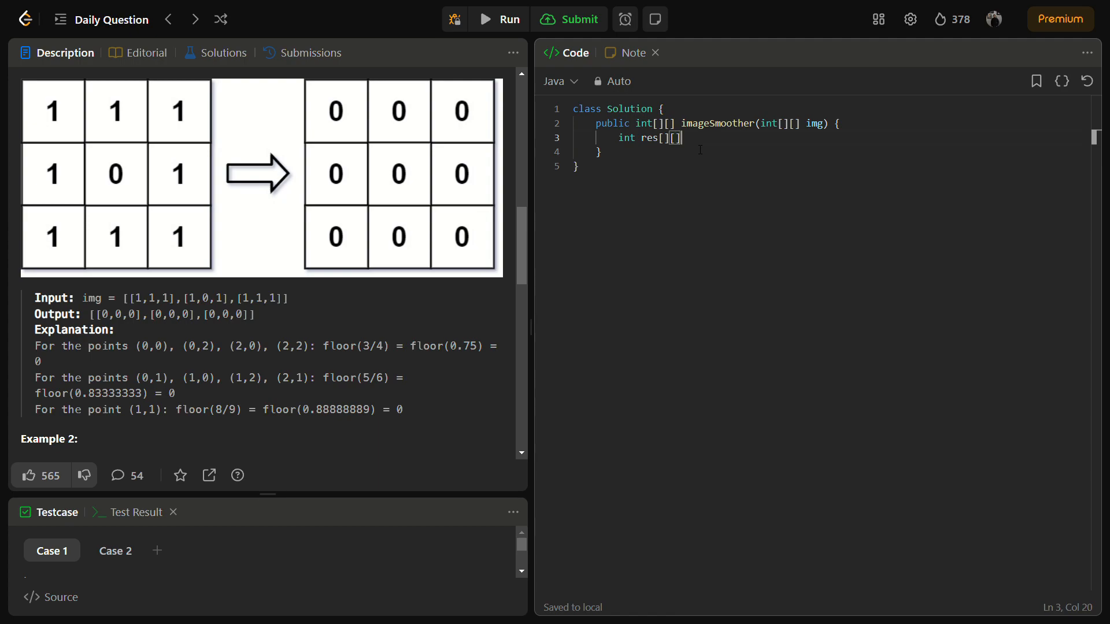
{"action": "type", "text": "="}
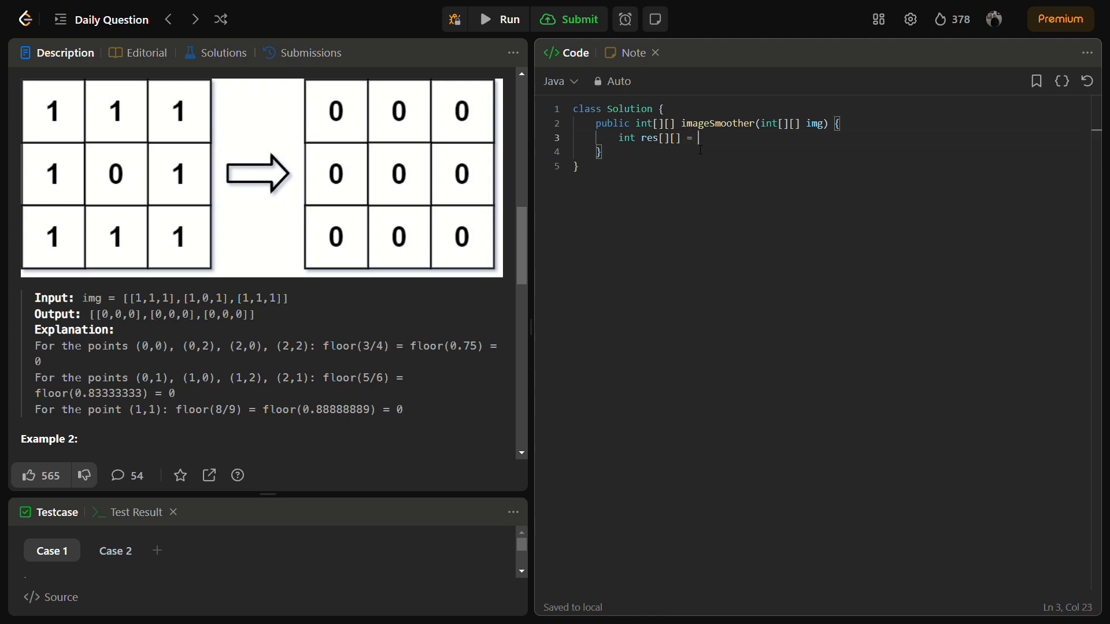
{"action": "type", "text": "new int[]"}
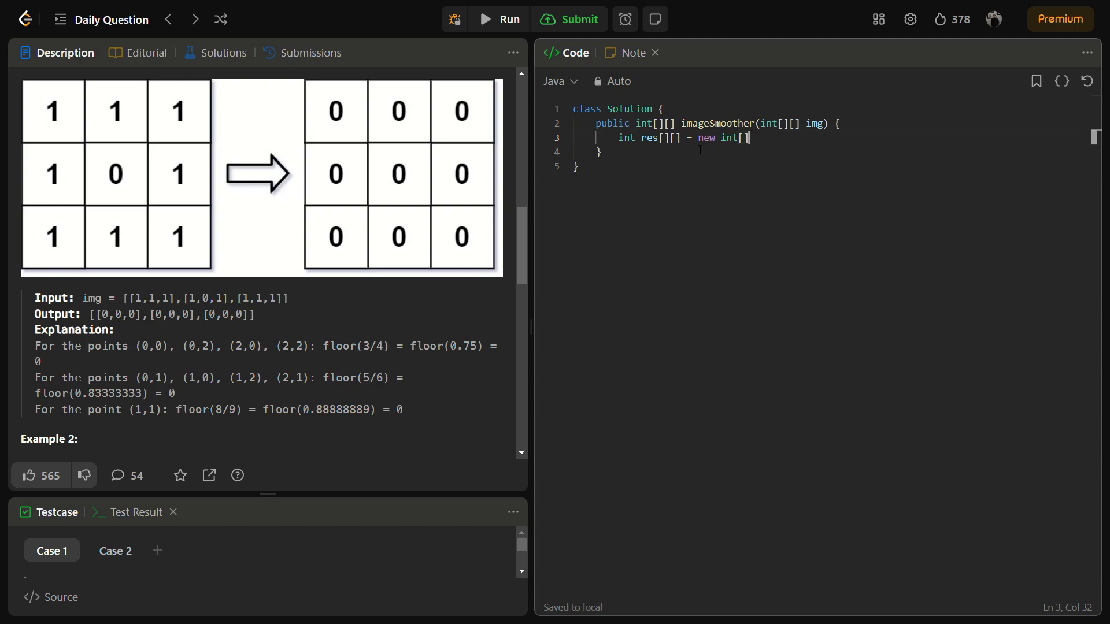
{"action": "type", "text": "[]"}
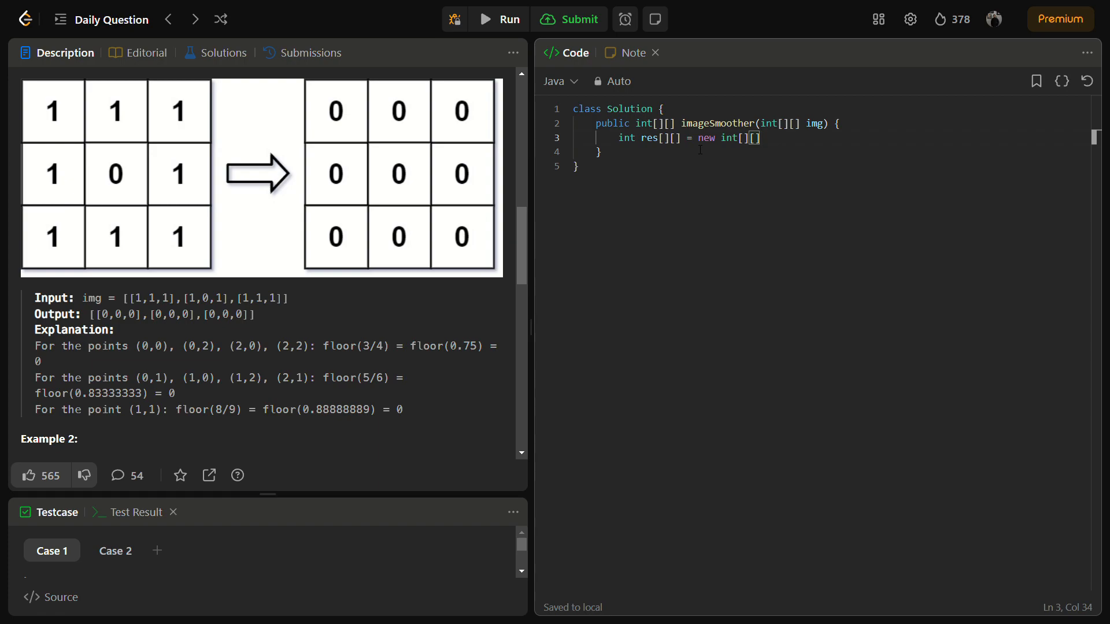
{"action": "type", "text": "i];"}
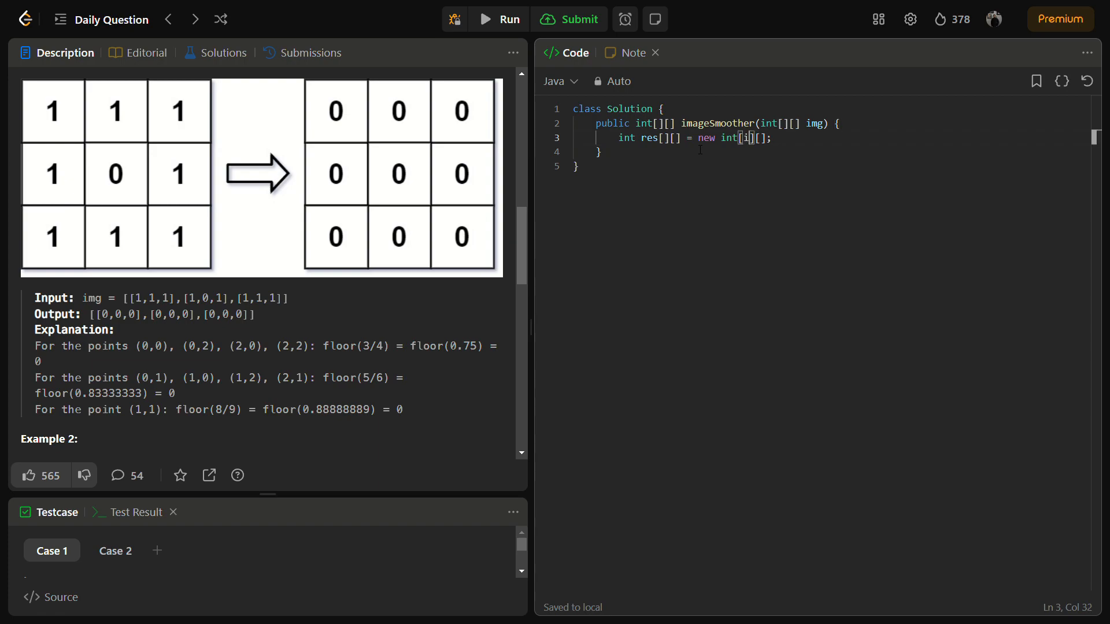
{"action": "type", "text": "mg.length"}
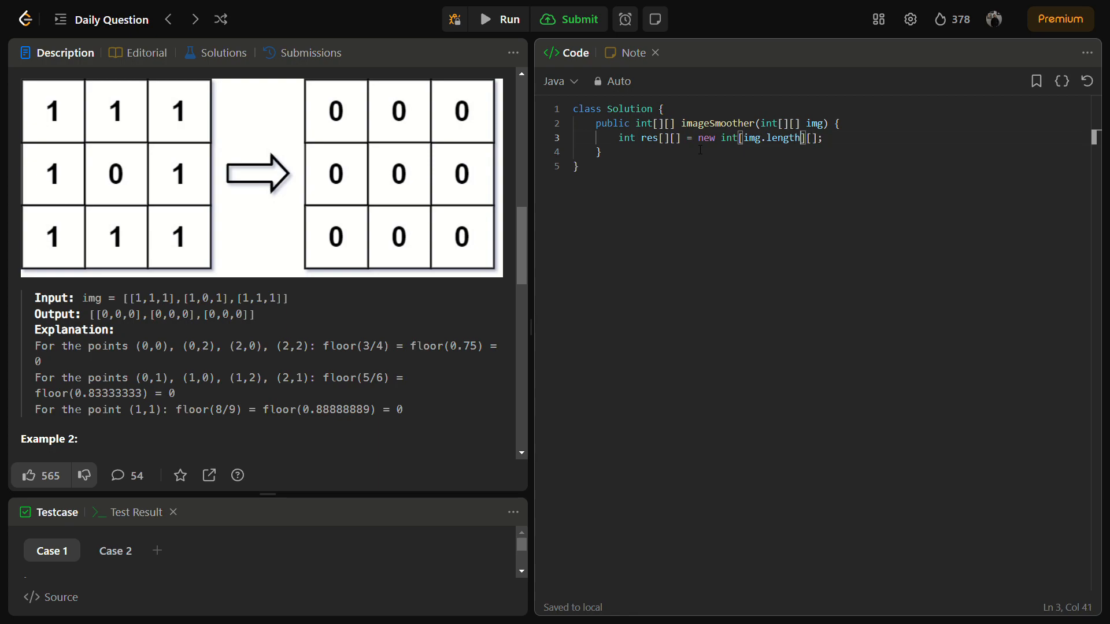
{"action": "type", "text": "img"}
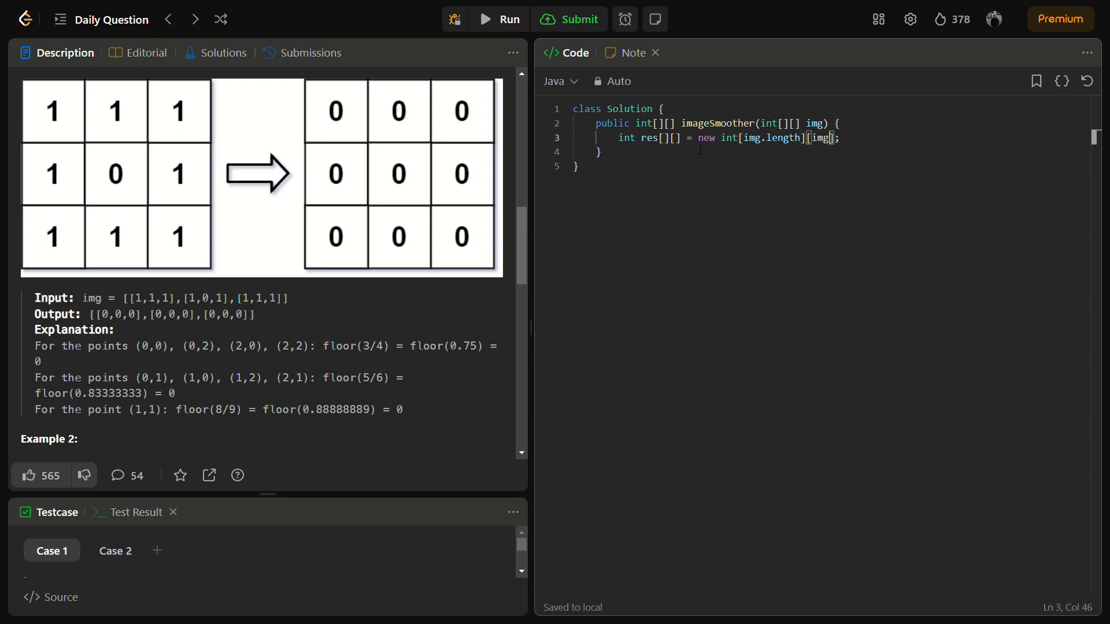
{"action": "type", "text": "[0].length"}
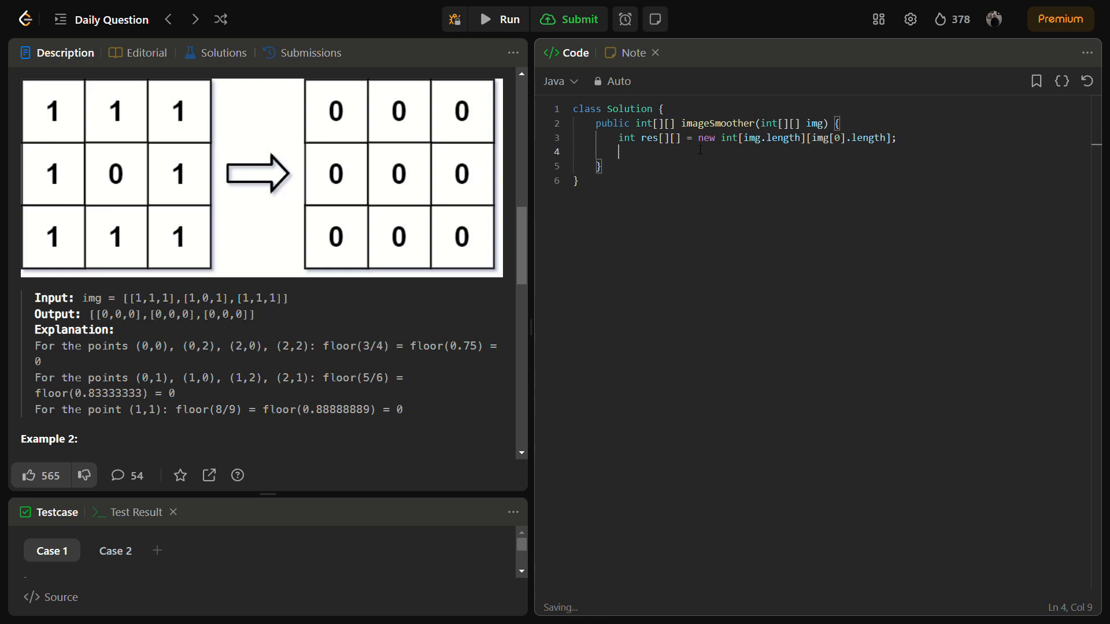
Step: Add nested for loops, i over img.length and j over img[0].length
{"action": "type", "text": "for("}
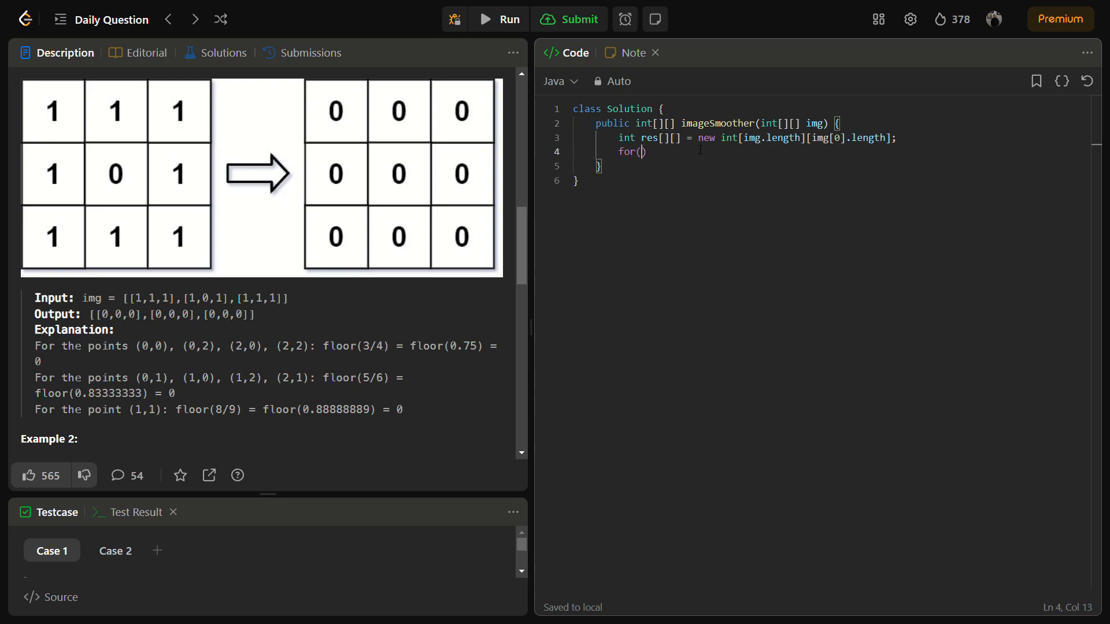
{"action": "type", "text": "int i=0"}
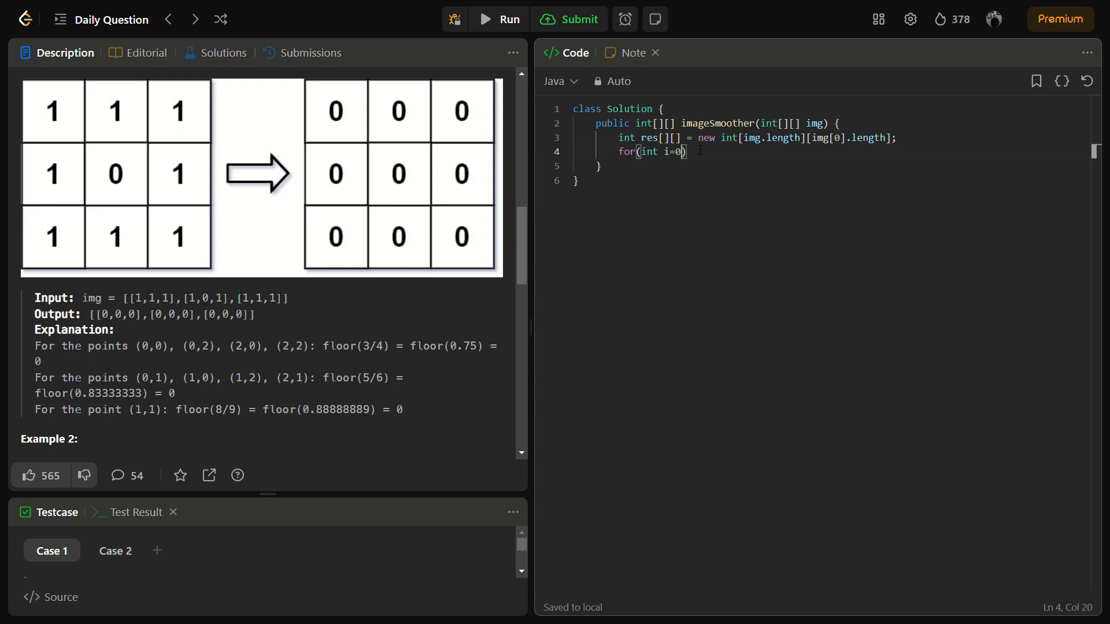
{"action": "type", "text": ";i<"}
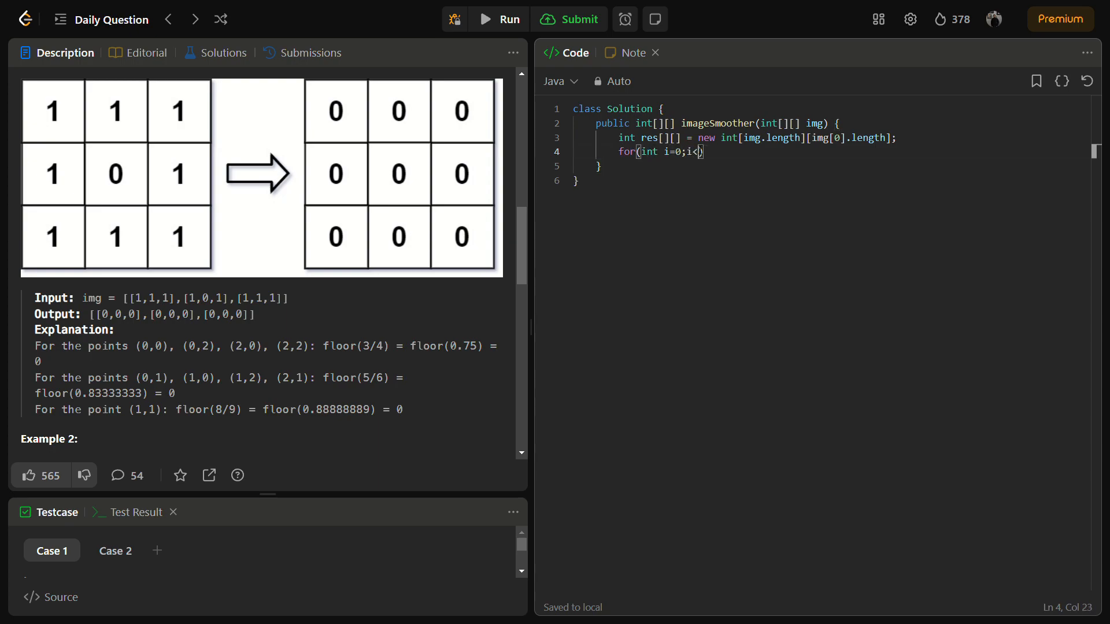
{"action": "type", "text": "mg.length;"}
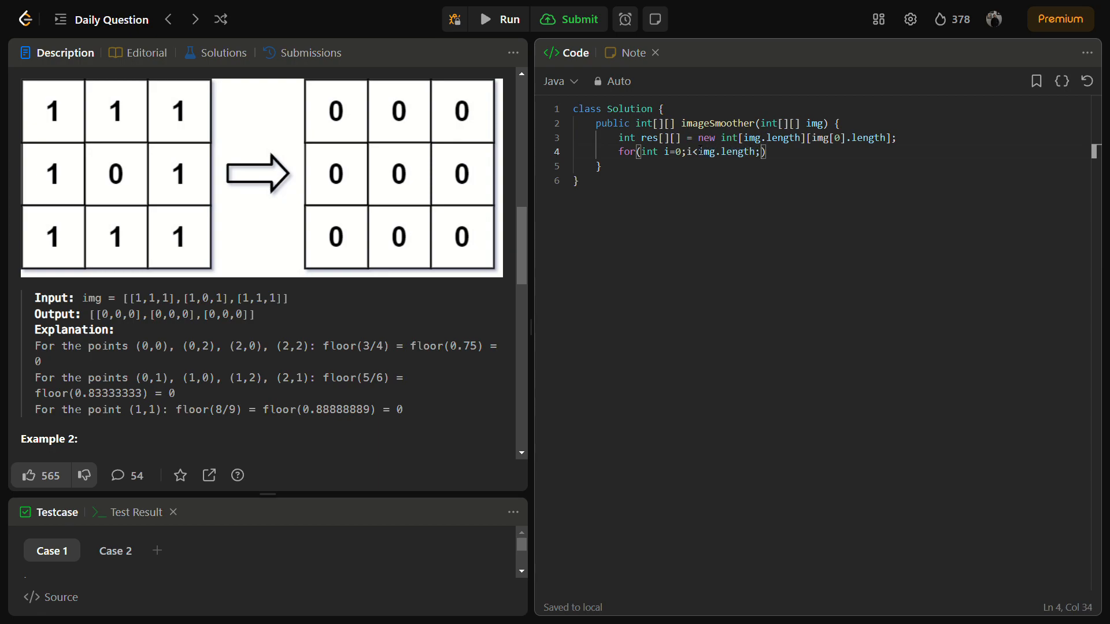
{"action": "type", "text": "i++)"}
{"action": "type", "text": "for"}
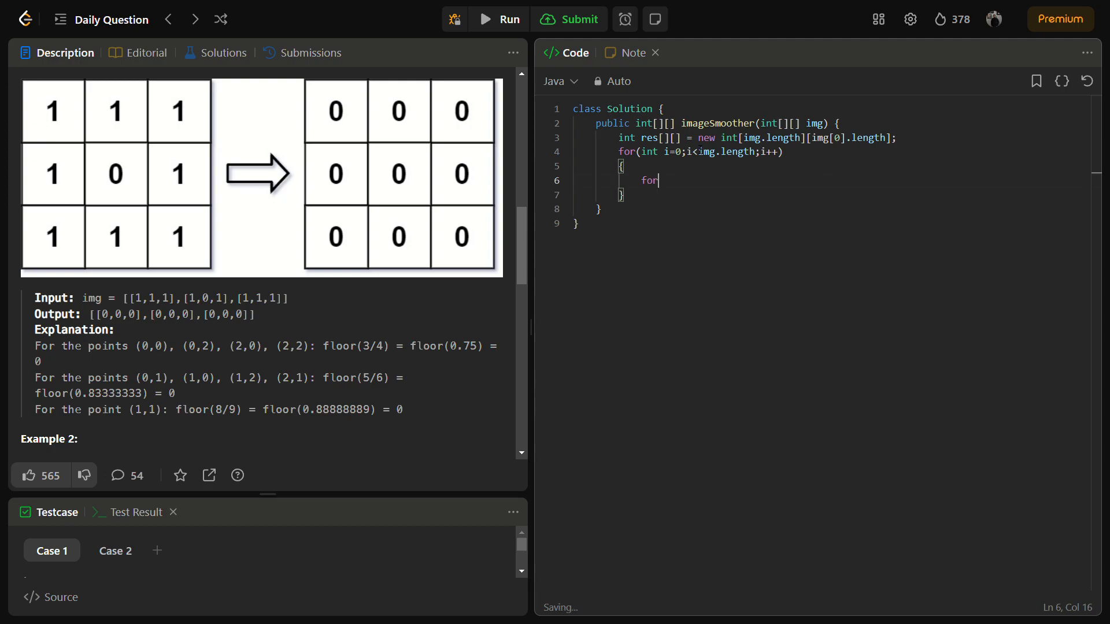
{"action": "type", "text": "(int j=0;"}
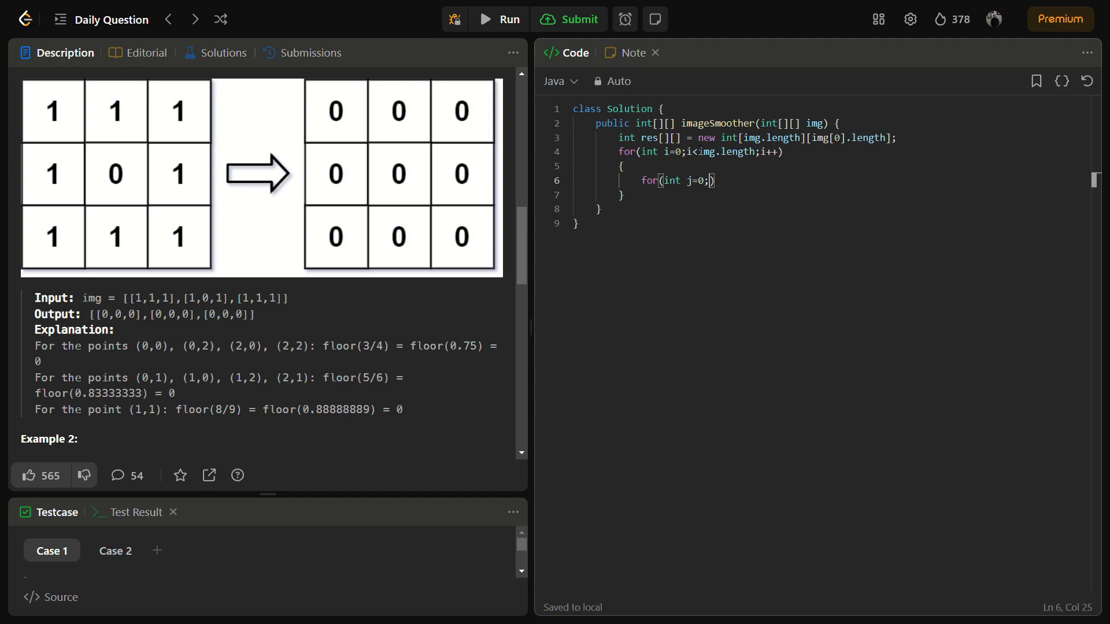
{"action": "type", "text": "j<"}
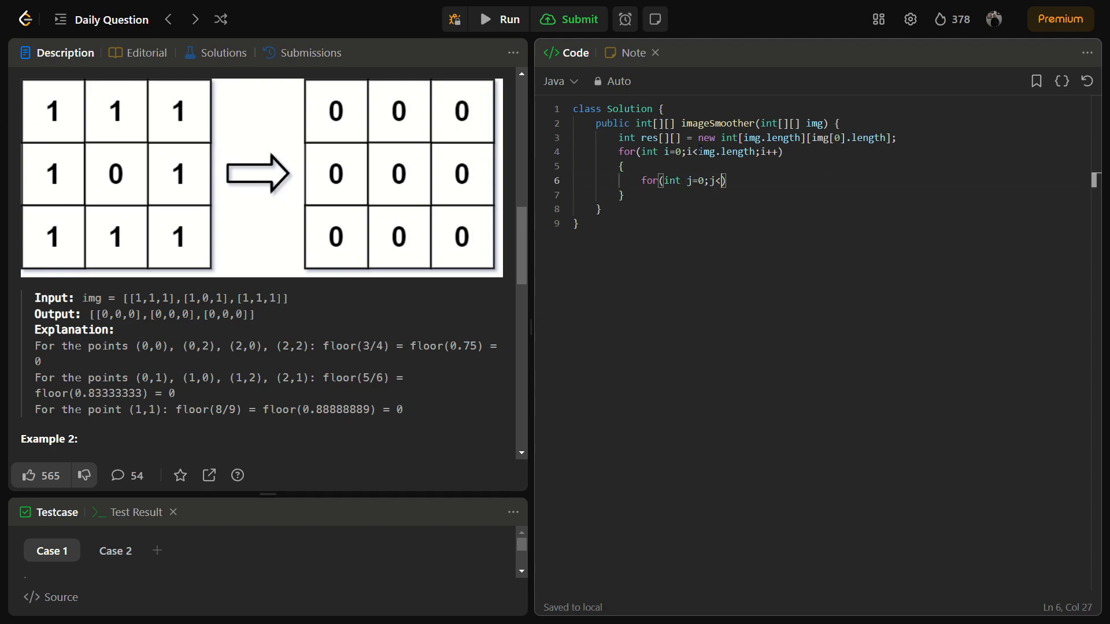
{"action": "type", "text": "img[0]"}
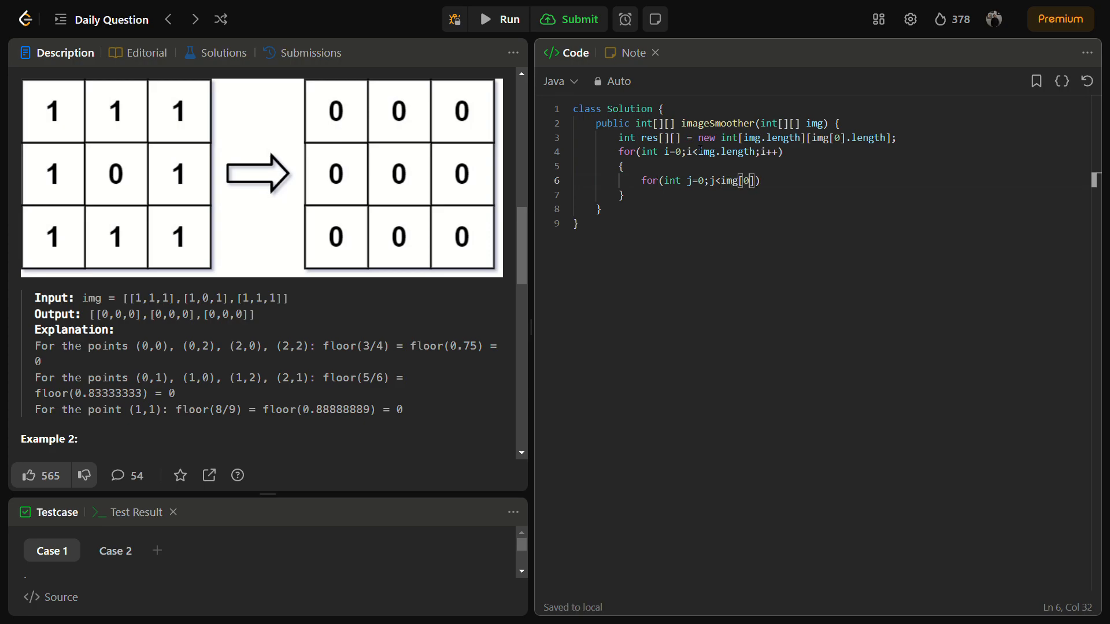
{"action": "type", "text": ".length;"}
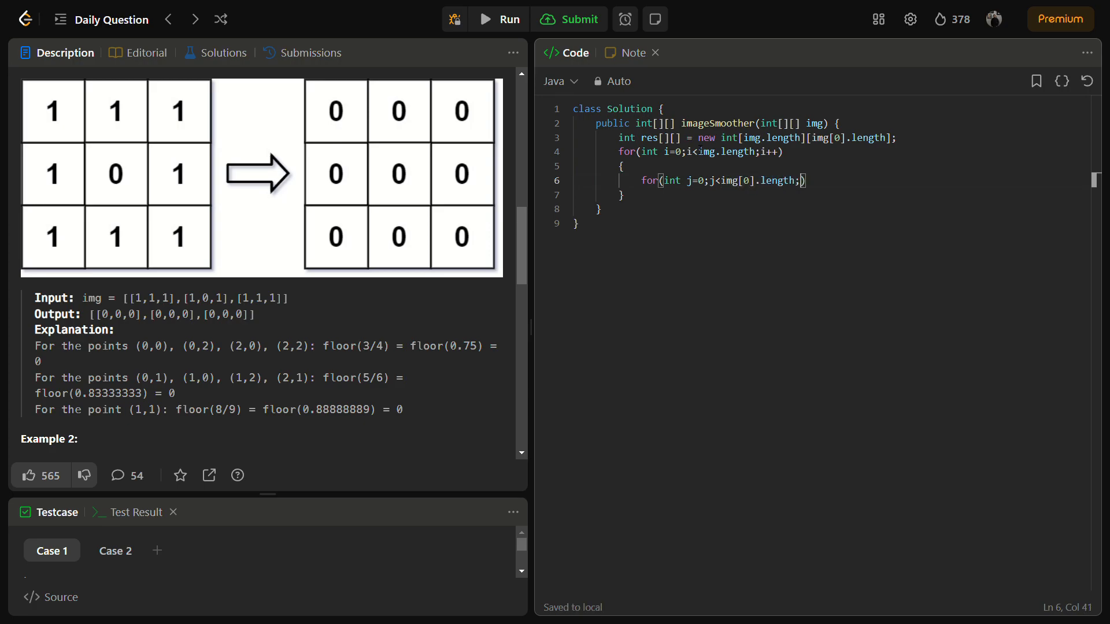
{"action": "type", "text": "j++"}
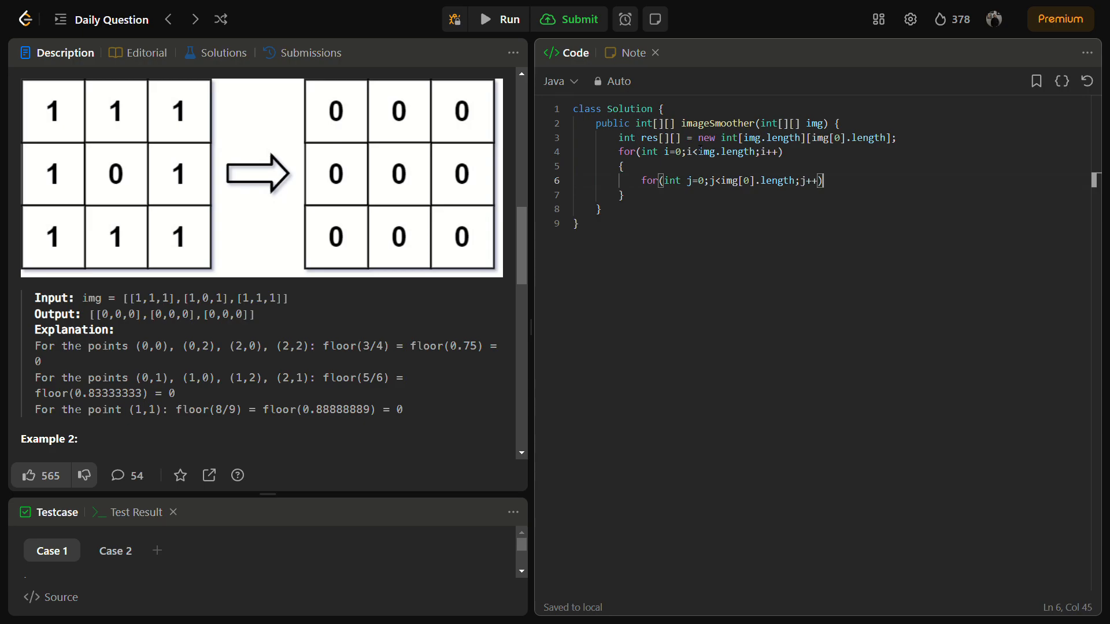
{"action": "type", "text": "{"}
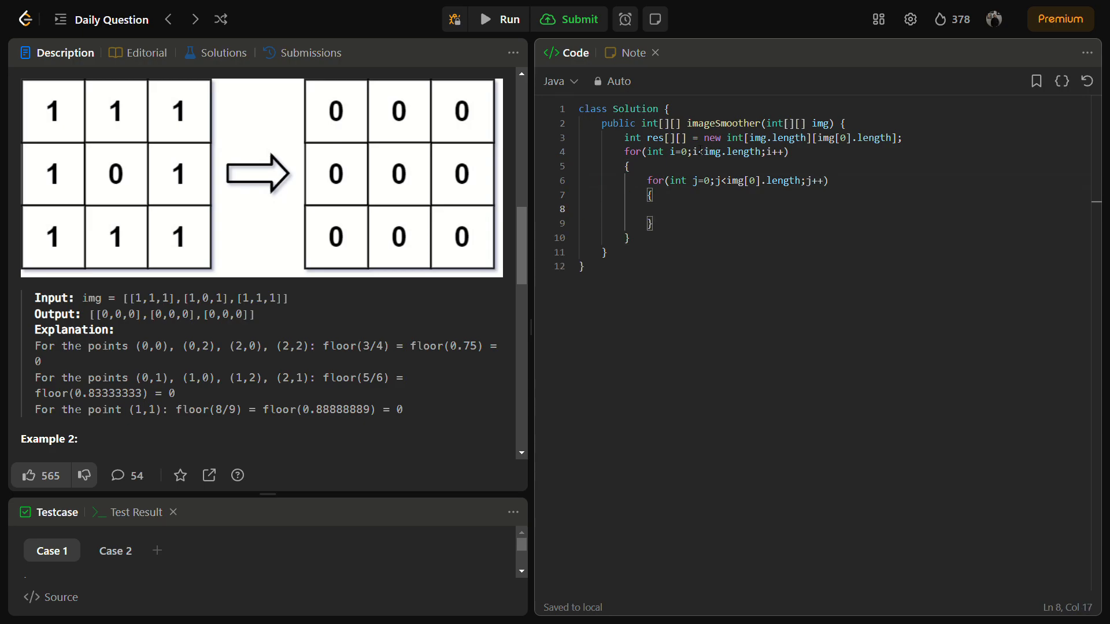
Step: Assign res[i][j] = smoothen(img) inside the inner loop
{"action": "type", "text": "res[i][]"}
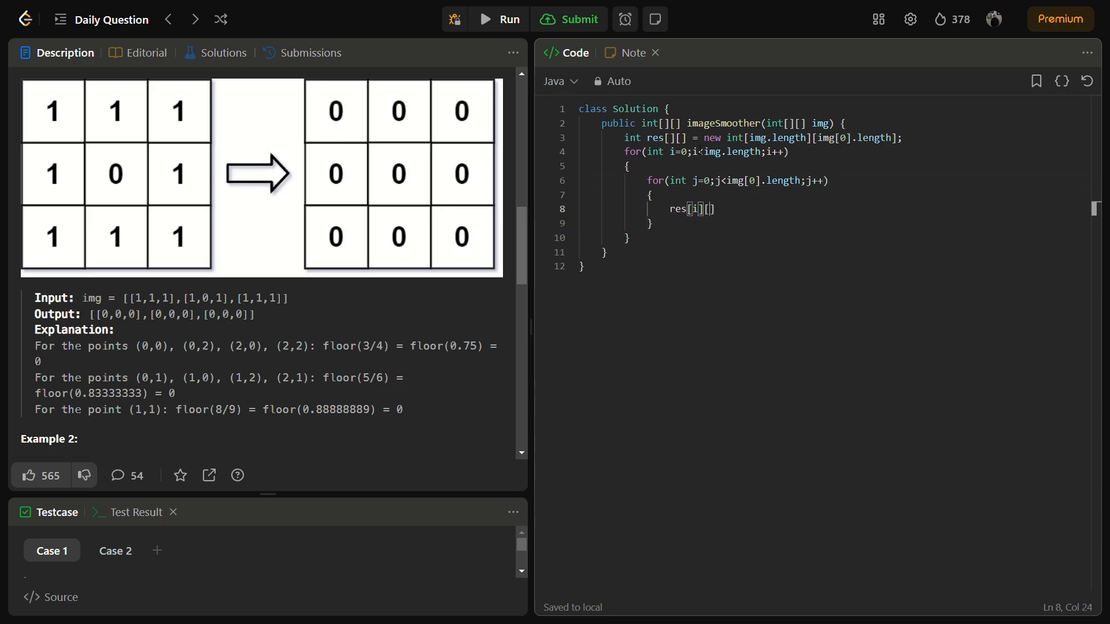
{"action": "type", "text": "j"}
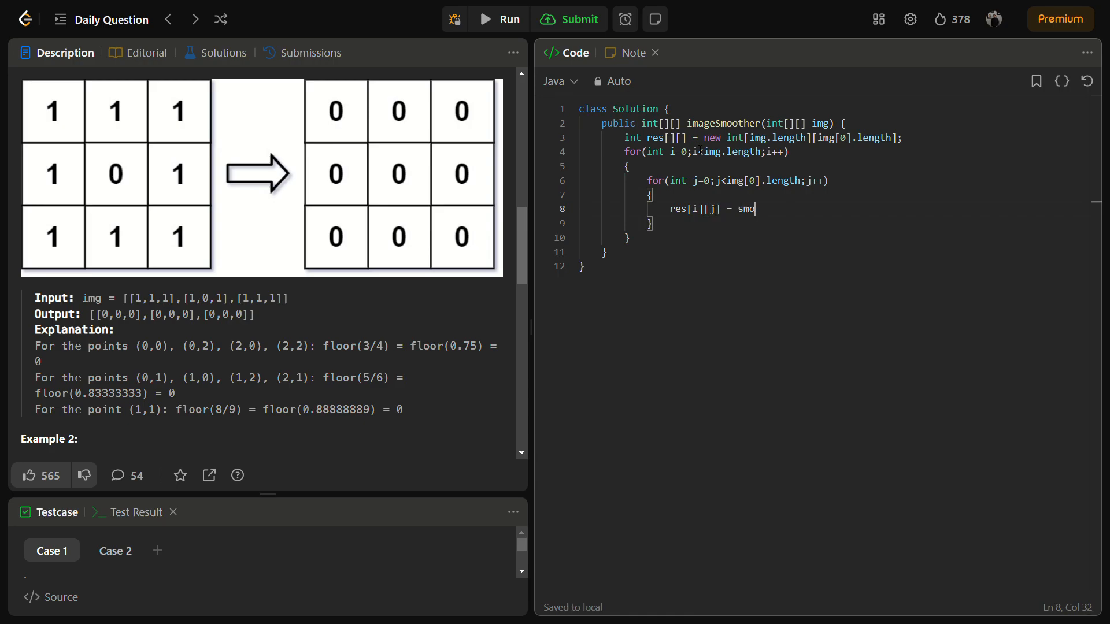
{"action": "type", "text": "othen"}
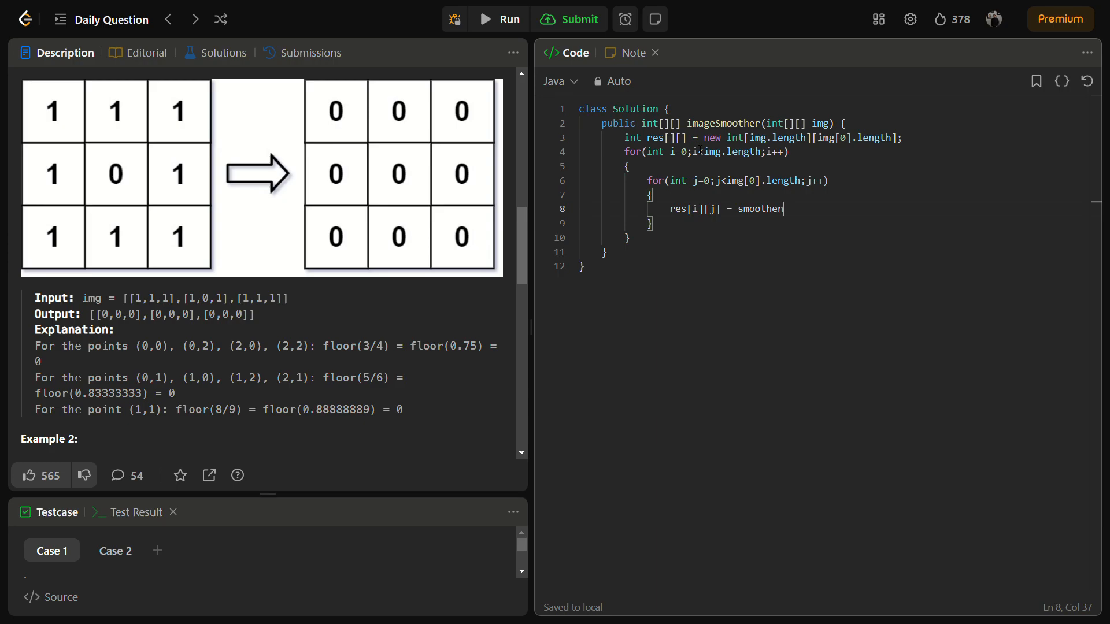
{"action": "type", "text": "(img)"}
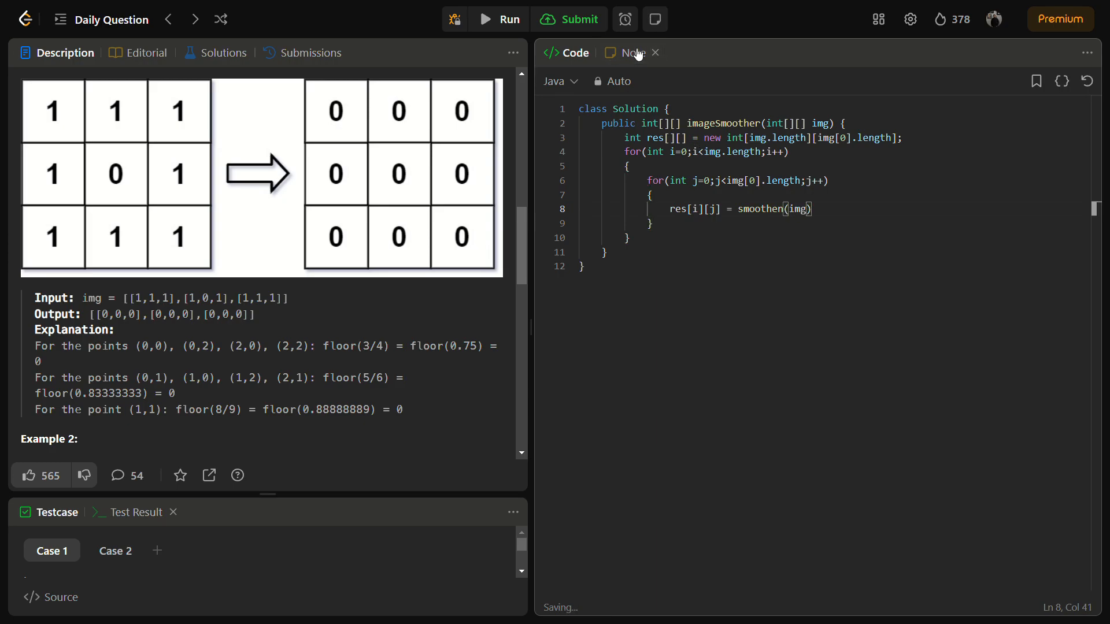
{"action": "left_click", "coordinate": [630, 53]}
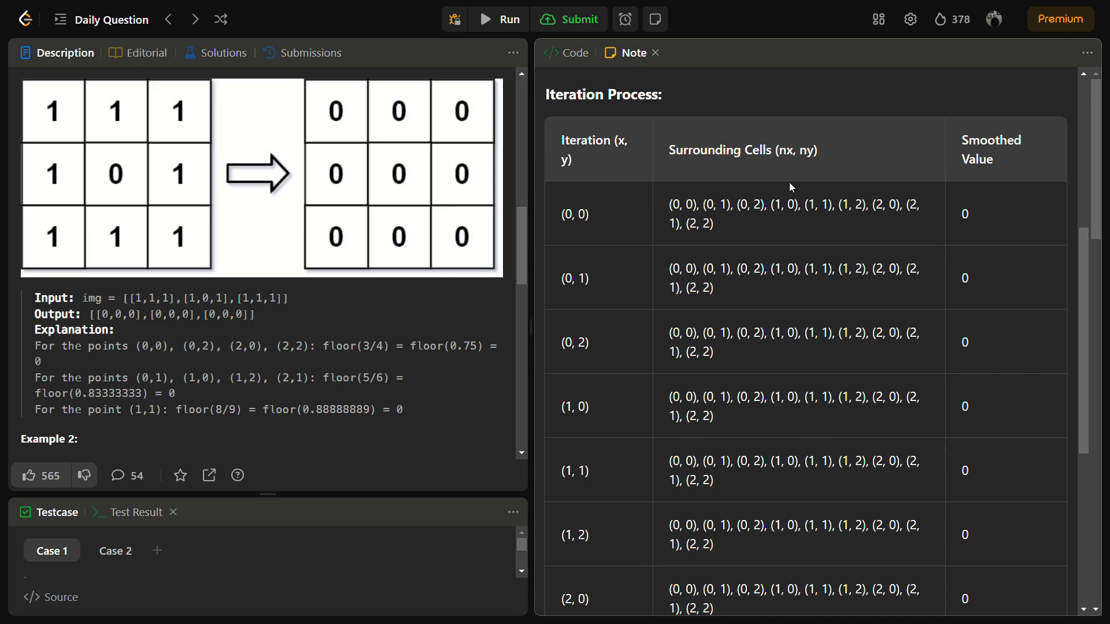
{"action": "mouse_move", "coordinate": [584, 205]}
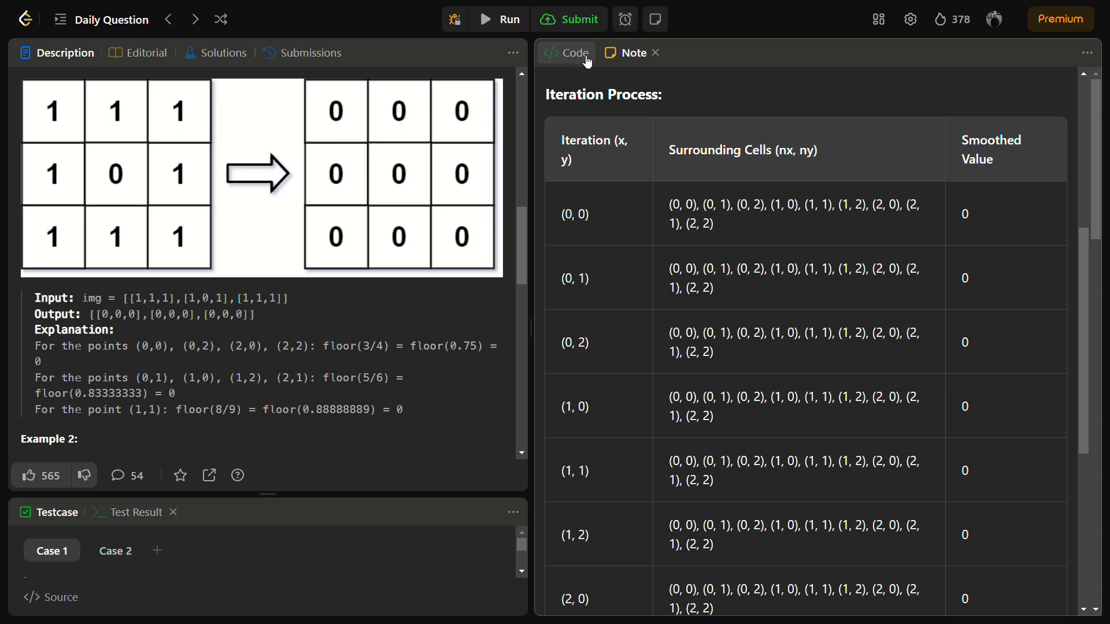
{"action": "left_click", "coordinate": [573, 52]}
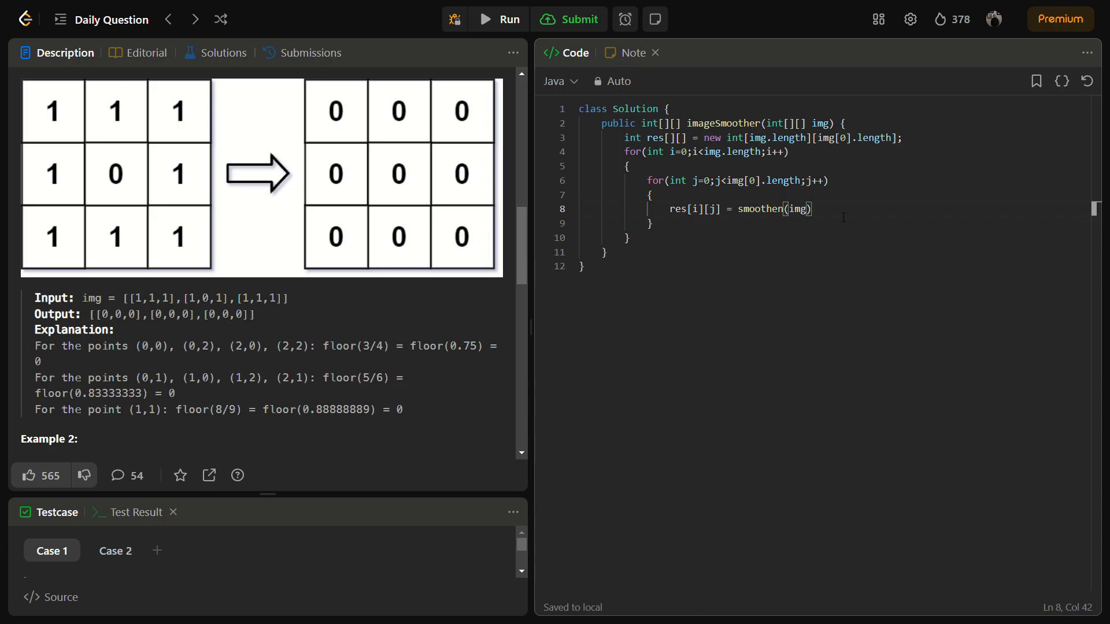
Step: Pass i and j as extra arguments to the smoothen call
{"action": "type", "text": ", i"}
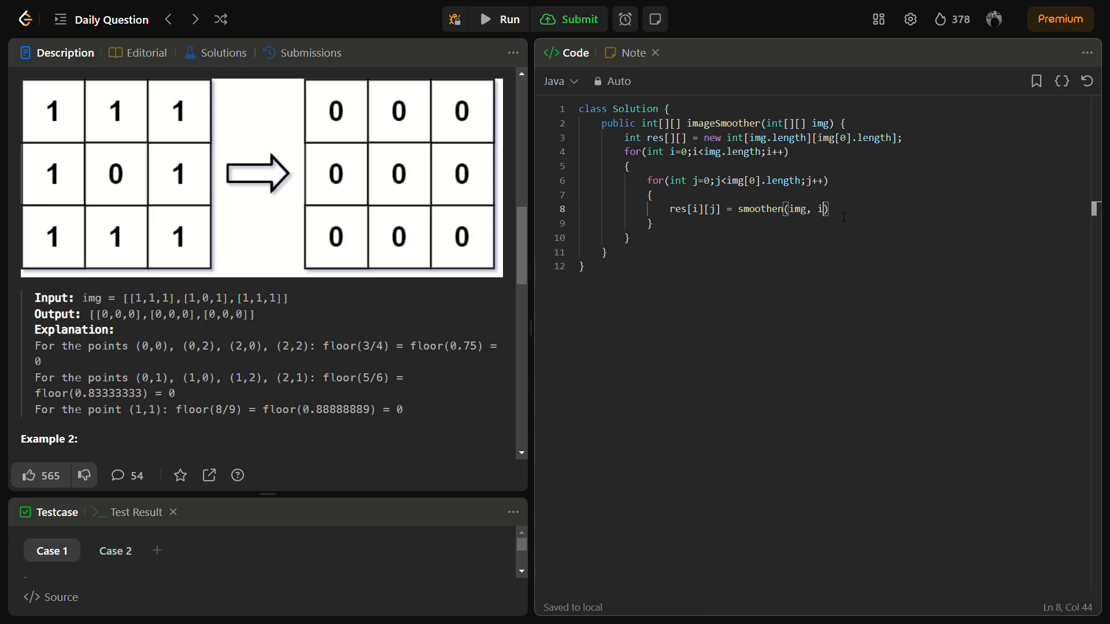
{"action": "type", "text": ", j"}
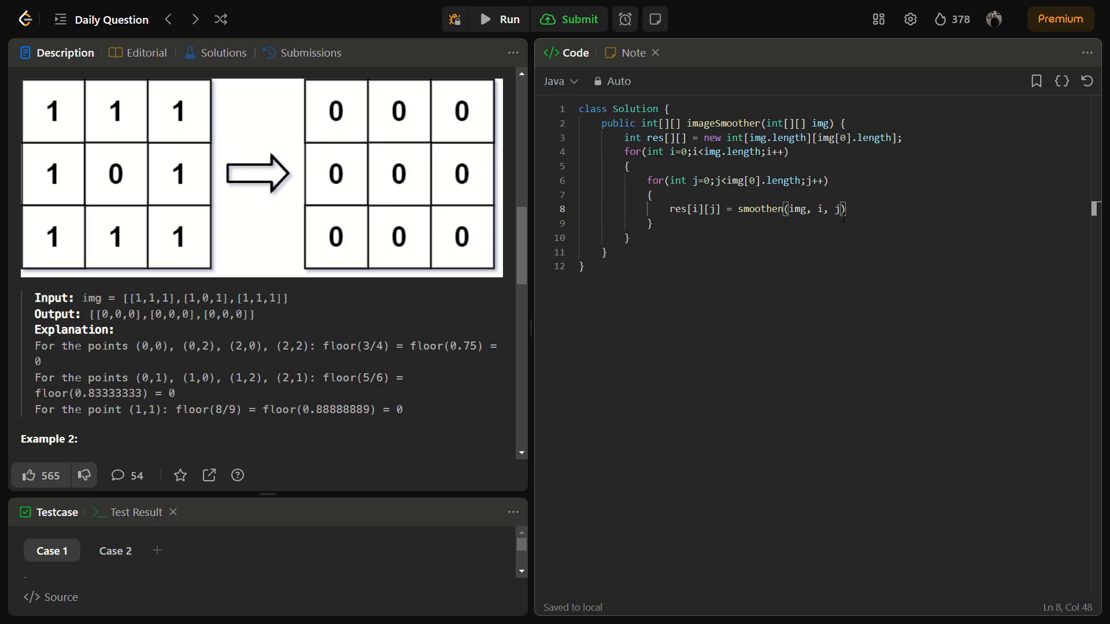
{"action": "type", "text": ";"}
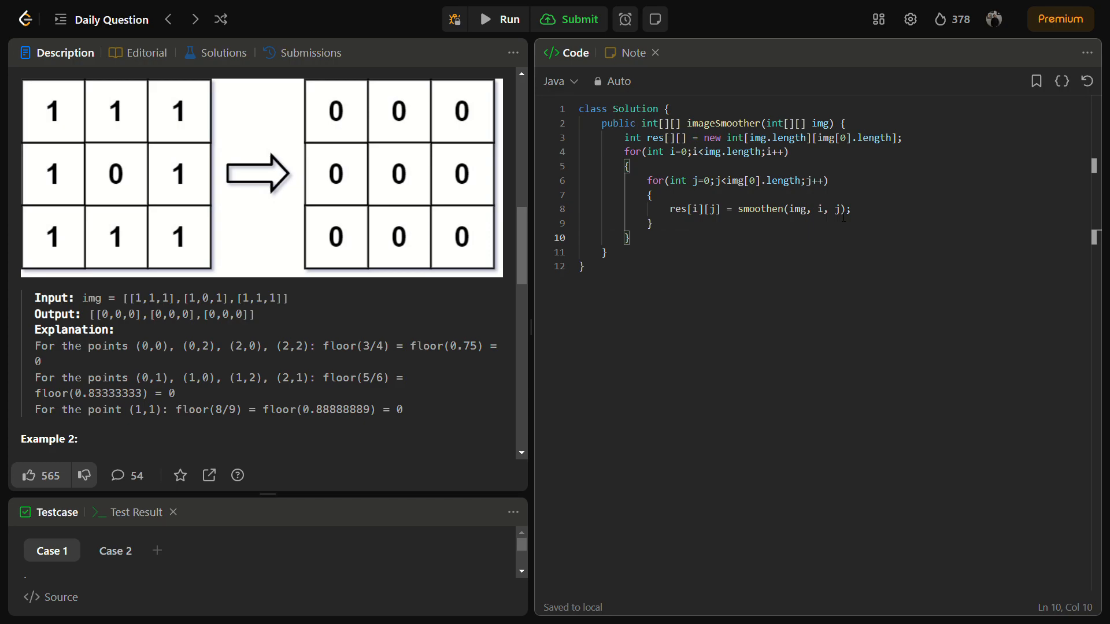
Step: Return res after the loops and begin a new int helper method
{"action": "type", "text": "re"}
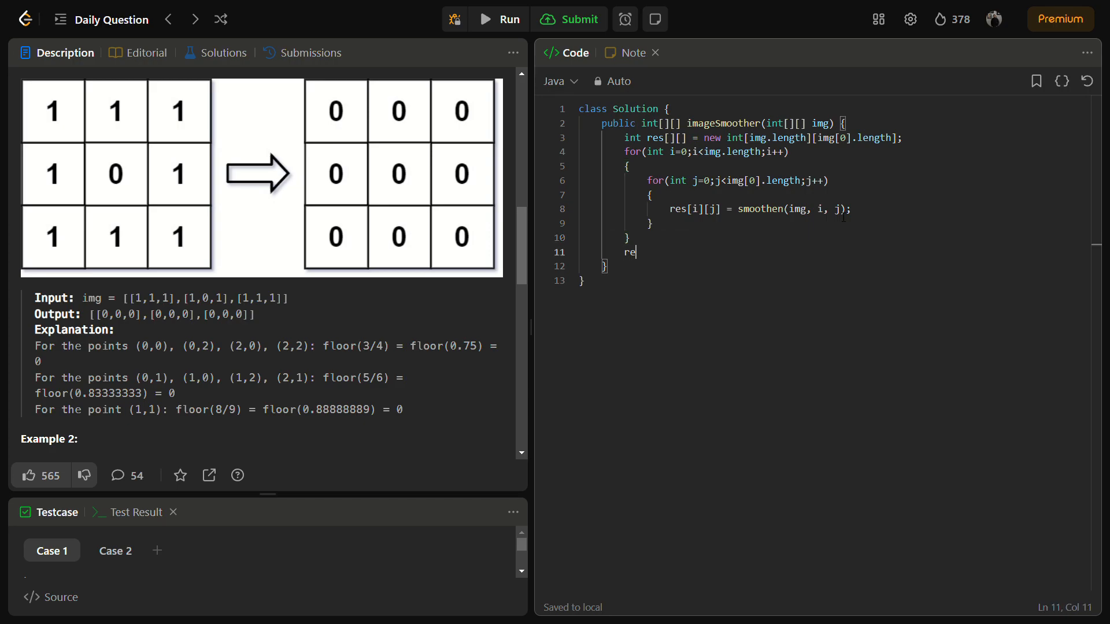
{"action": "type", "text": "s"}
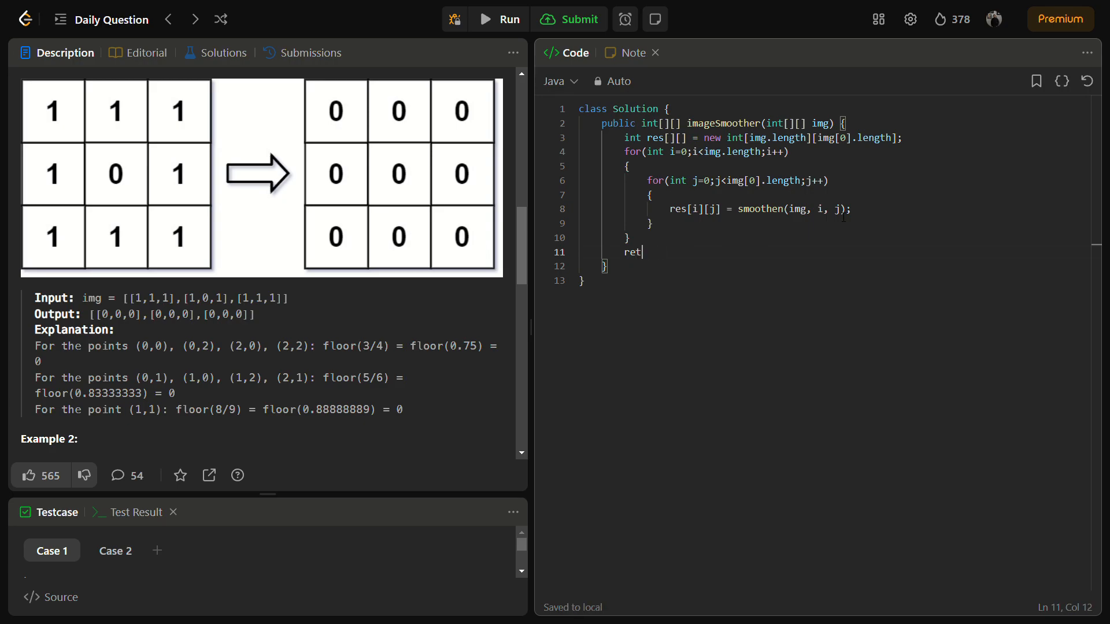
{"action": "type", "text": "urn res;"}
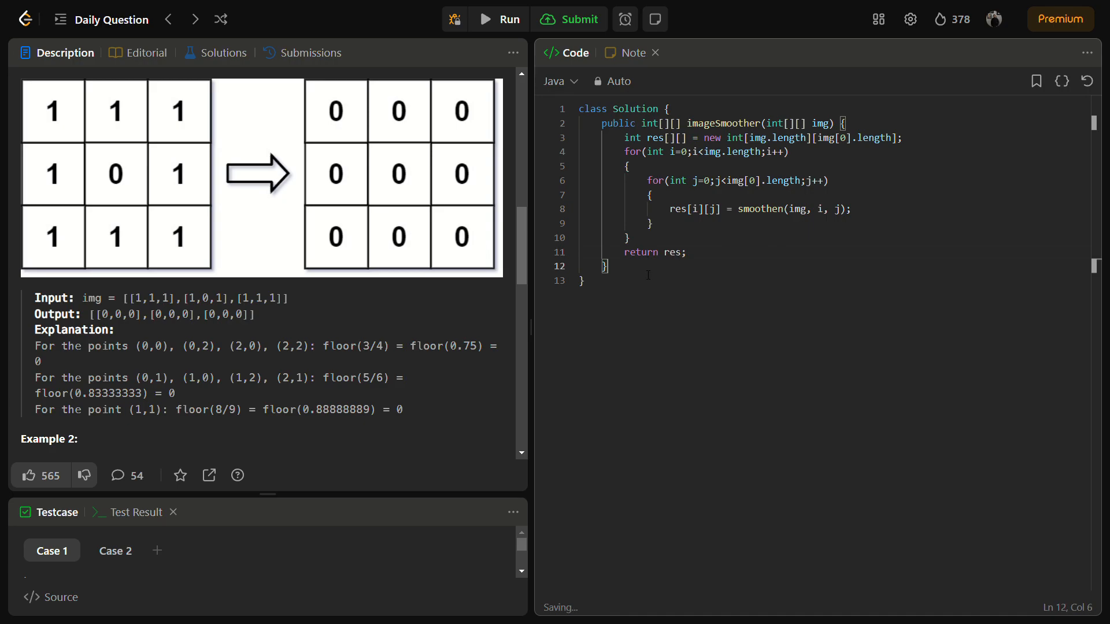
{"action": "type", "text": "int"}
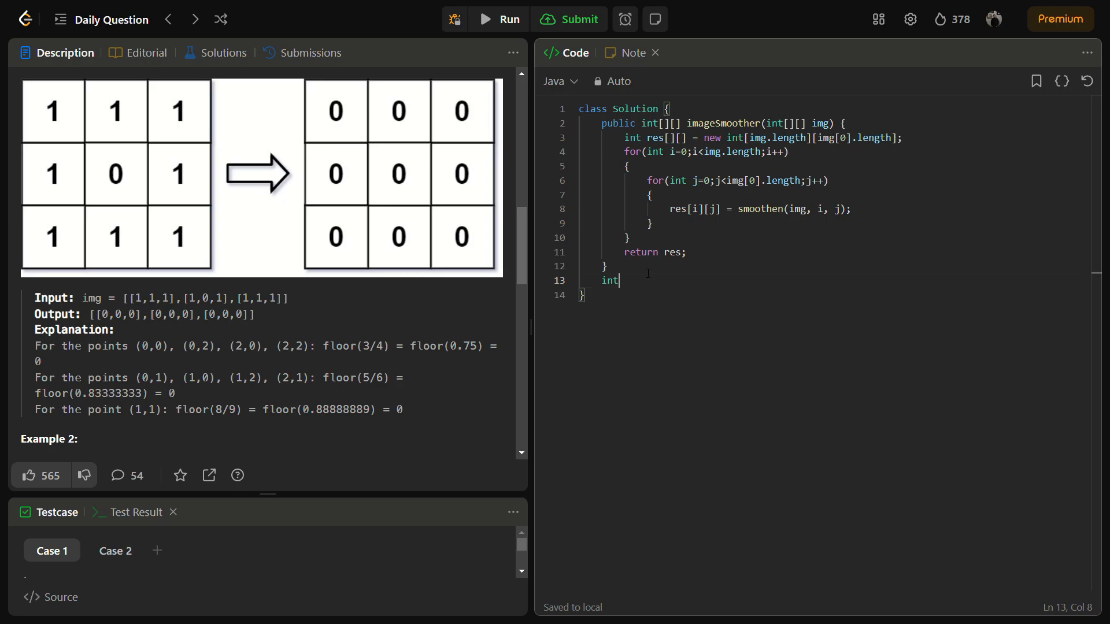
Step: Declare the helper smoothen(int[][] img, int x, int y)
{"action": "type", "text": "smoothen"}
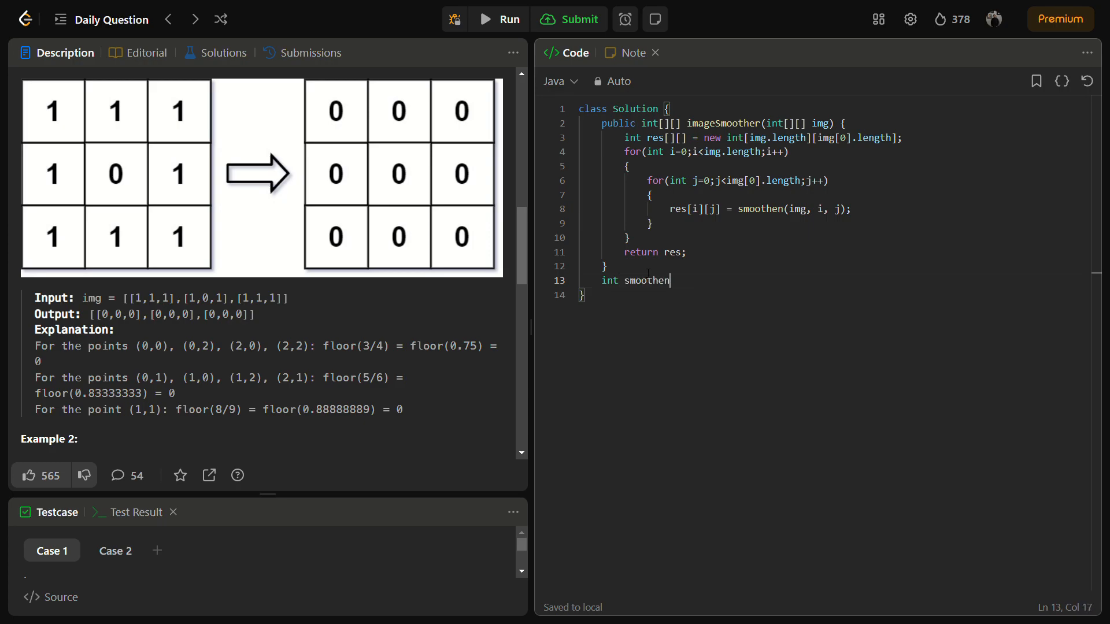
{"action": "type", "text": "(int"}
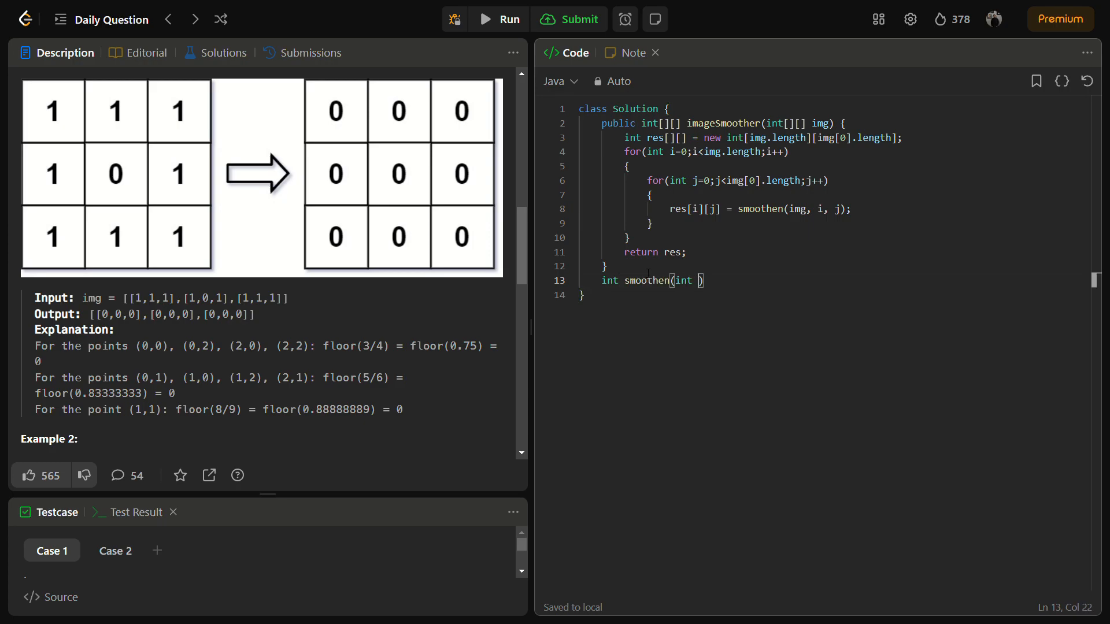
{"action": "type", "text": "[]["}
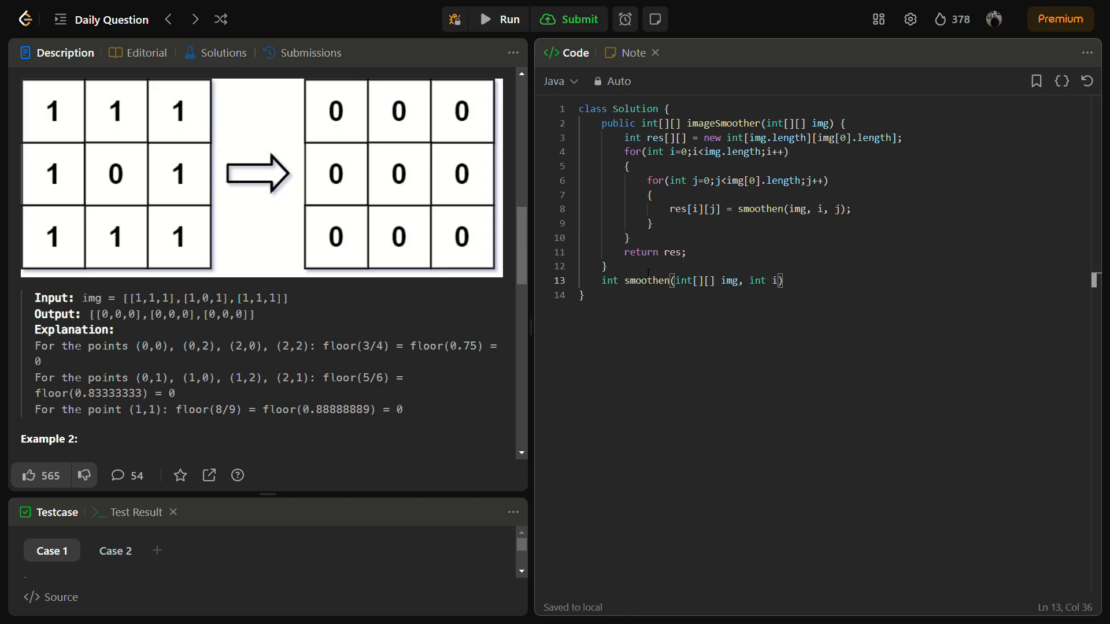
{"action": "type", "text": "x,"}
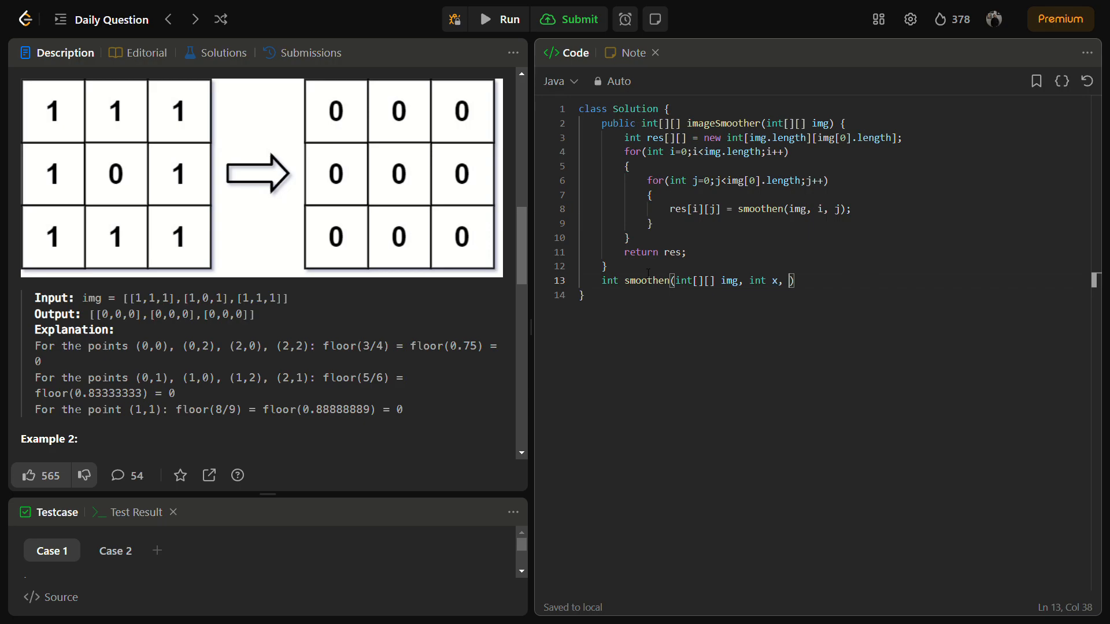
{"action": "type", "text": "int y)"}
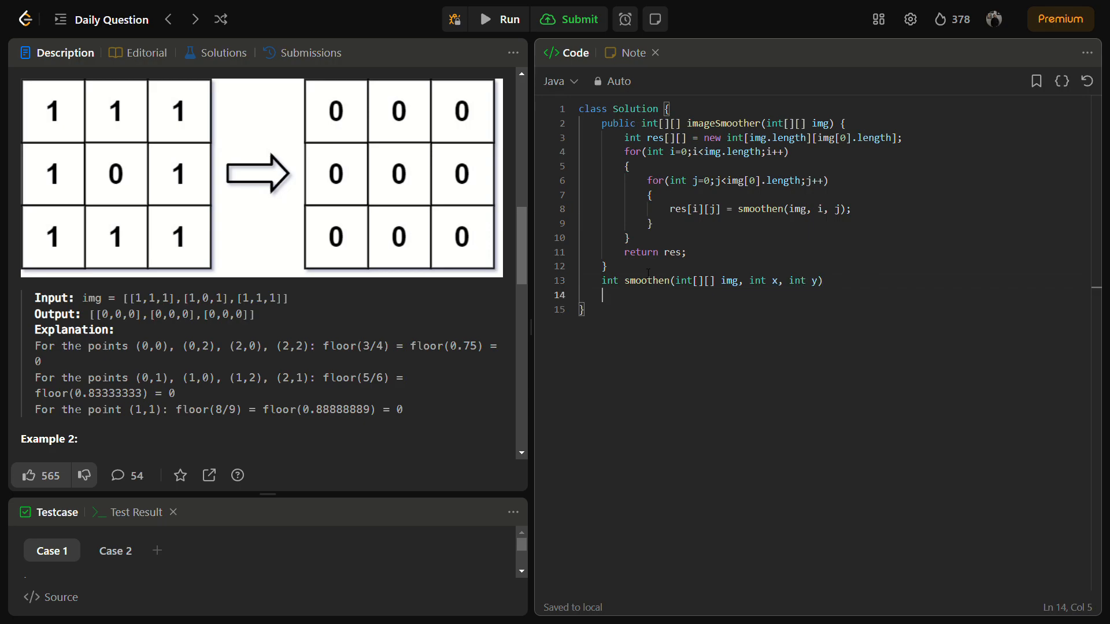
{"action": "type", "text": "{"}
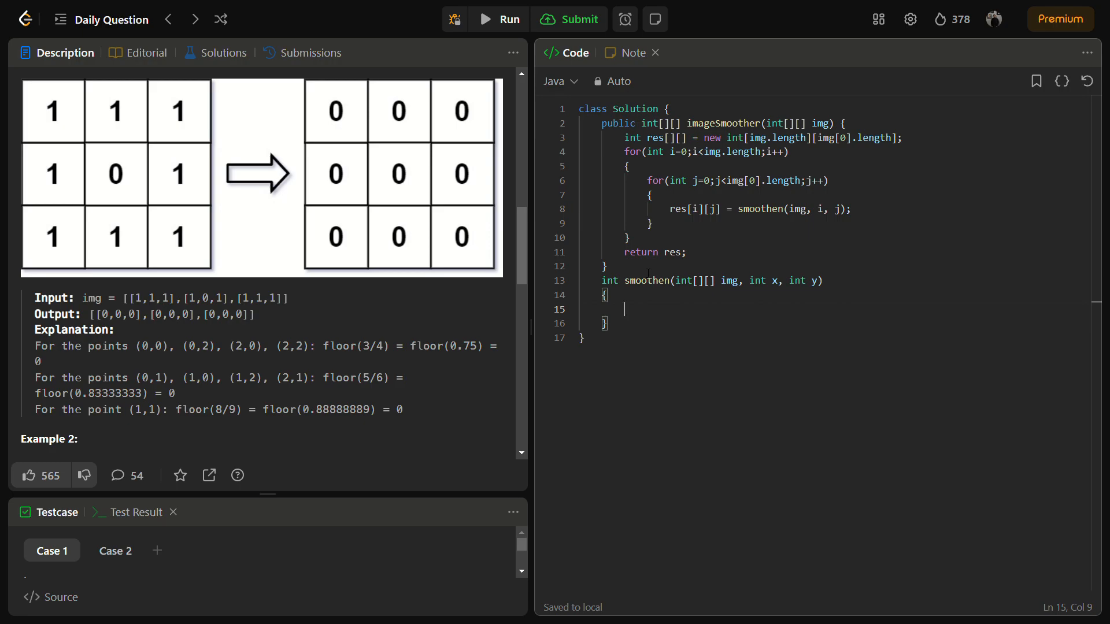
Step: Define m = img.length, n = img[0].length, and sum and count initialised to 0
{"action": "type", "text": "int m ="}
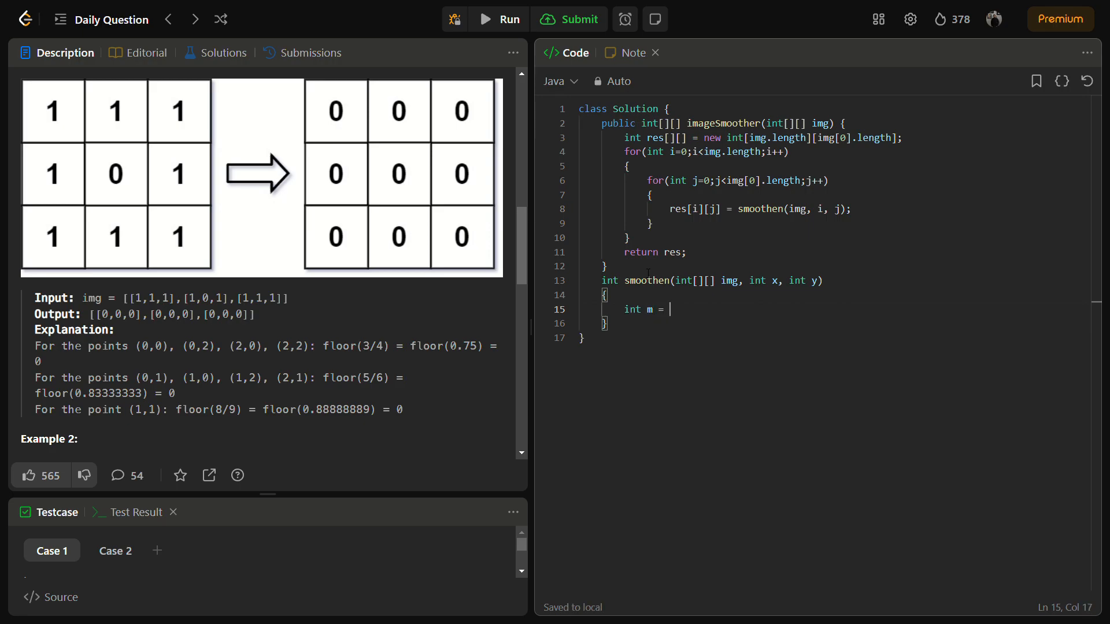
{"action": "type", "text": "img.length;"}
{"action": "type", "text": "int"}
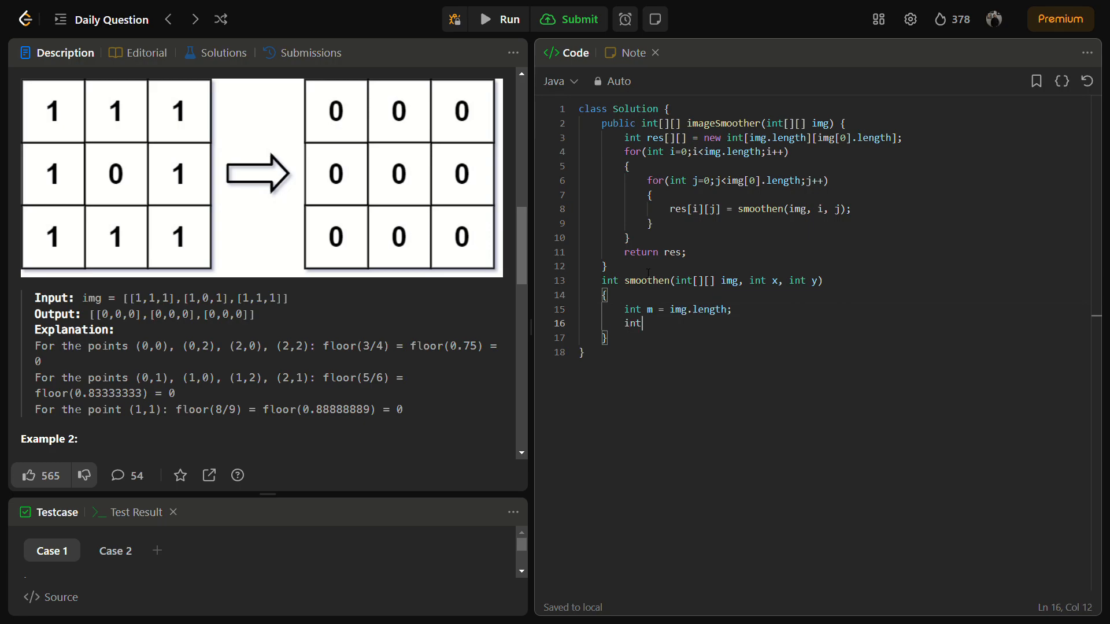
{"action": "type", "text": "n ="}
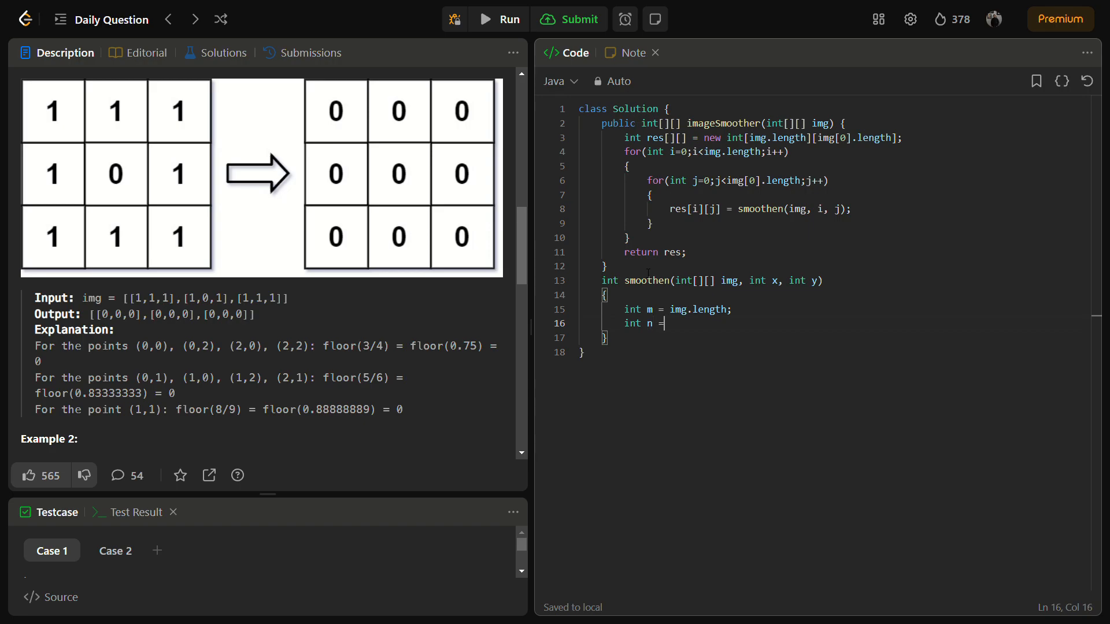
{"action": "type", "text": "img[0]"}
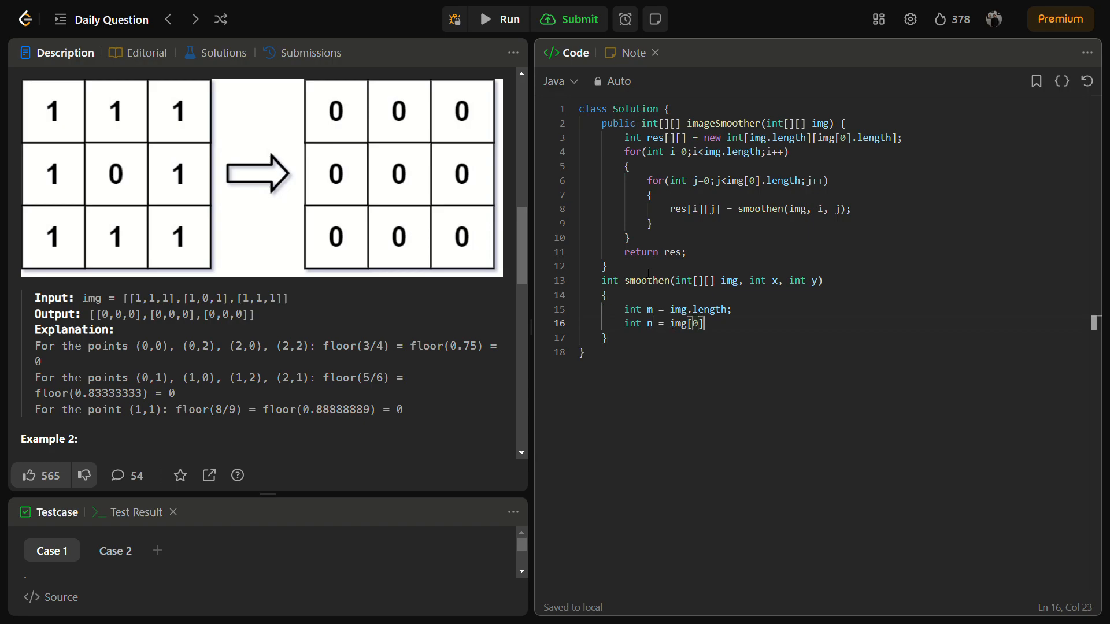
{"action": "type", "text": ".length;"}
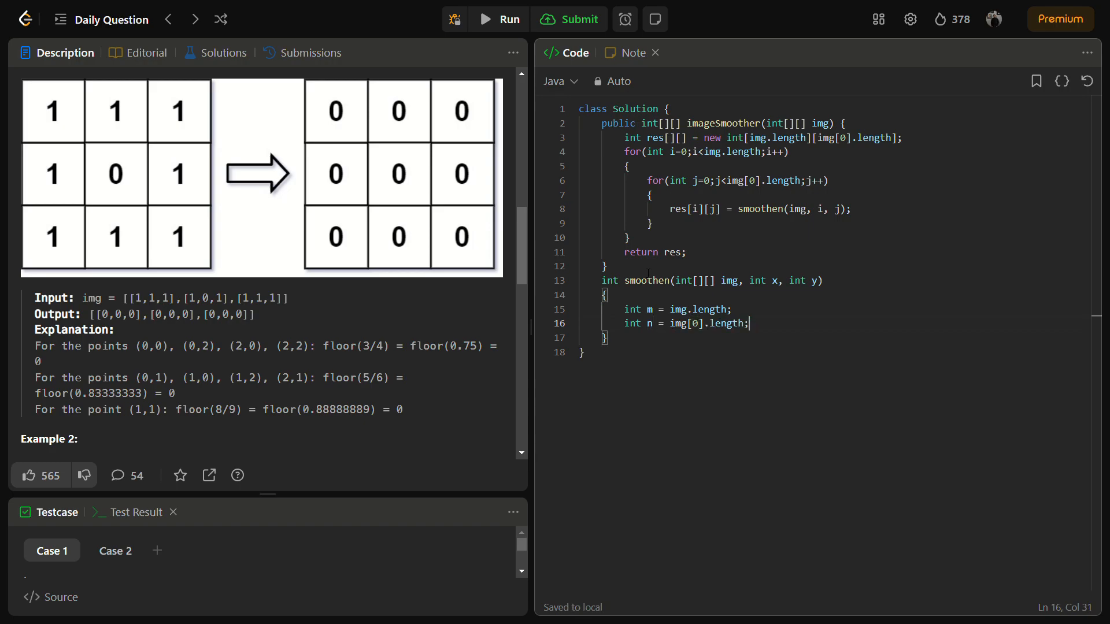
{"action": "type", "text": "int sum"}
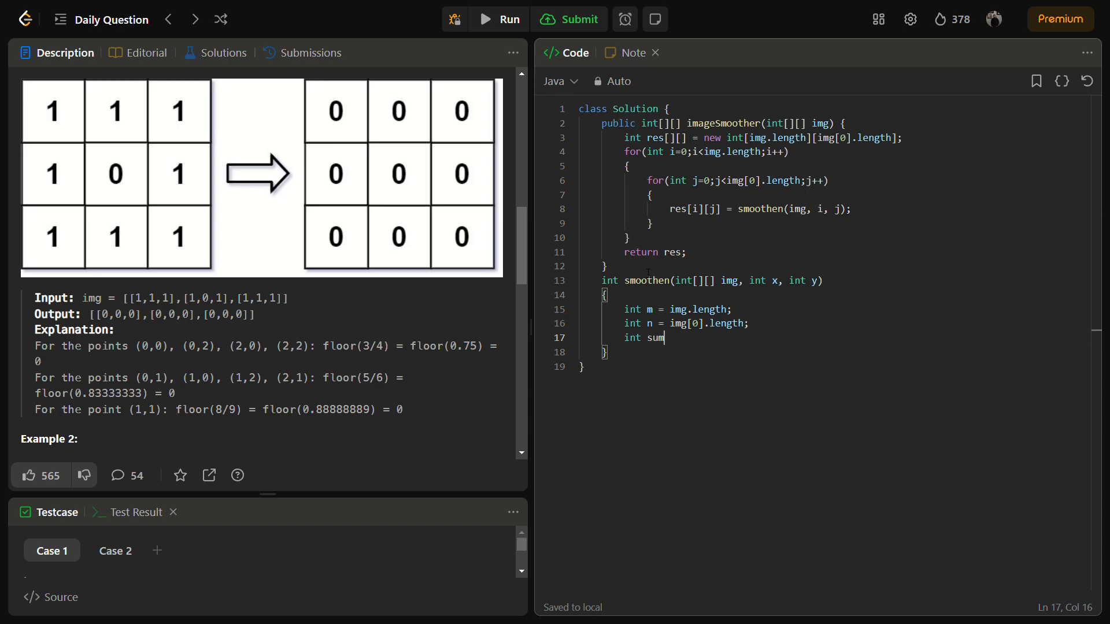
{"action": "type", "text": "=0;"}
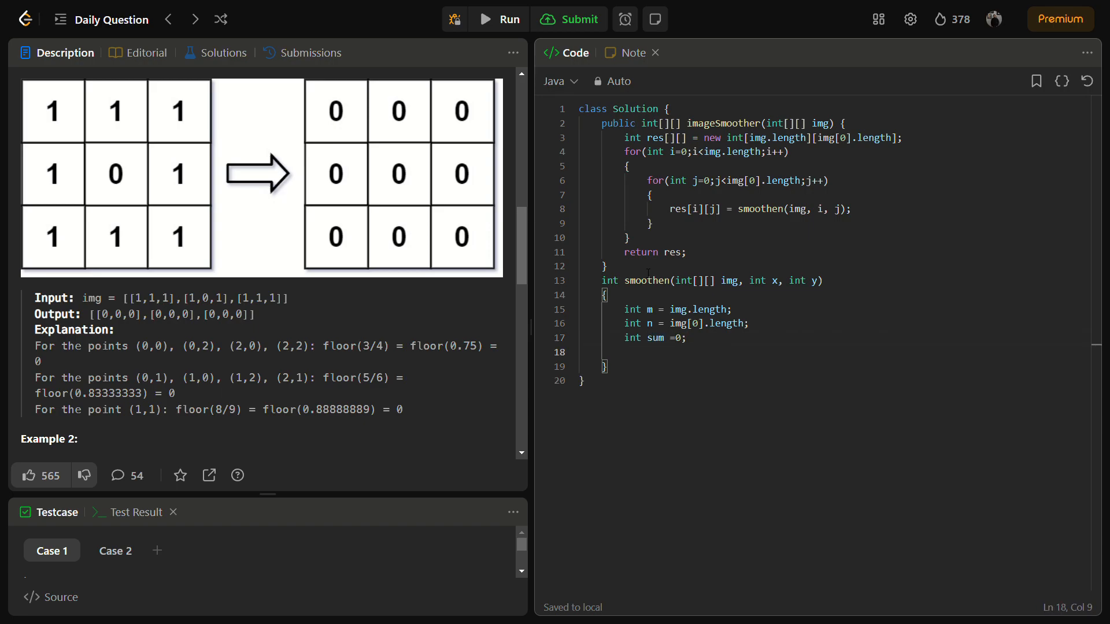
{"action": "type", "text": "int count"}
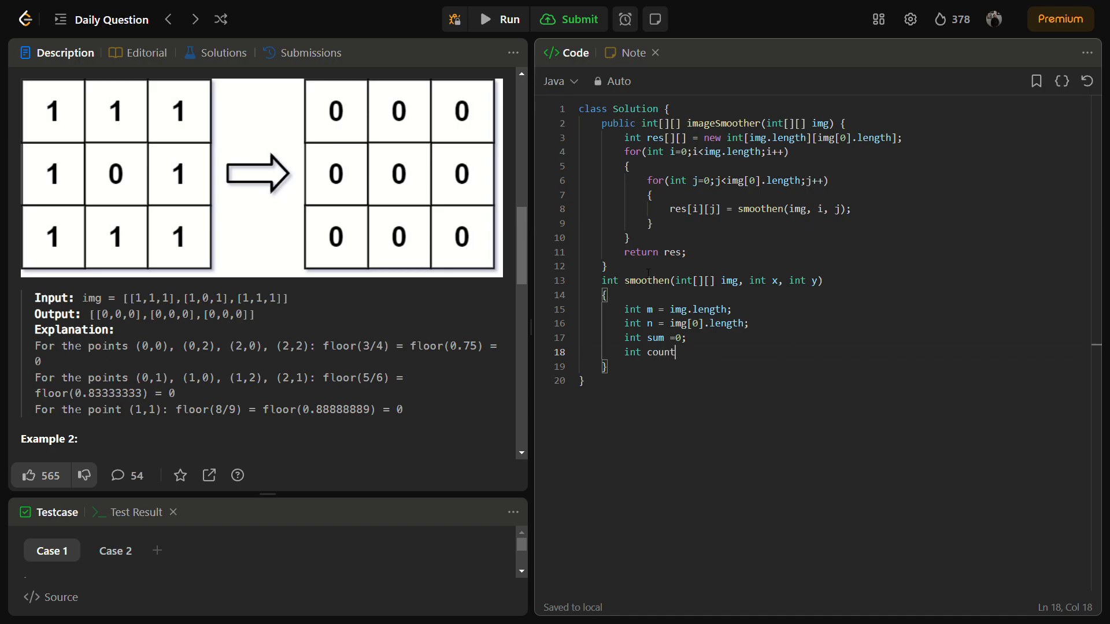
{"action": "type", "text": "=0;"}
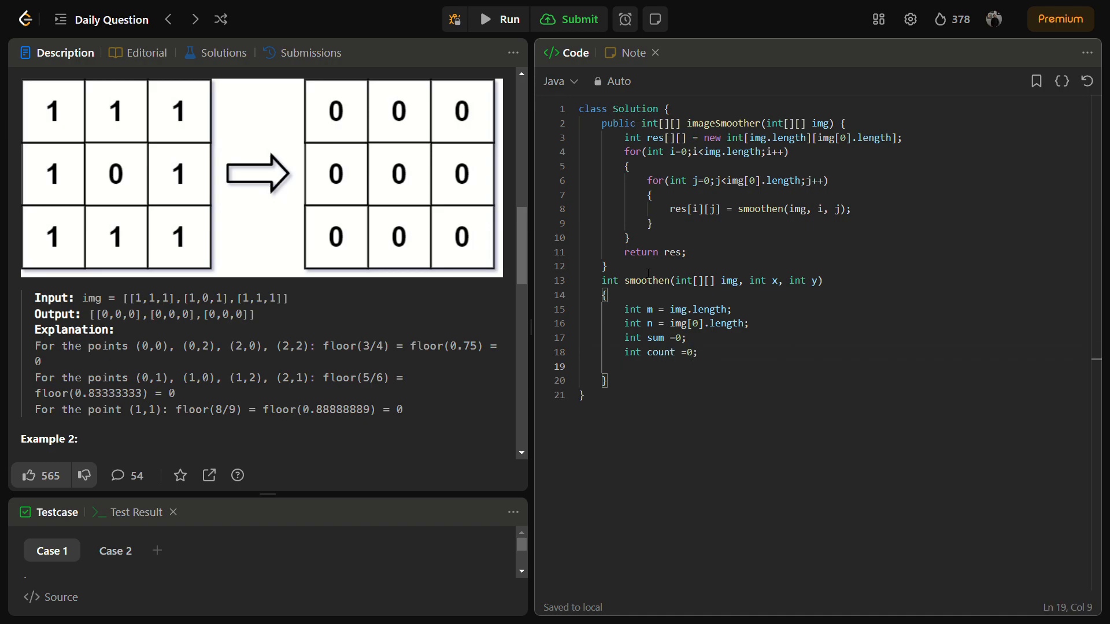
Step: Start the outer for loop with i running from -1 to 1
{"action": "type", "text": "for(int i"}
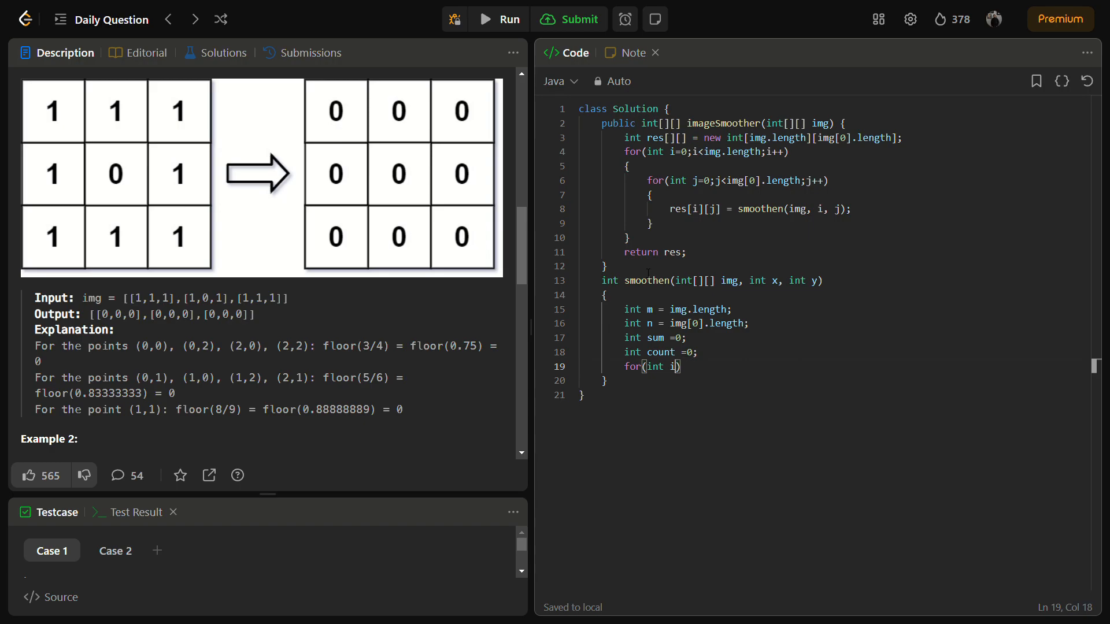
{"action": "type", "text": "=-1"}
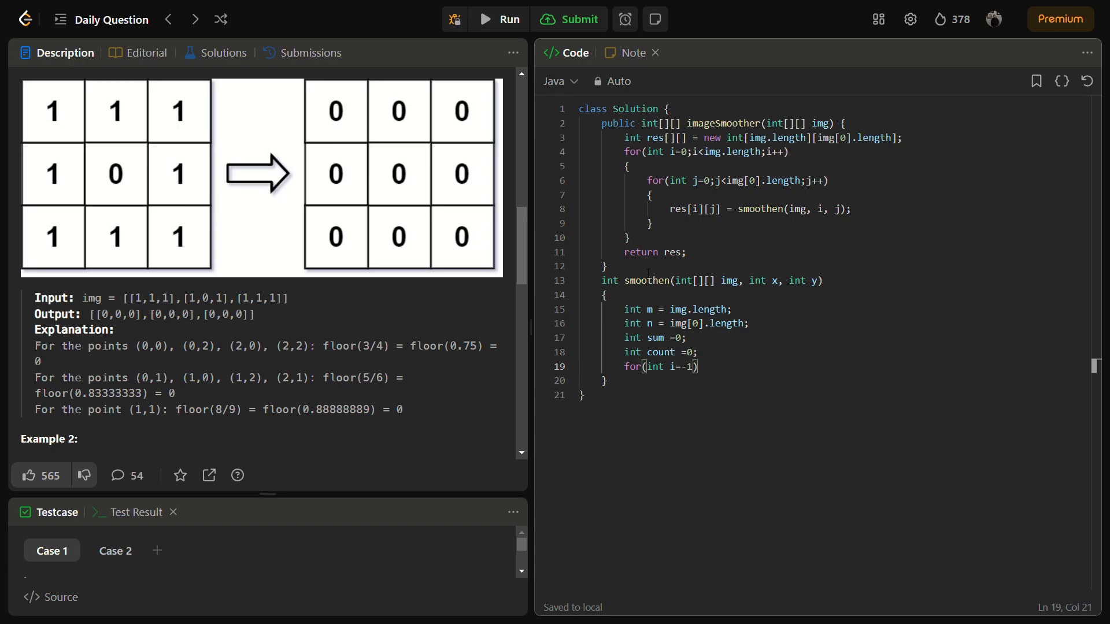
{"action": "type", "text": "i"}
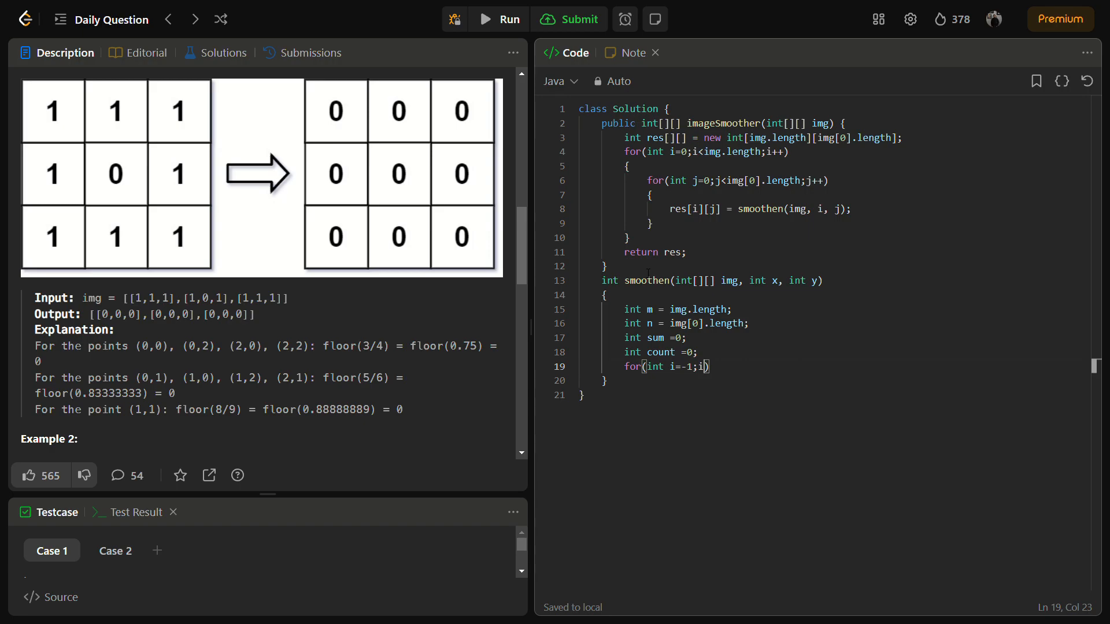
{"action": "type", "text": "<=1"}
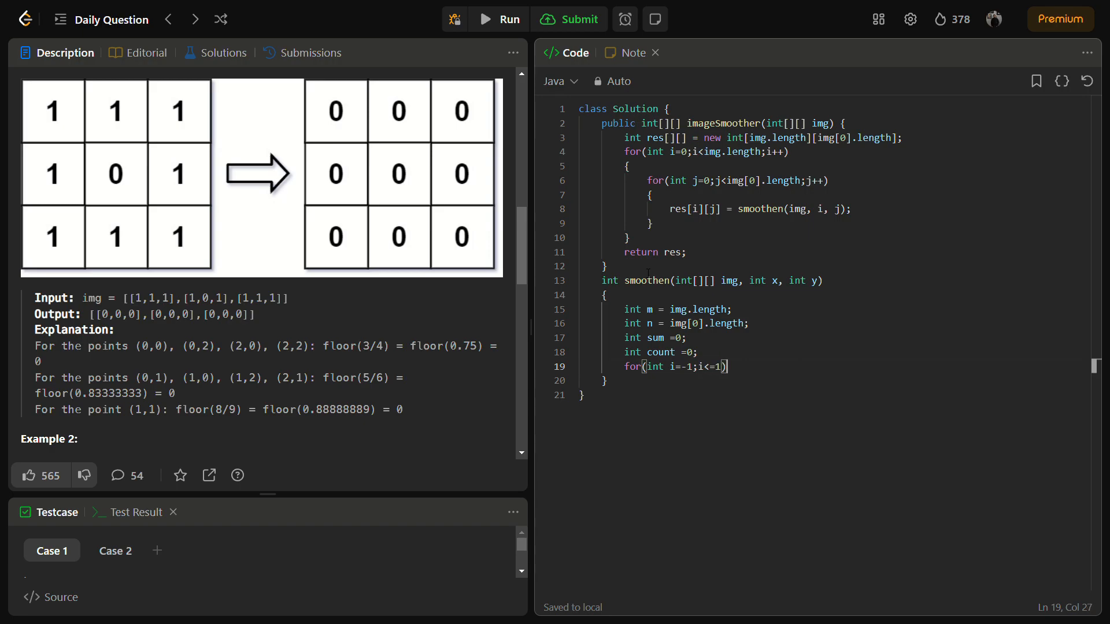
{"action": "type", "text": "i++"}
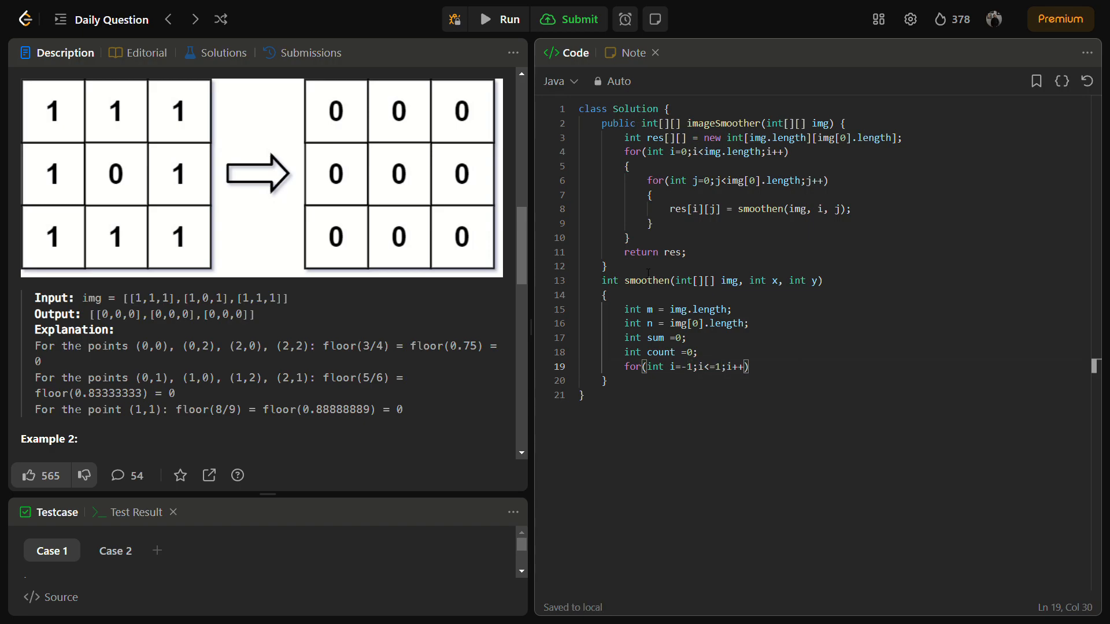
{"action": "type", "text": "{"}
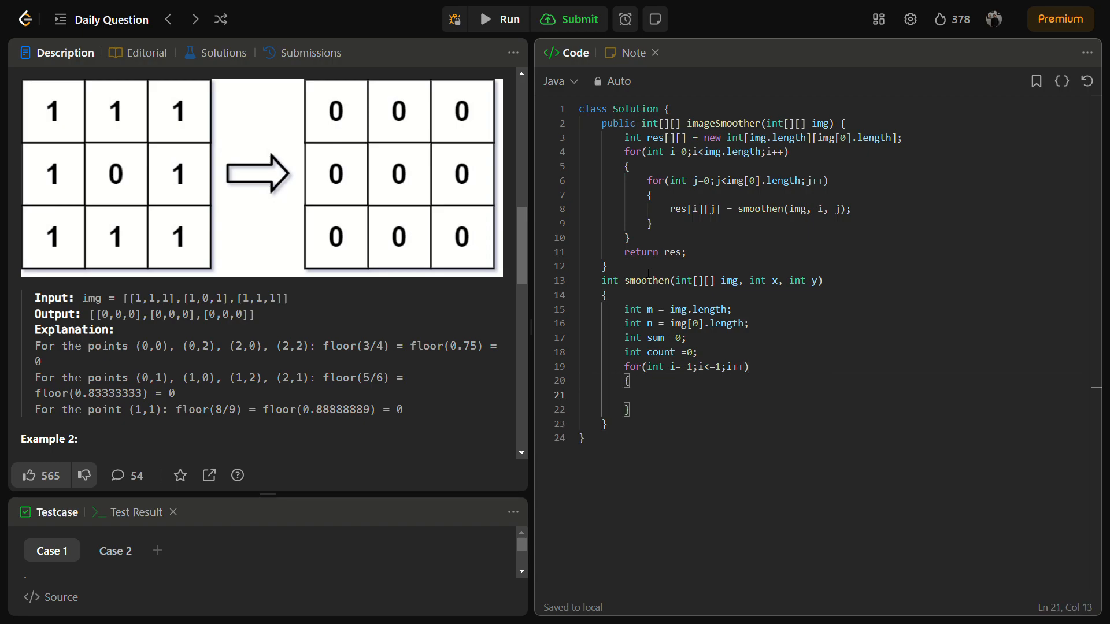
{"action": "type", "text": "f()"}
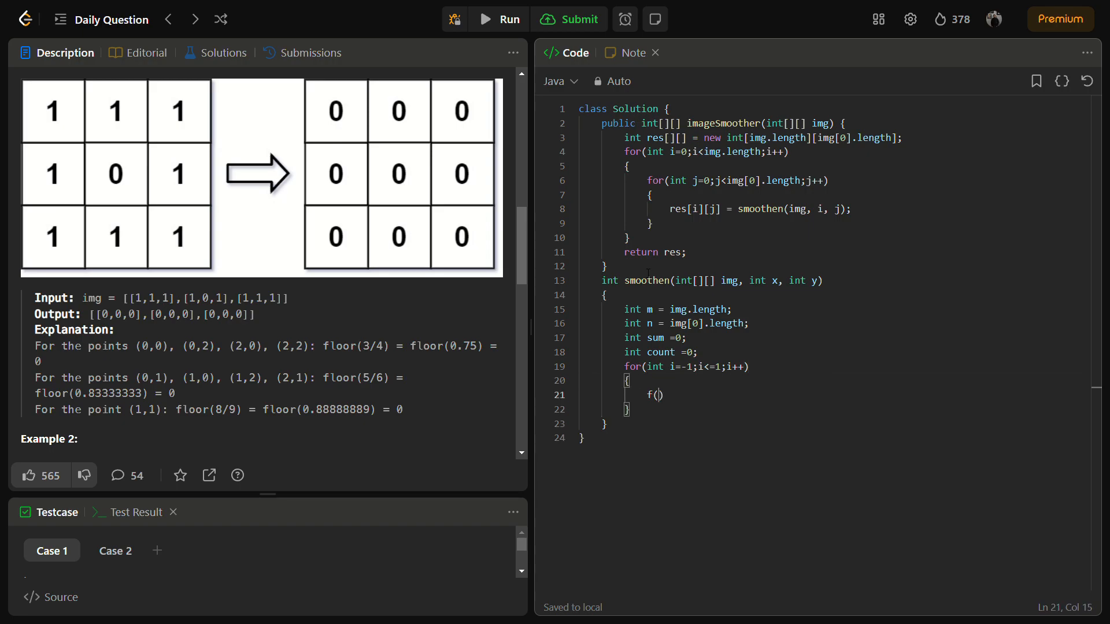
{"action": "type", "text": "fo"}
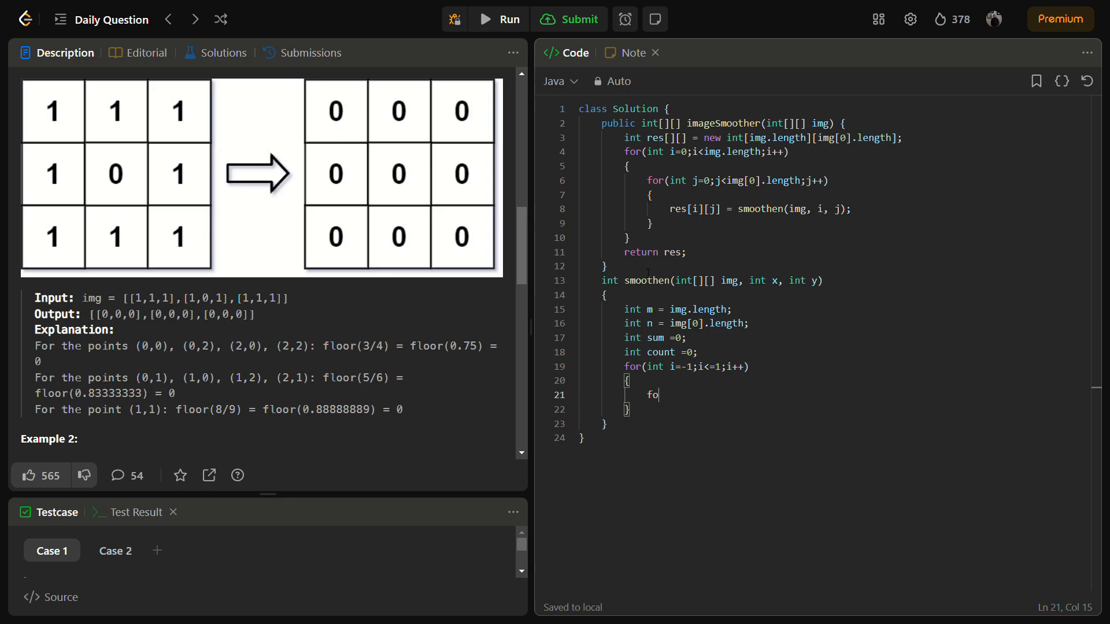
Step: Add an inner loop for j from -1 to 1 computing nx = x+i and ny = y+j
{"action": "type", "text": "r("}
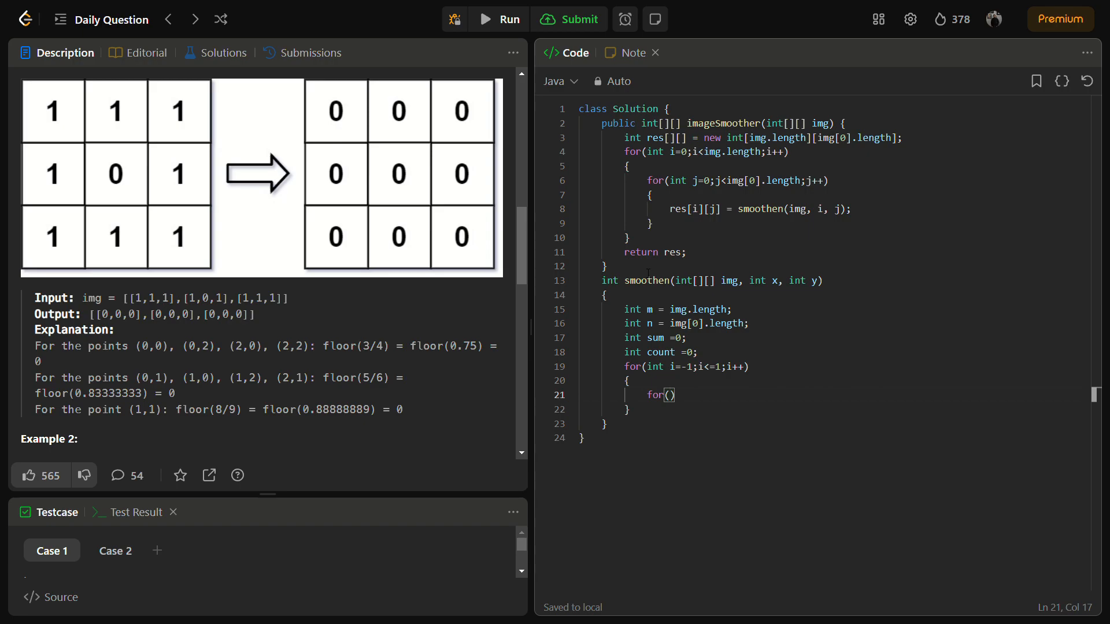
{"action": "type", "text": "int j="}
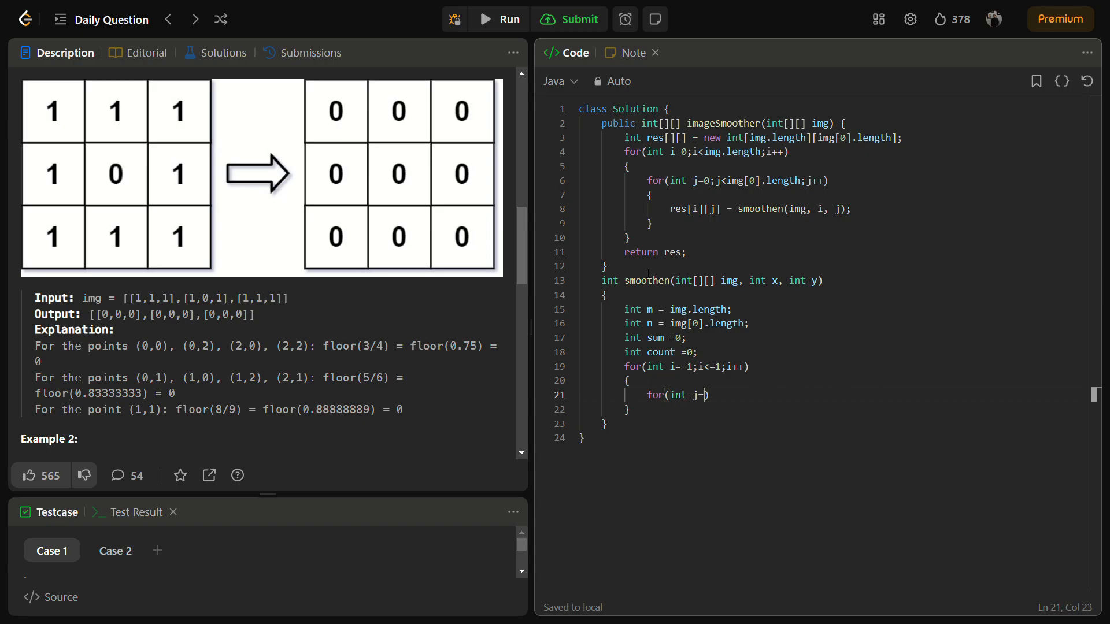
{"action": "type", "text": "-1;j<=1;"}
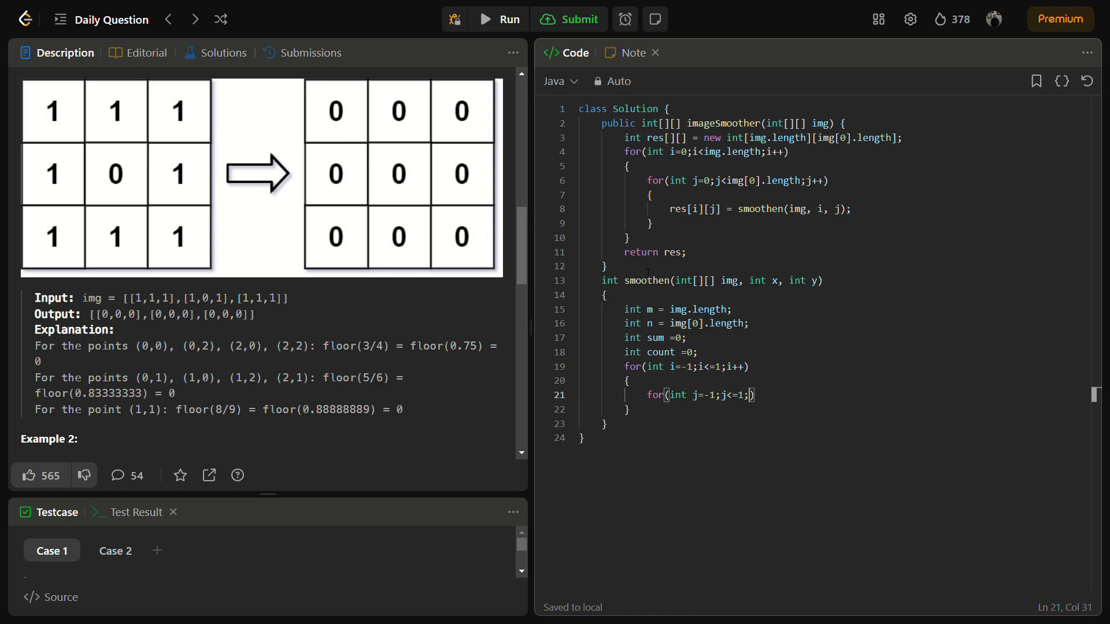
{"action": "type", "text": "j++)"}
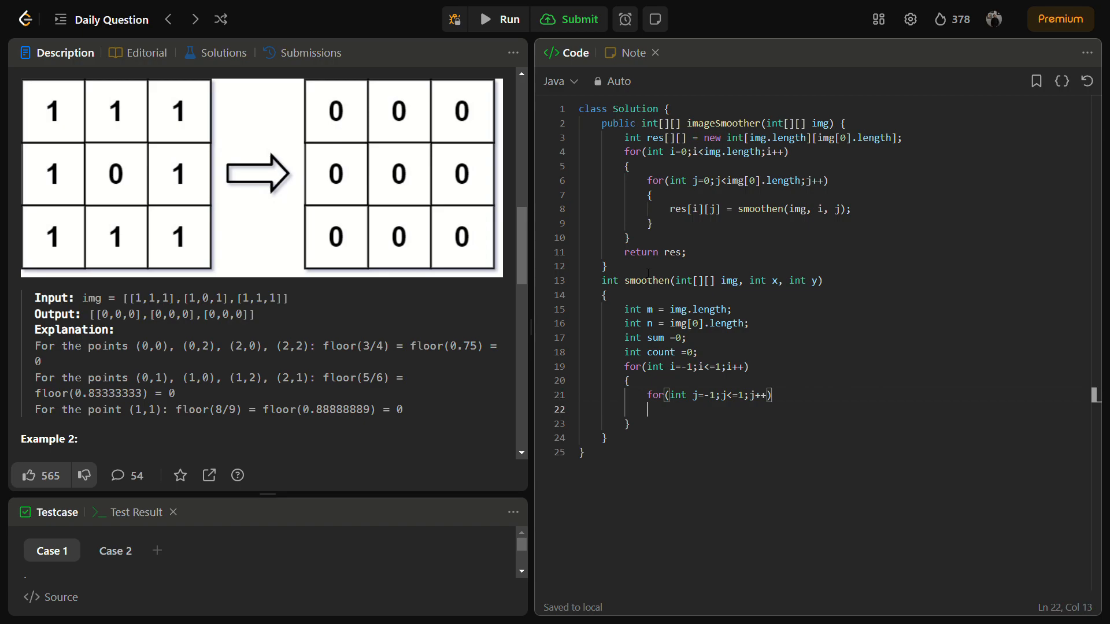
{"action": "type", "text": "{"}
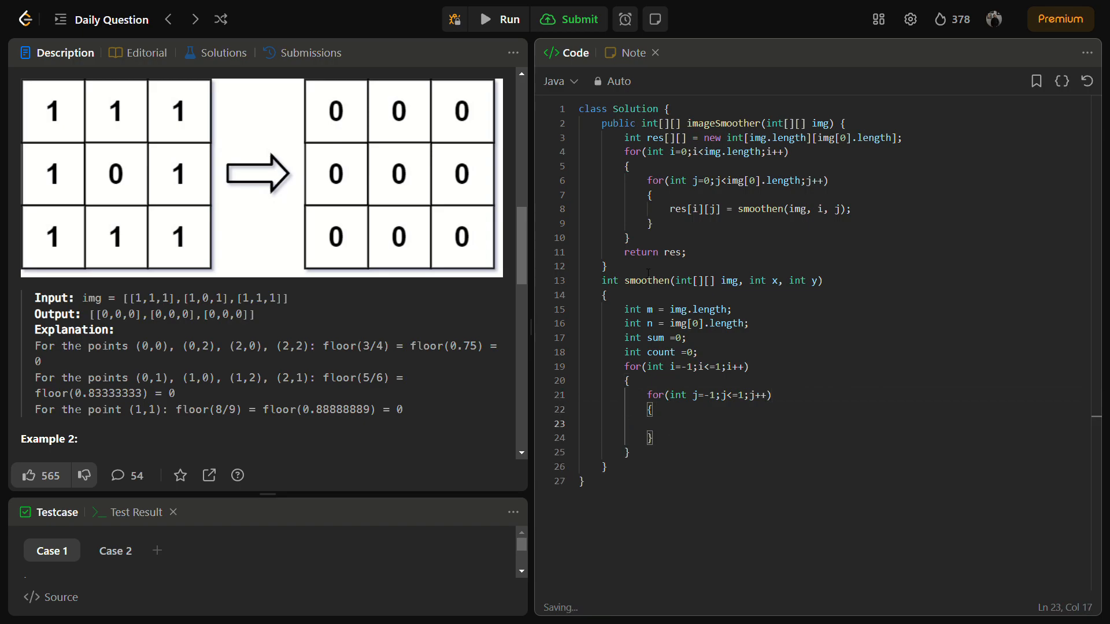
{"action": "type", "text": "int nx = x+i;"}
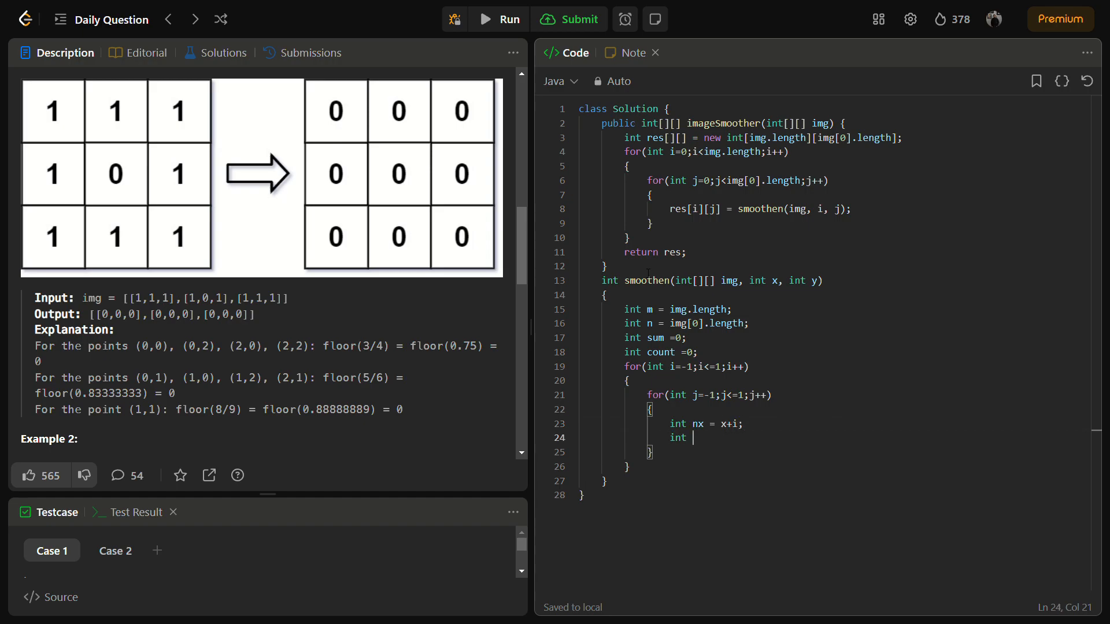
{"action": "type", "text": "ny ="}
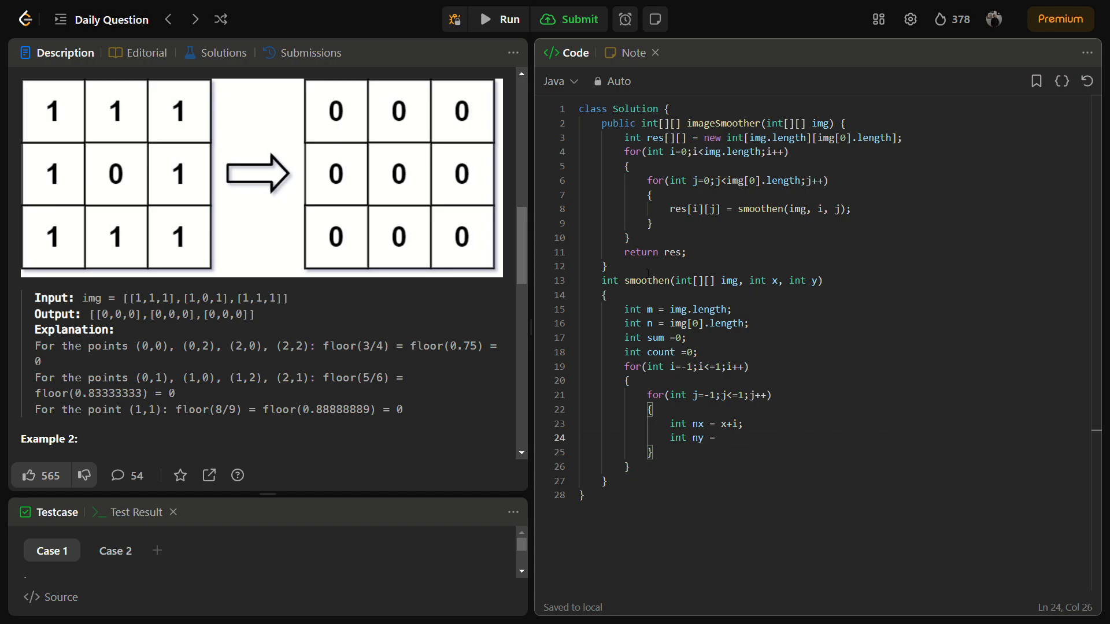
{"action": "type", "text": "y+"}
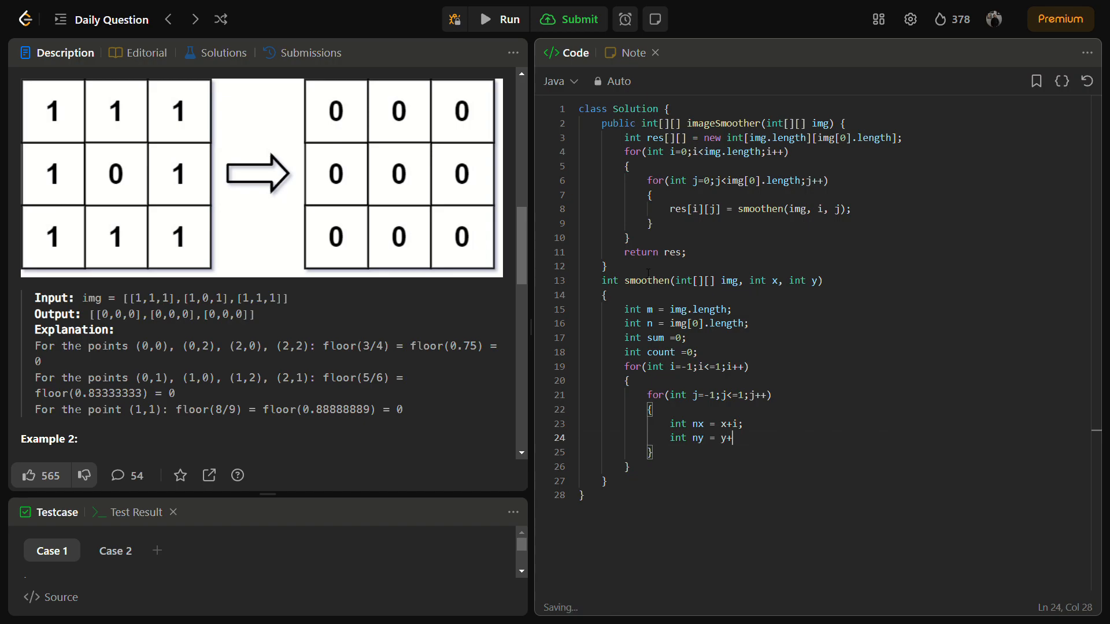
{"action": "type", "text": "j"}
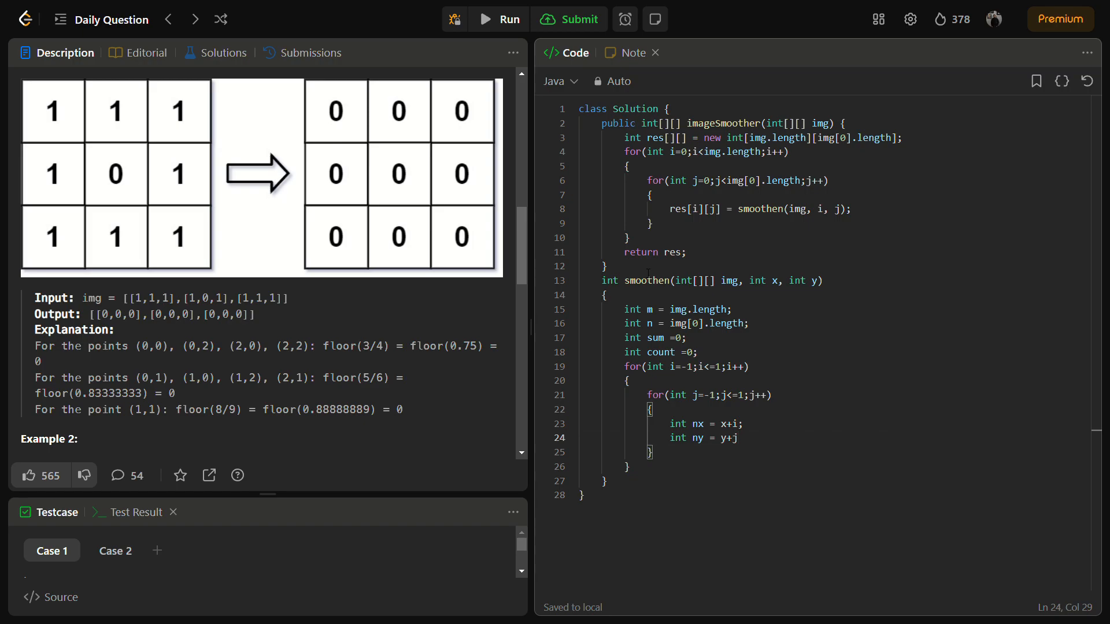
Step: Add an if check that continues when nx or ny falls outside 0..m or 0..n
{"action": "key", "text": "enter"}
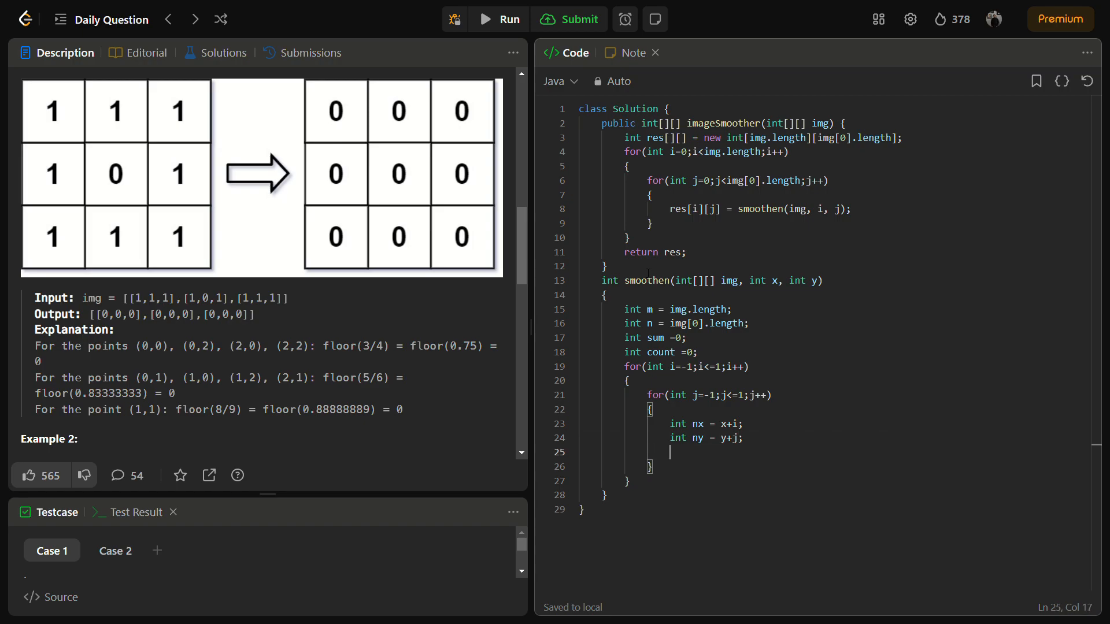
{"action": "type", "text": "if("}
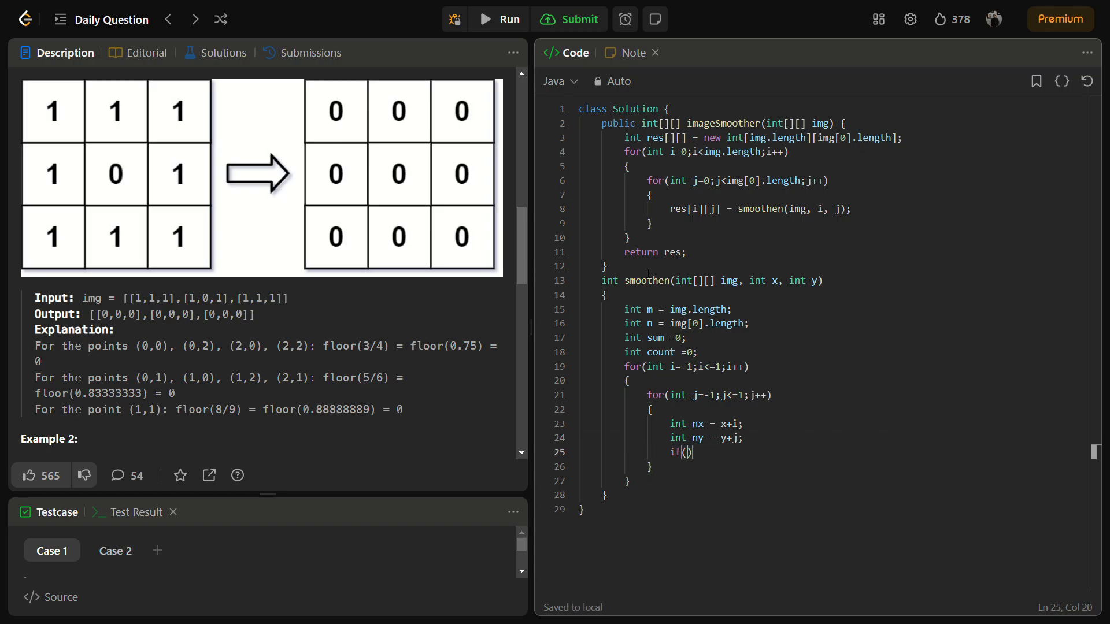
{"action": "type", "text": "nx"}
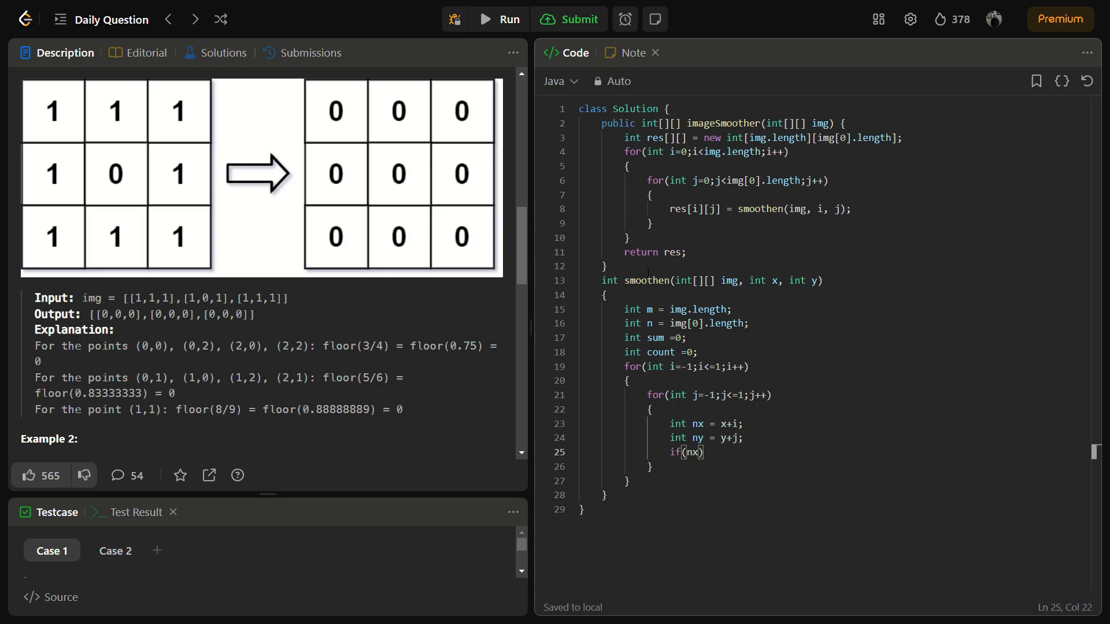
{"action": "type", "text": "<0"}
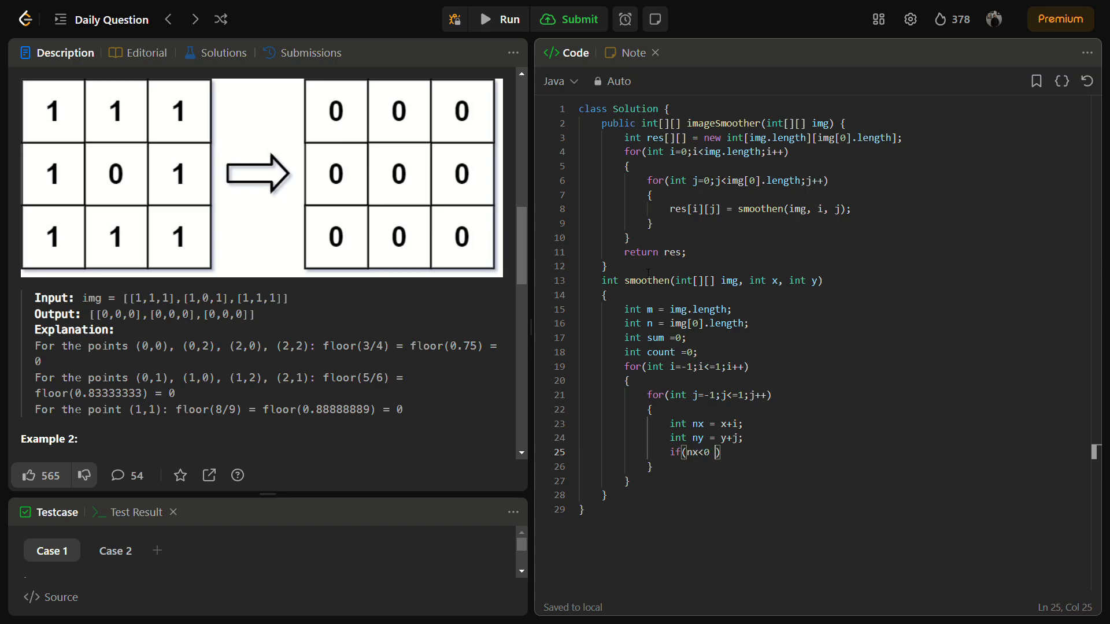
{"action": "type", "text": "||"}
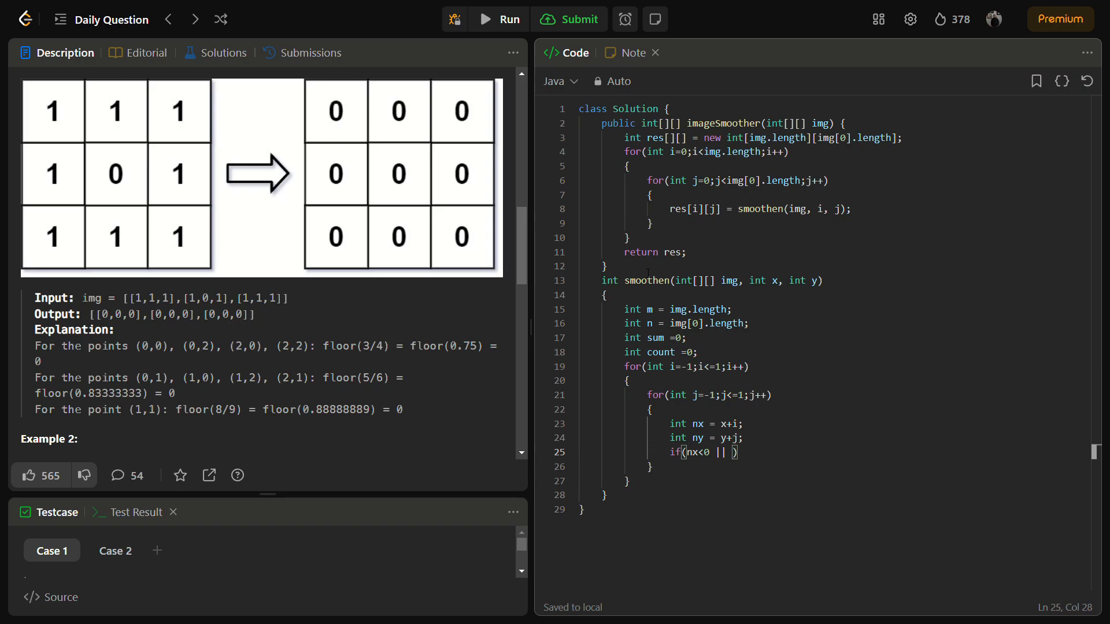
{"action": "type", "text": "nx"}
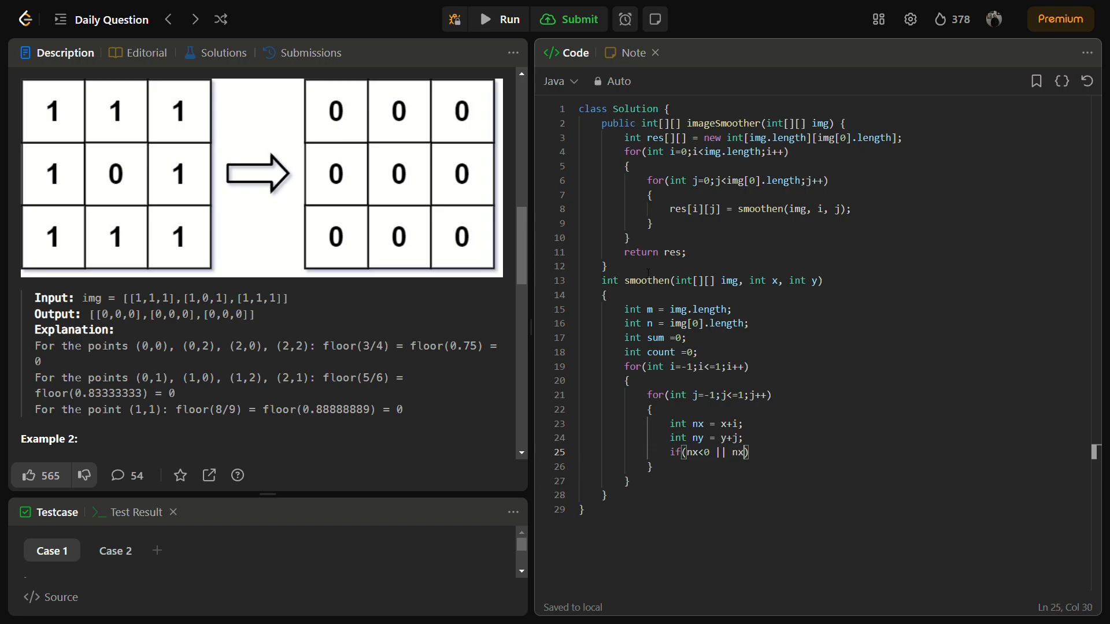
{"action": "type", "text": ">=m || ny<0 ||"}
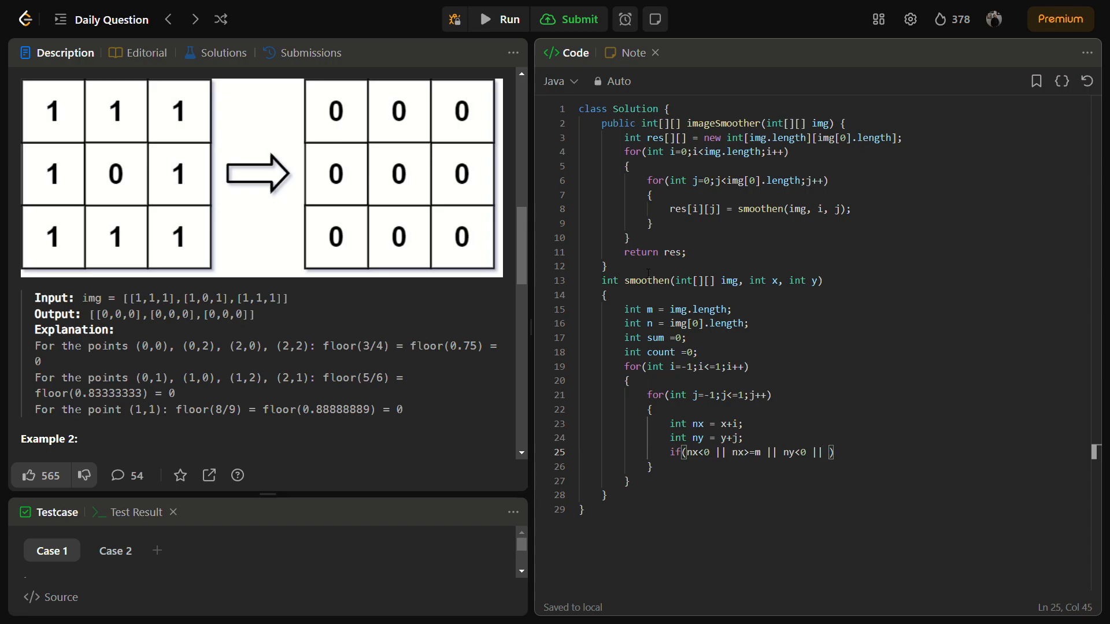
{"action": "type", "text": "ny>"}
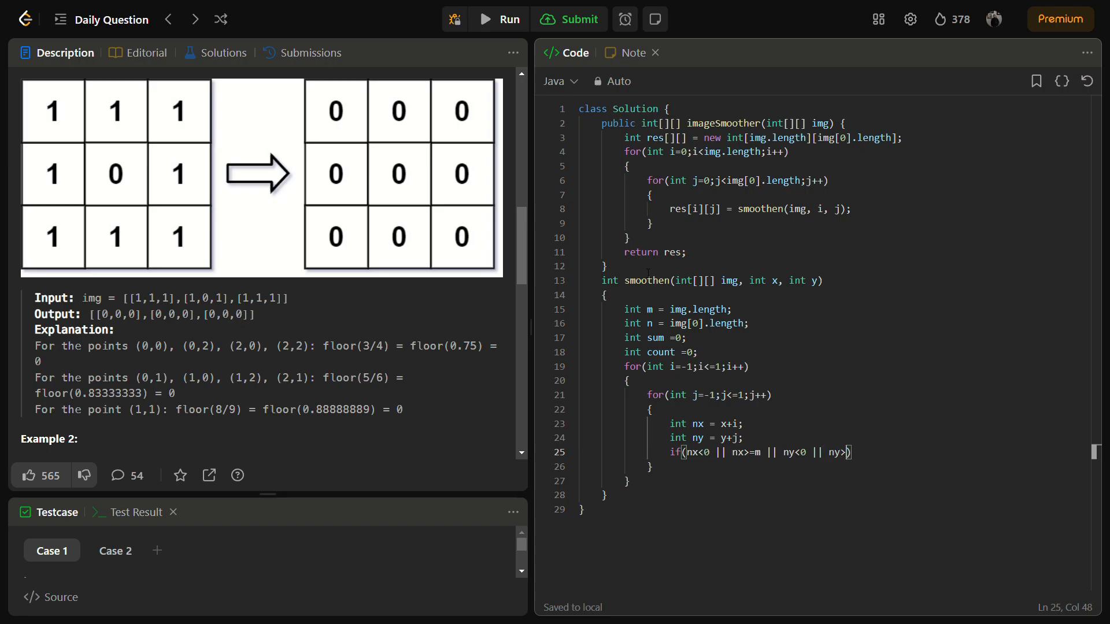
{"action": "type", "text": "=n"}
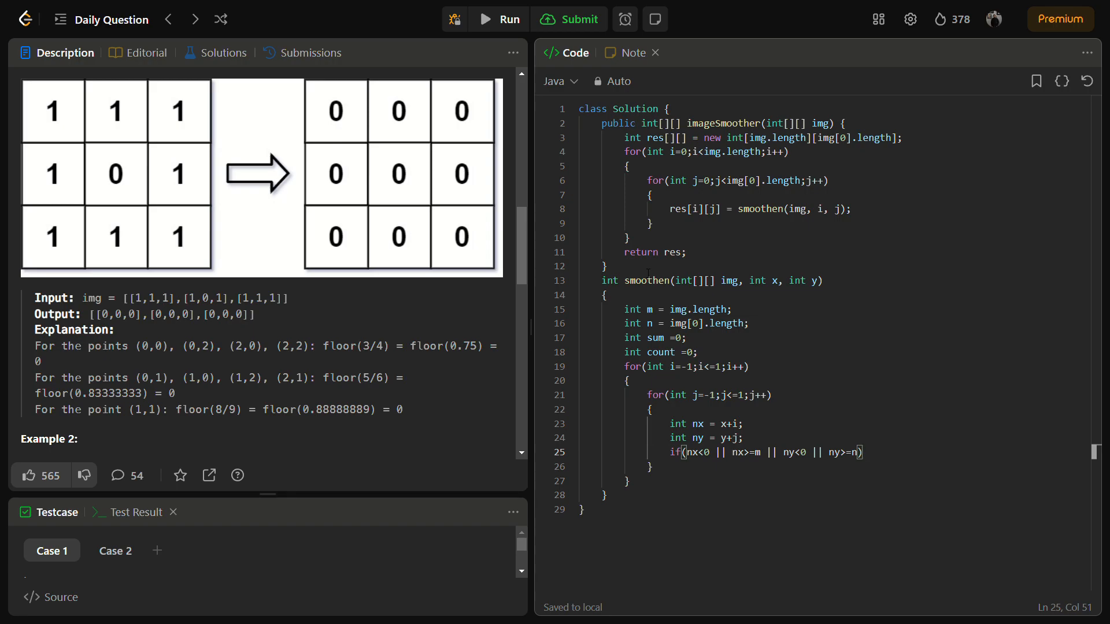
{"action": "type", "text": "c"}
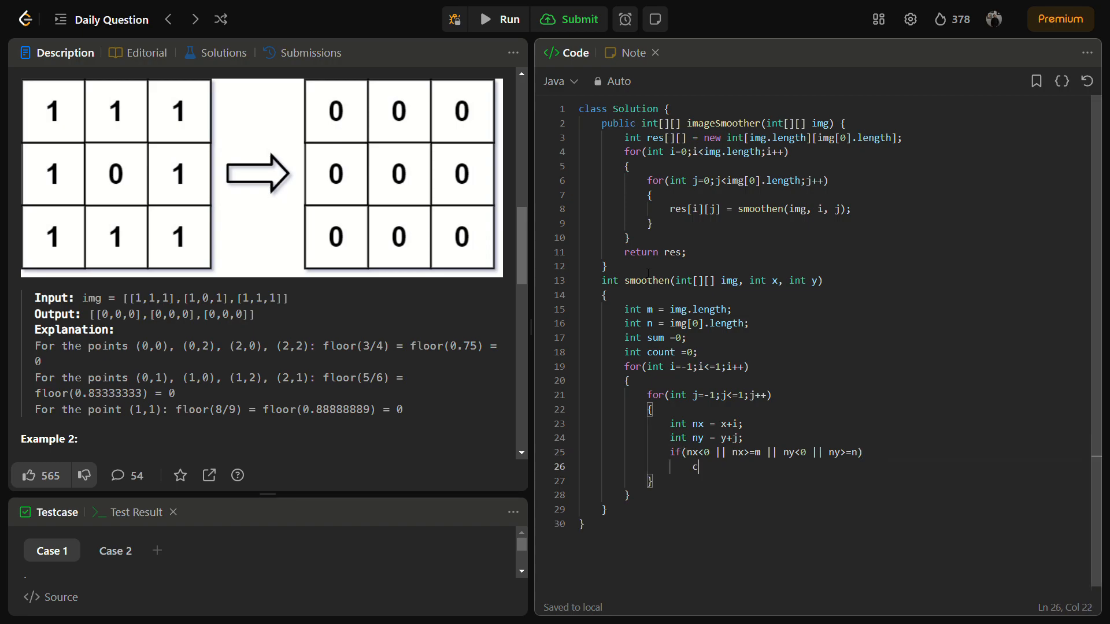
{"action": "type", "text": "ontinue;"}
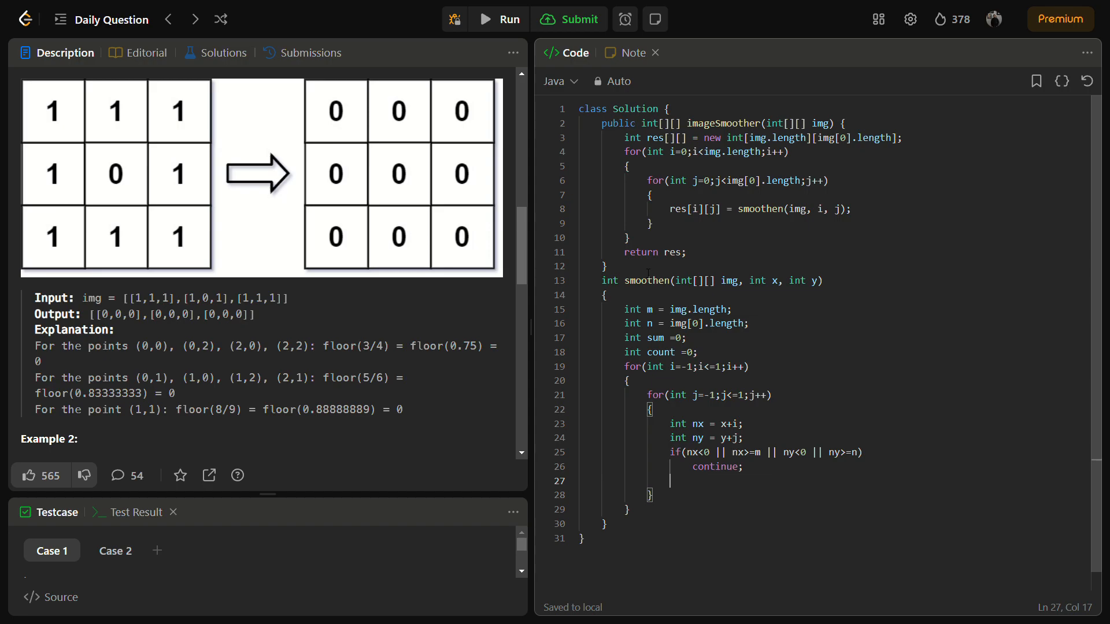
Step: Add img[nx][ny] to sum, increment count, and return sum/count
{"action": "type", "text": "sum+="}
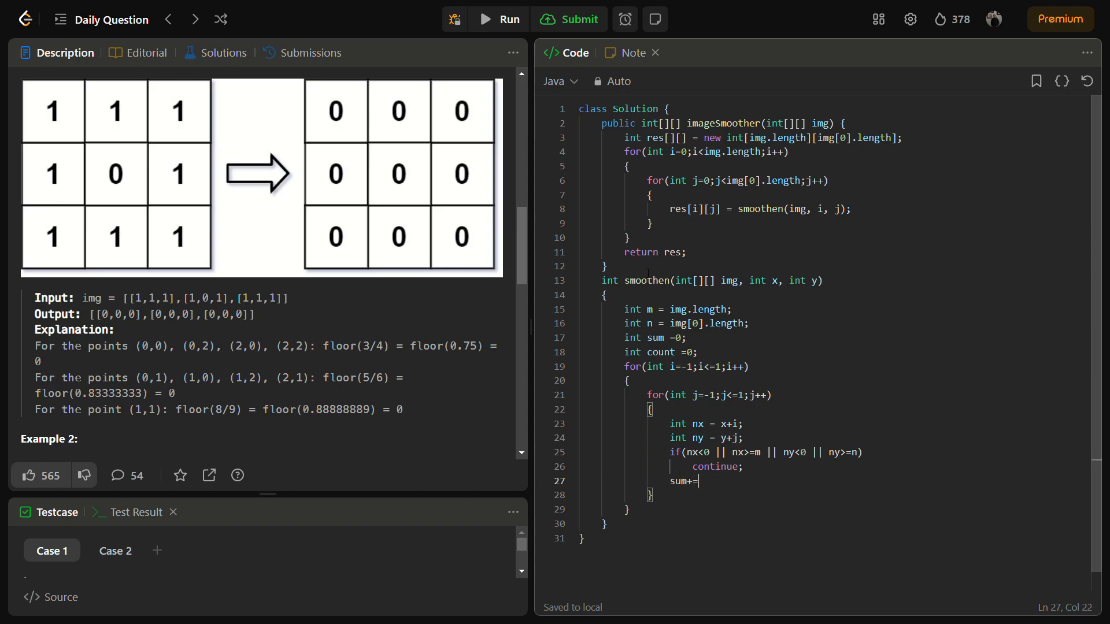
{"action": "type", "text": "img[]"}
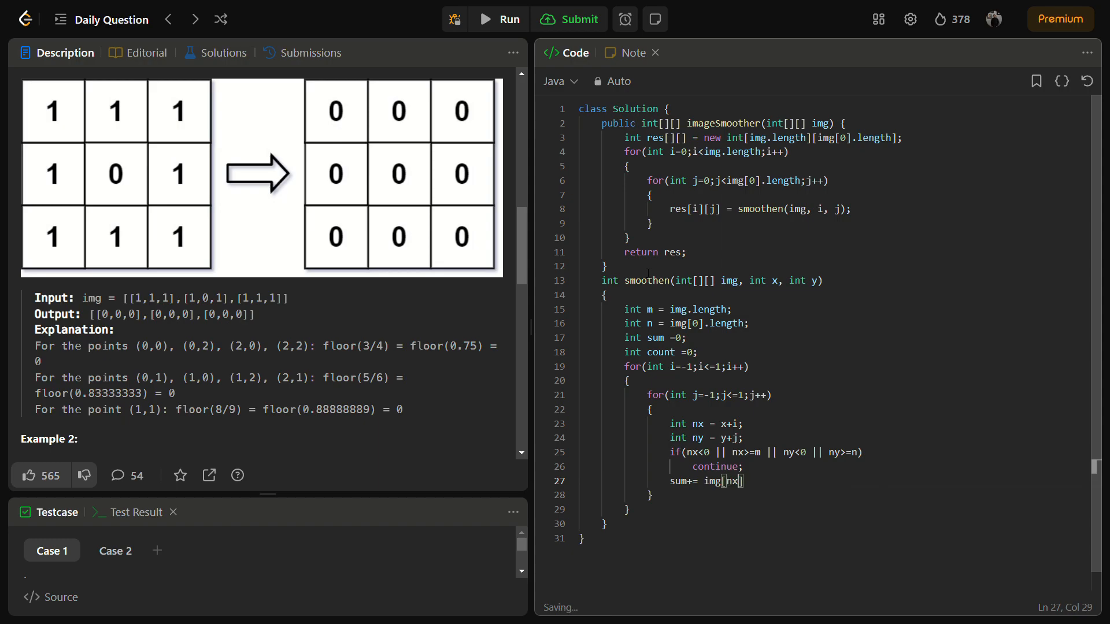
{"action": "type", "text": "[]"}
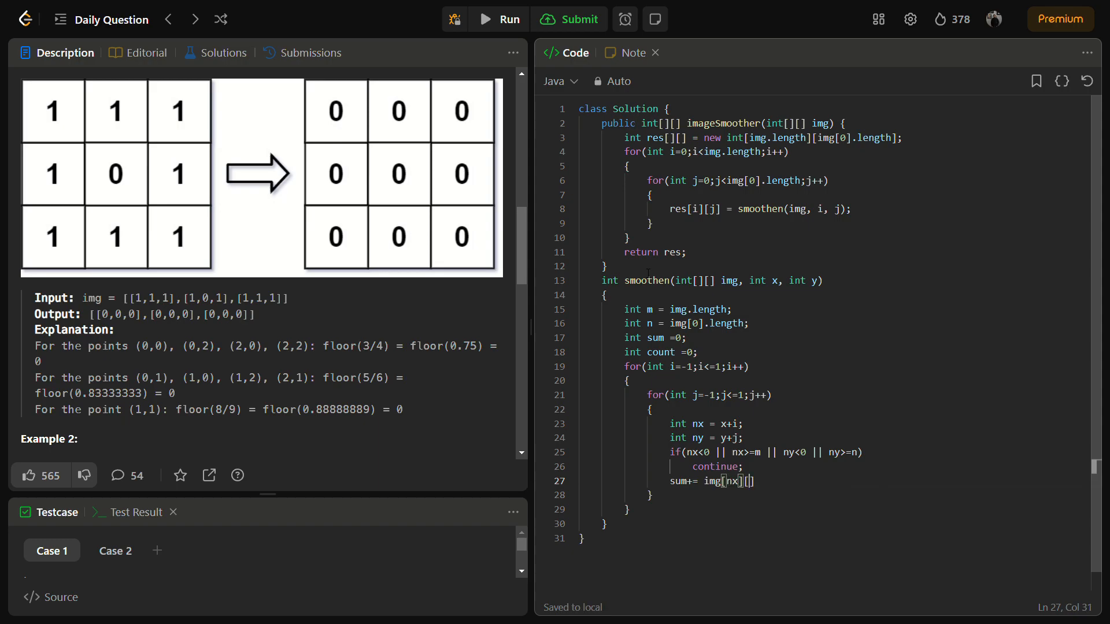
{"action": "type", "text": "[ny];"}
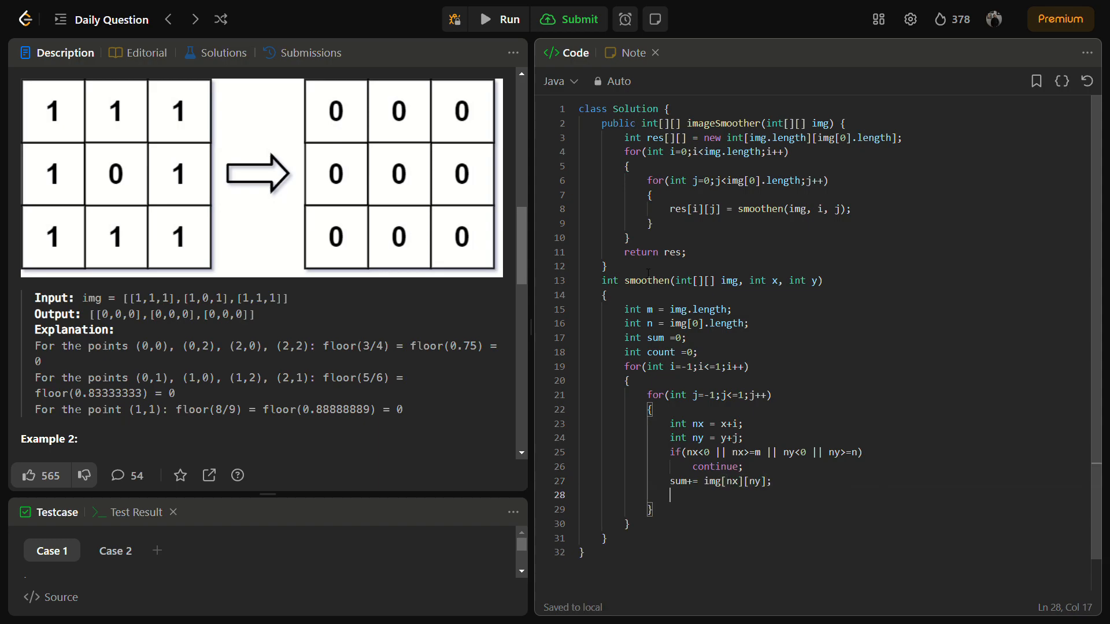
{"action": "type", "text": "count"}
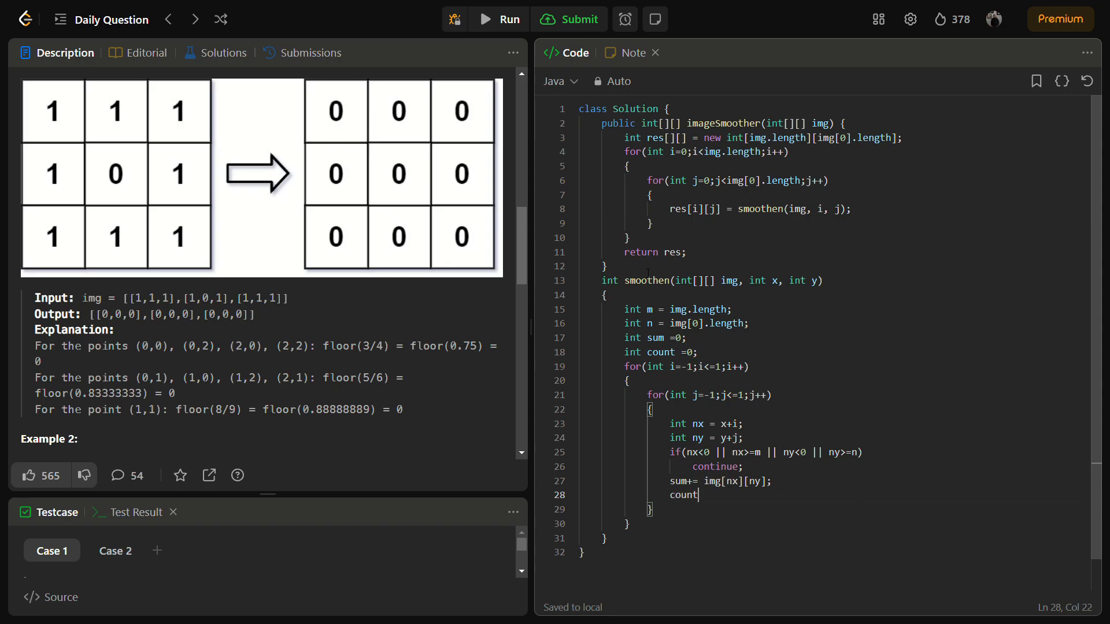
{"action": "type", "text": "++;"}
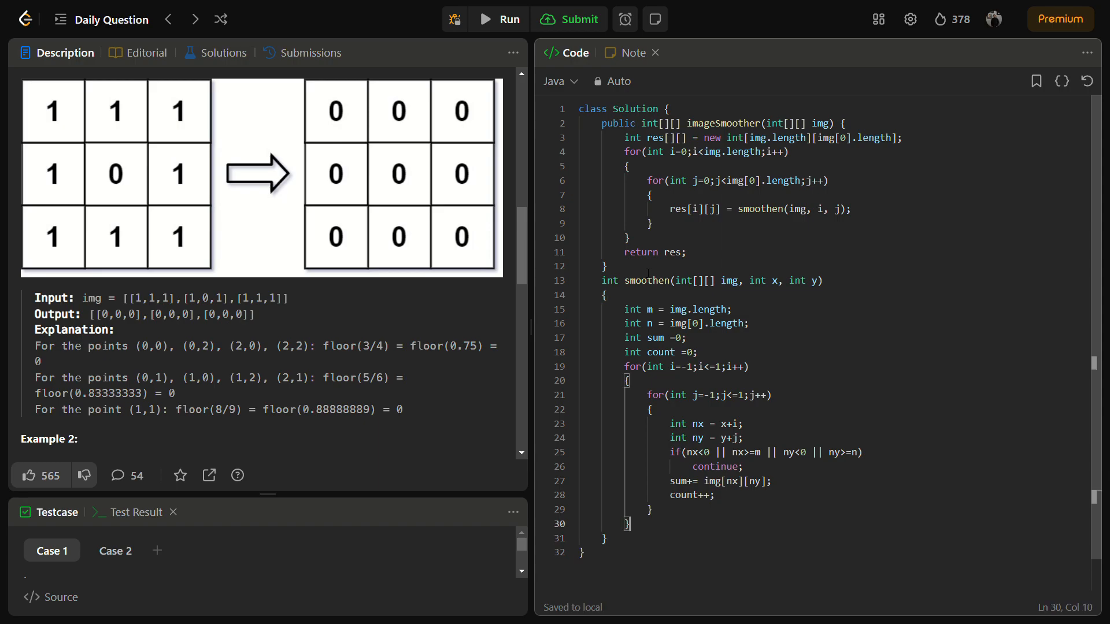
{"action": "type", "text": "retturn"}
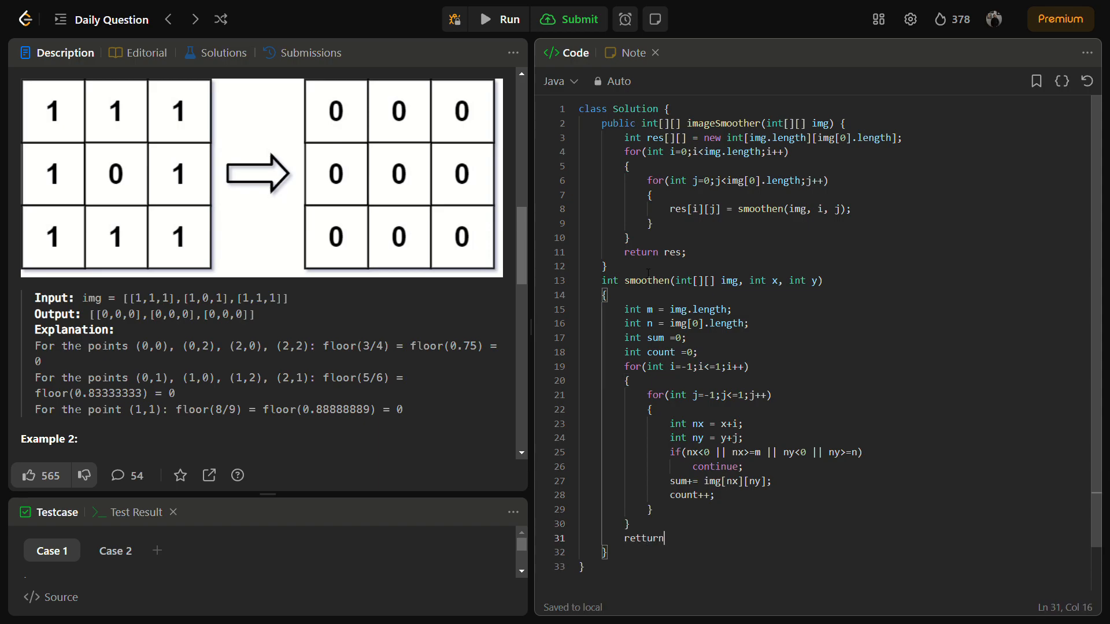
{"action": "key", "text": "Backspace"}
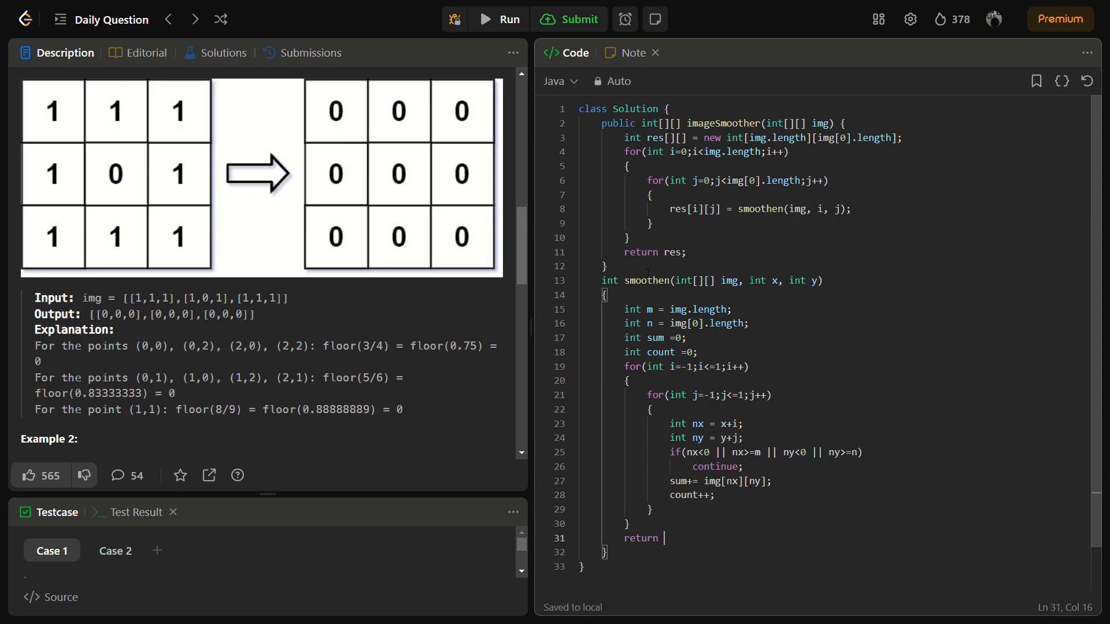
{"action": "type", "text": "sum/"}
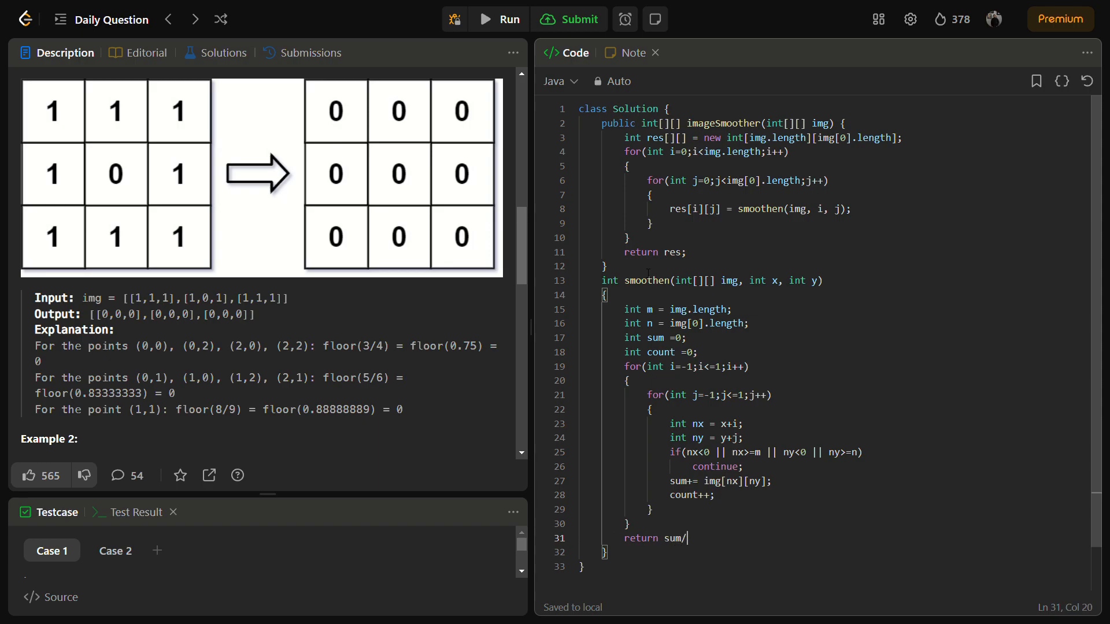
{"action": "type", "text": "count;"}
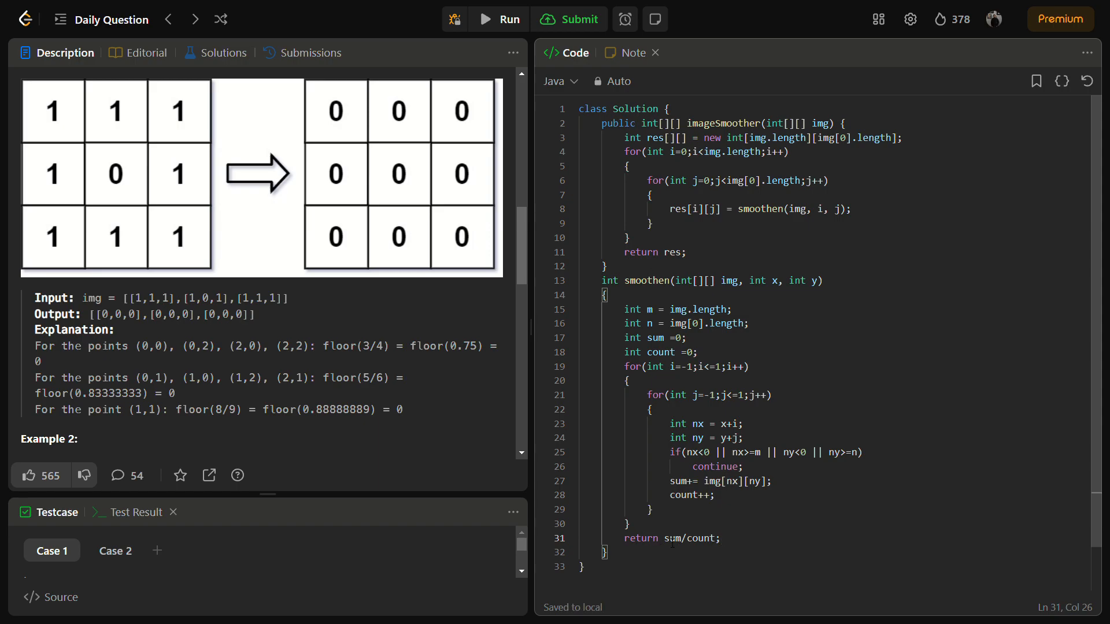
Step: Select 'count' in the return line and submit the solution
{"action": "double_click", "coordinate": [691, 538]}
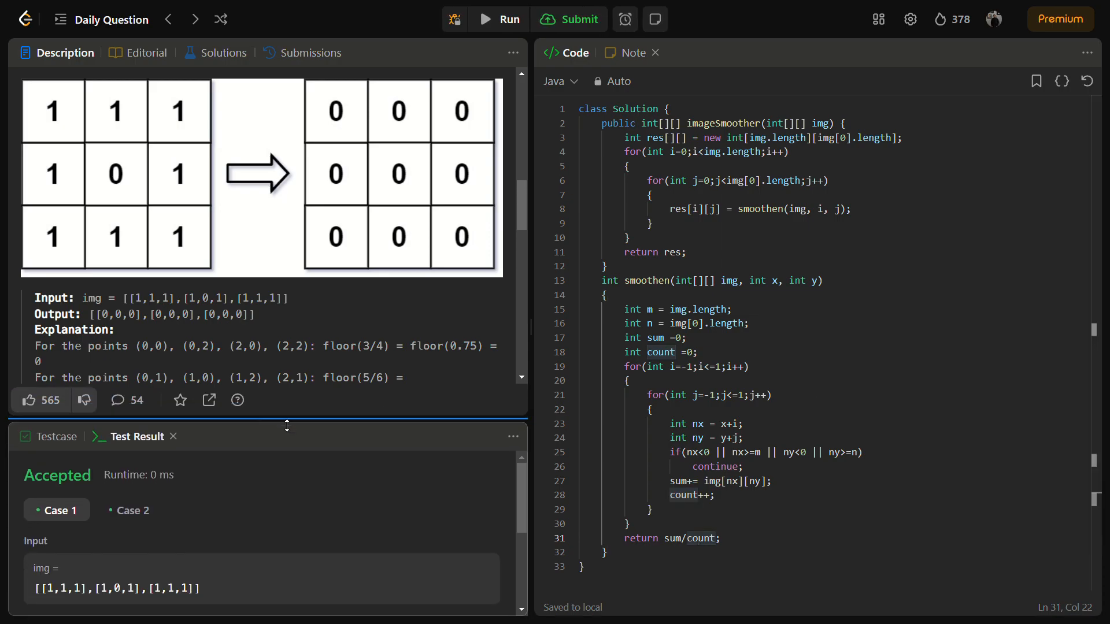
{"action": "left_click", "coordinate": [568, 19]}
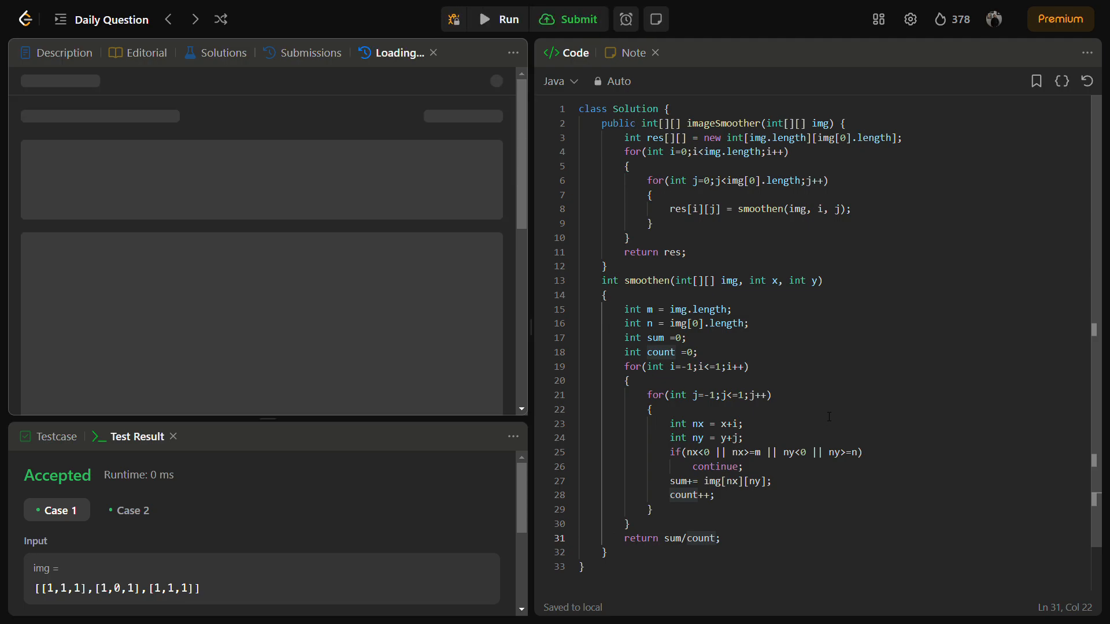
Step: Close the Daily Coding Challenge Completed popup to review the 4 ms Accepted result
{"action": "left_click", "coordinate": [568, 19]}
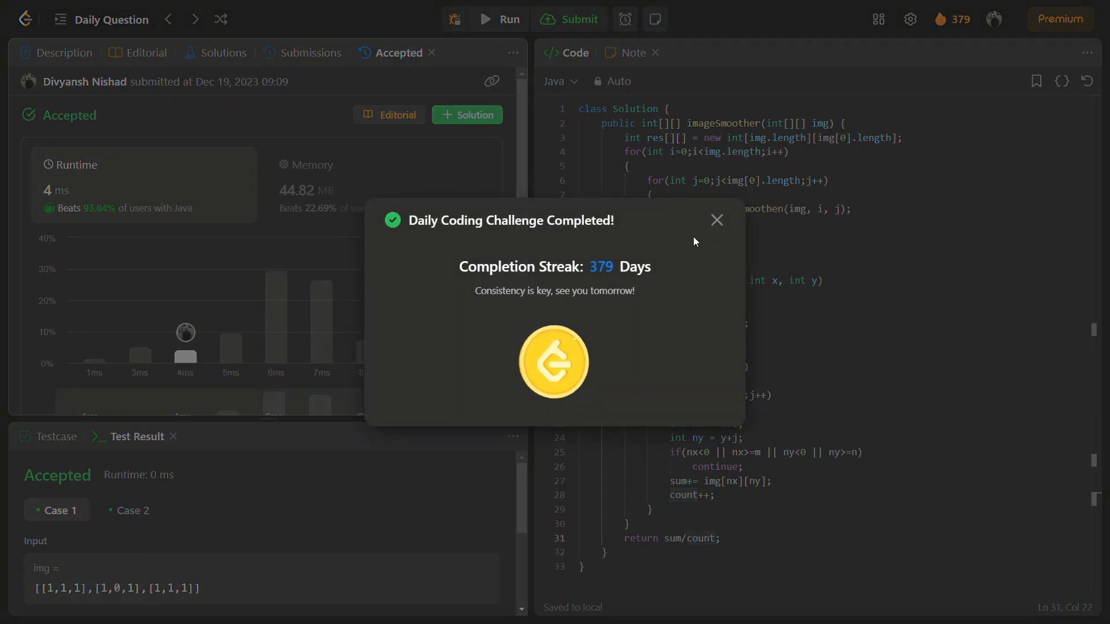
{"action": "left_click", "coordinate": [716, 221]}
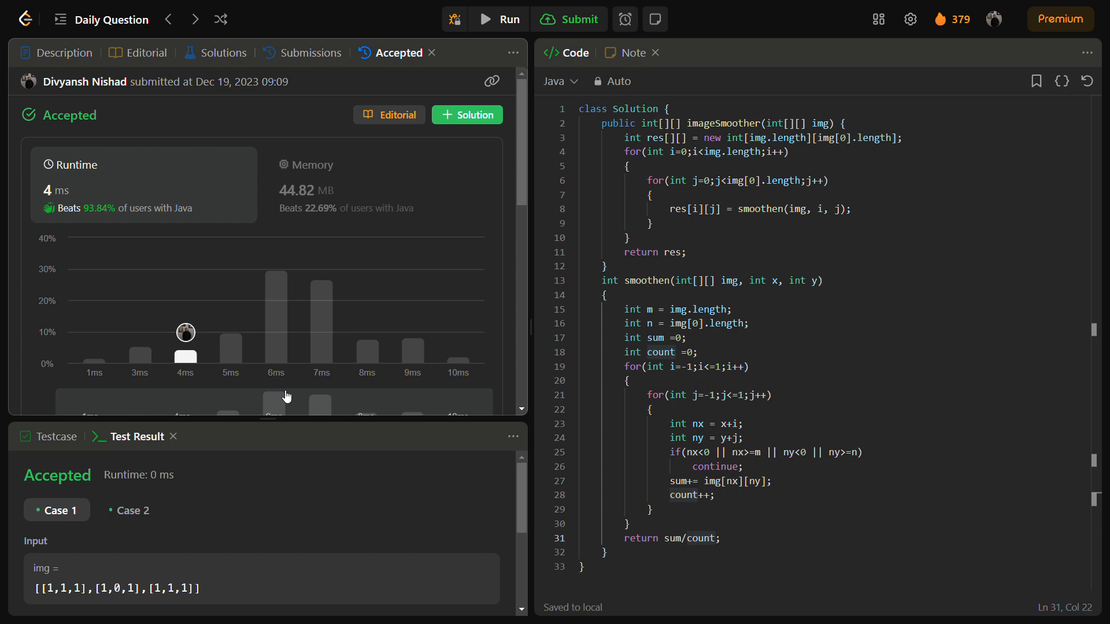
{"action": "mouse_move", "coordinate": [365, 345]}
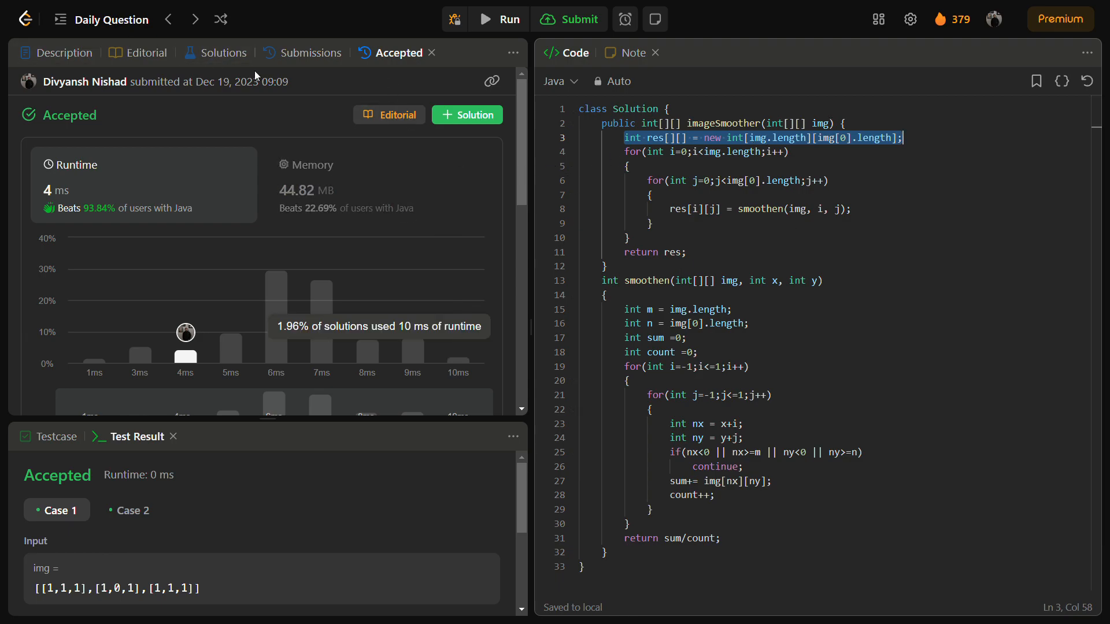
{"action": "mouse_move", "coordinate": [215, 53]}
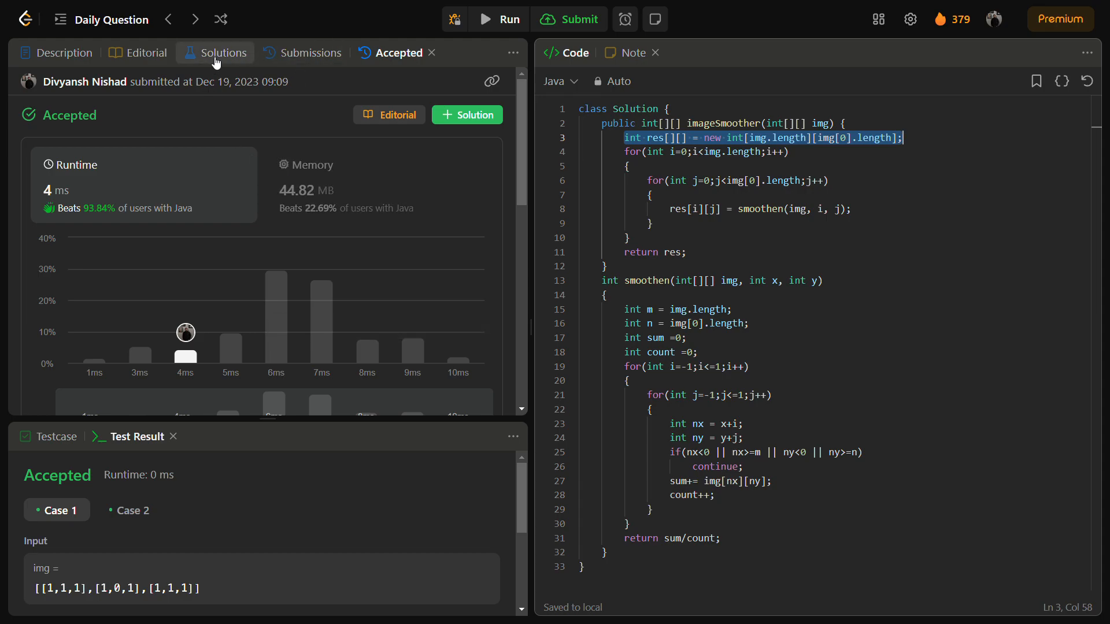
Step: Open a community solution post, scroll to its Code section, and choose JavaScript
{"action": "left_click", "coordinate": [222, 53]}
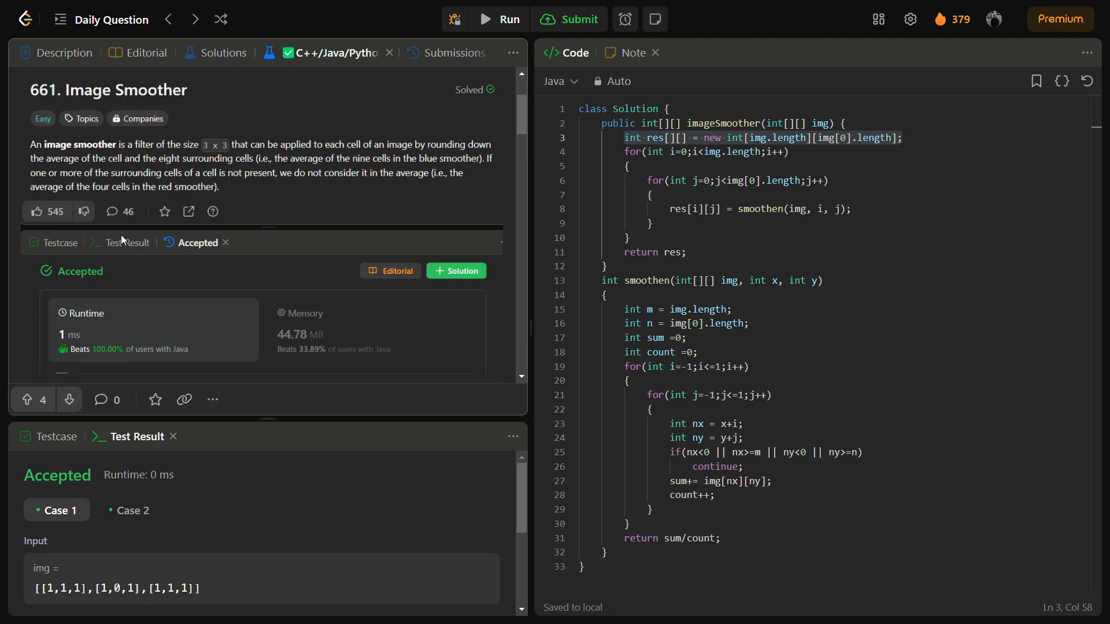
{"action": "scroll", "scroll_direction": "down", "scroll_amount": 3}
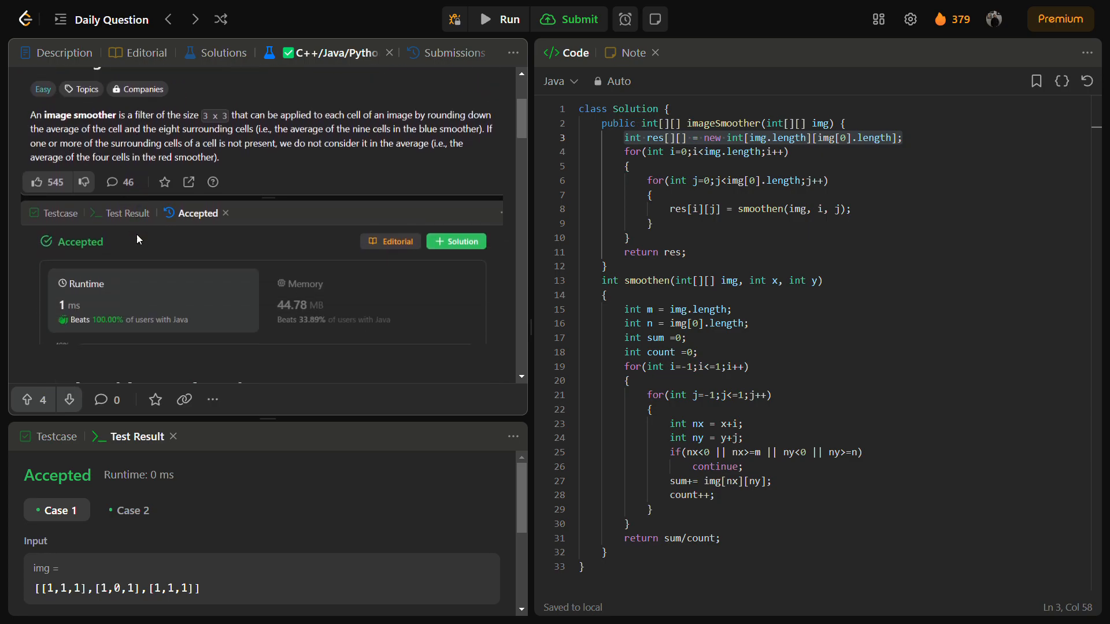
{"action": "scroll", "scroll_direction": "down", "scroll_amount": 3}
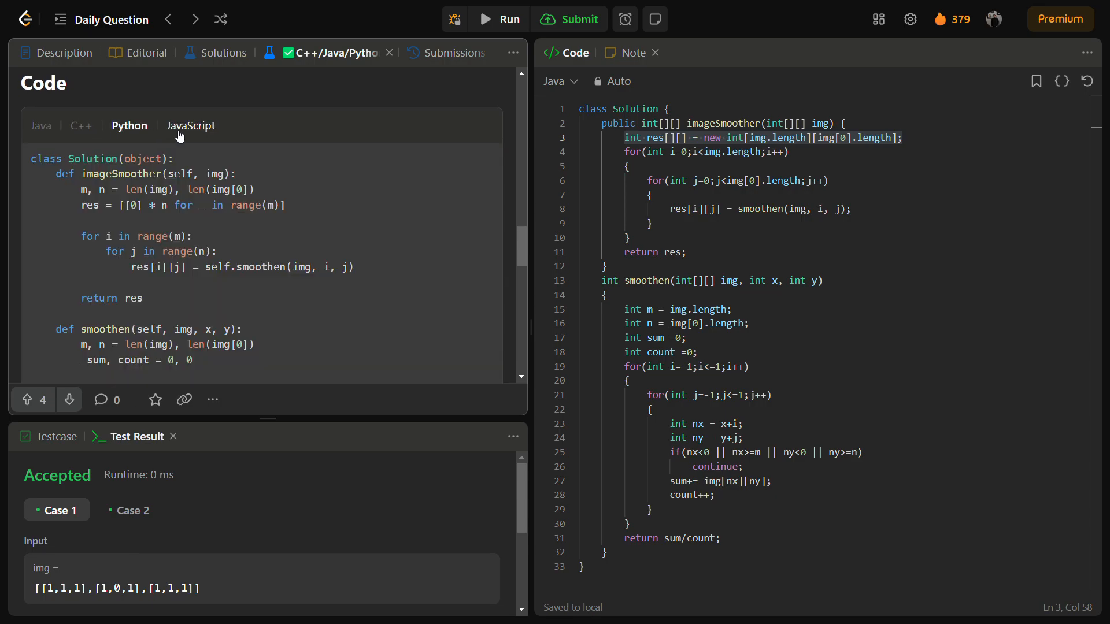
{"action": "left_click", "coordinate": [190, 125]}
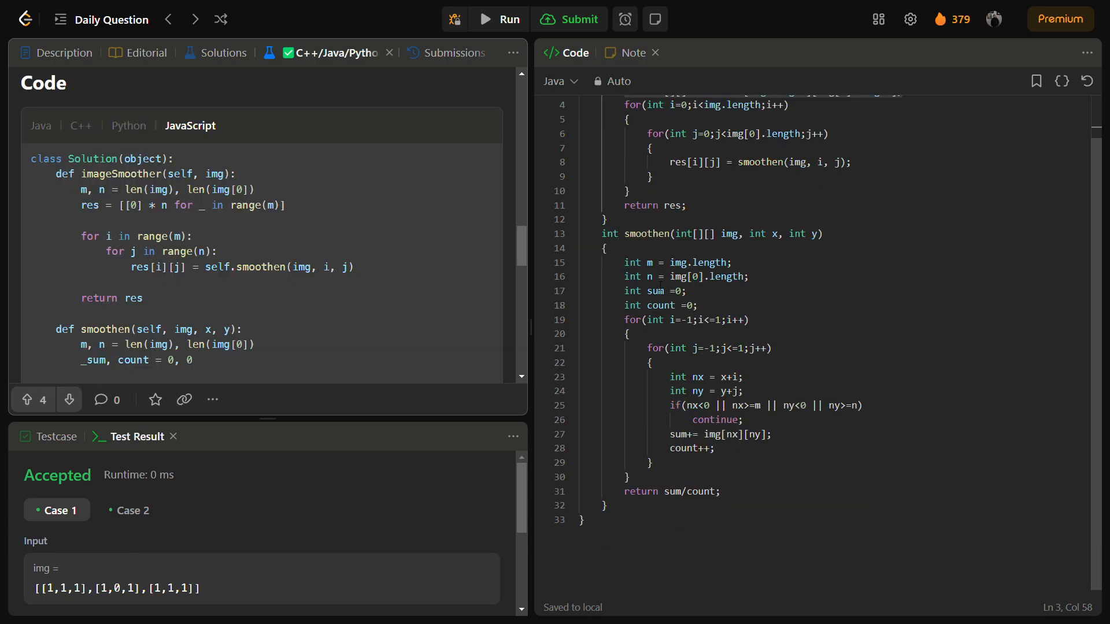